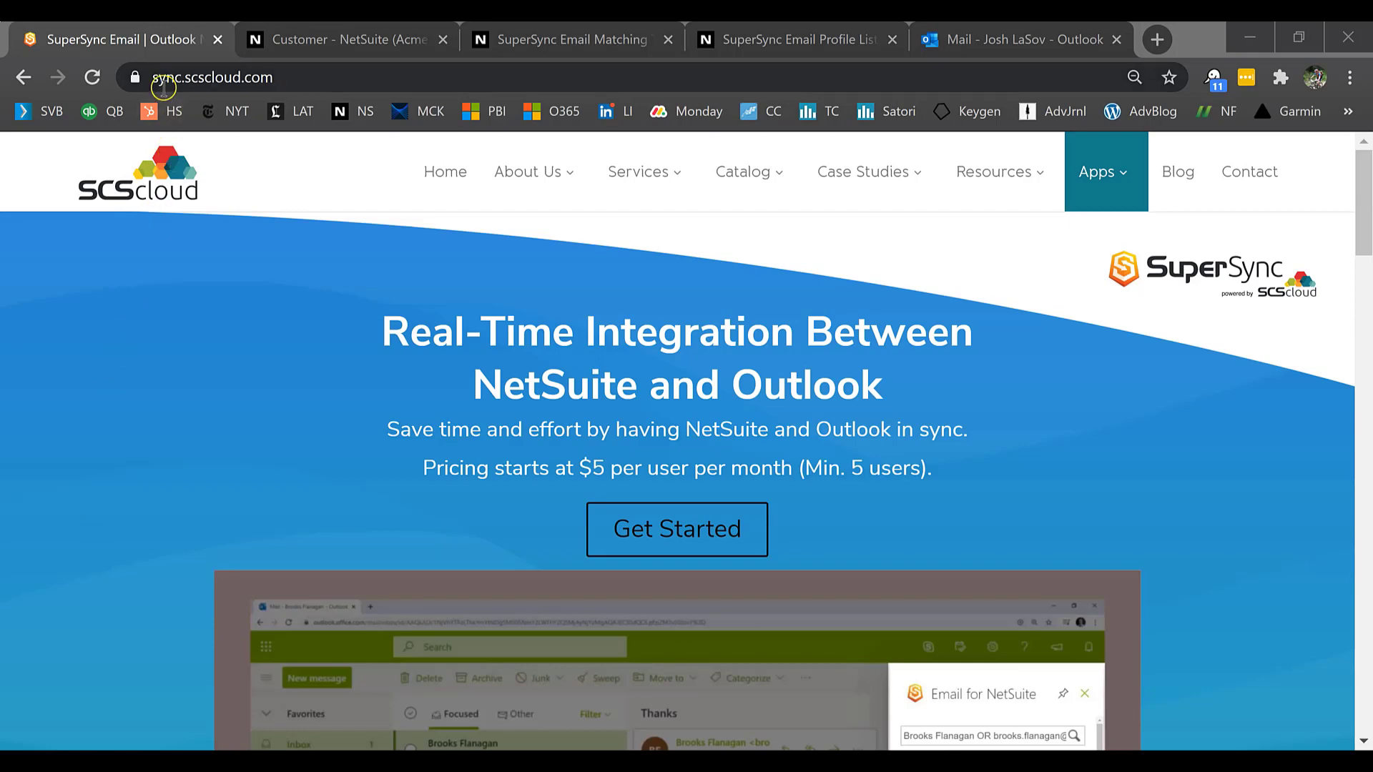
pyautogui.moveTo(192, 338)
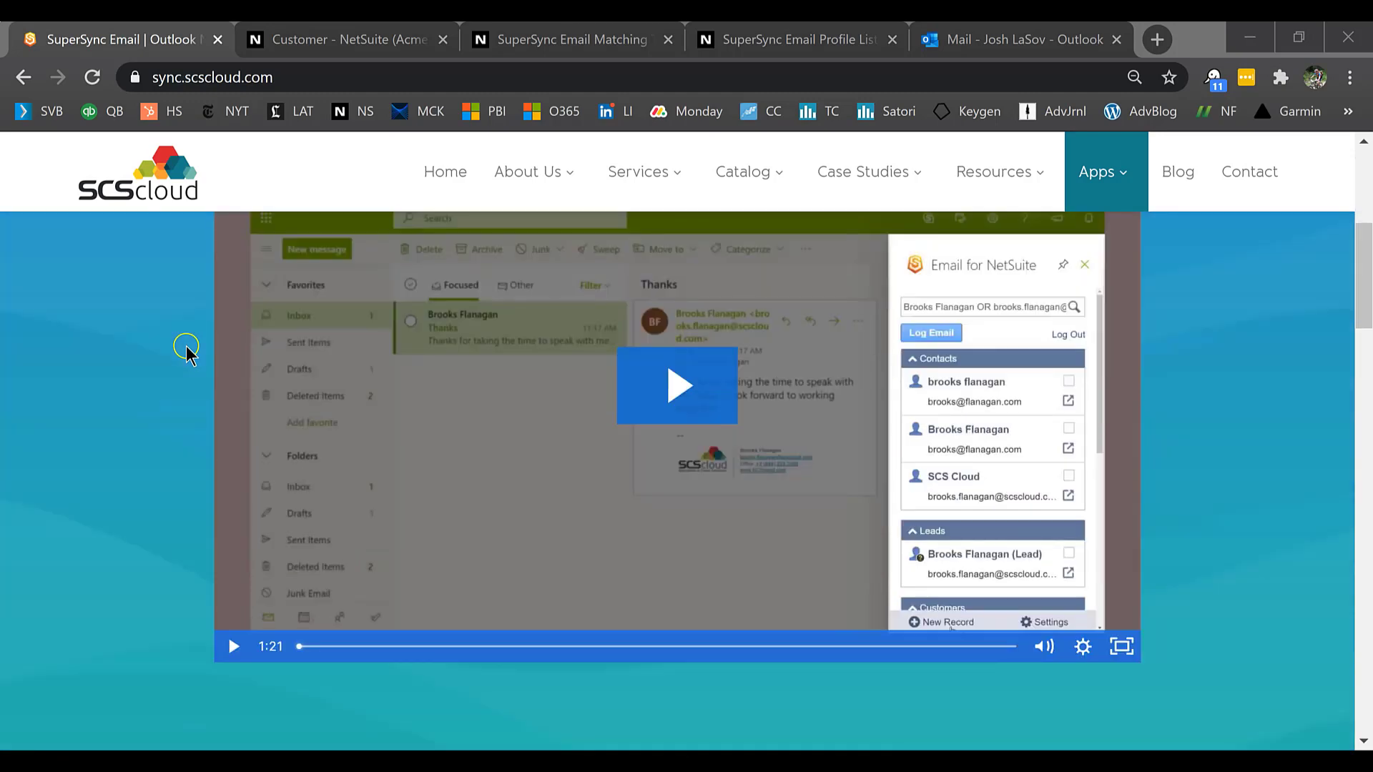
pyautogui.scroll(-3)
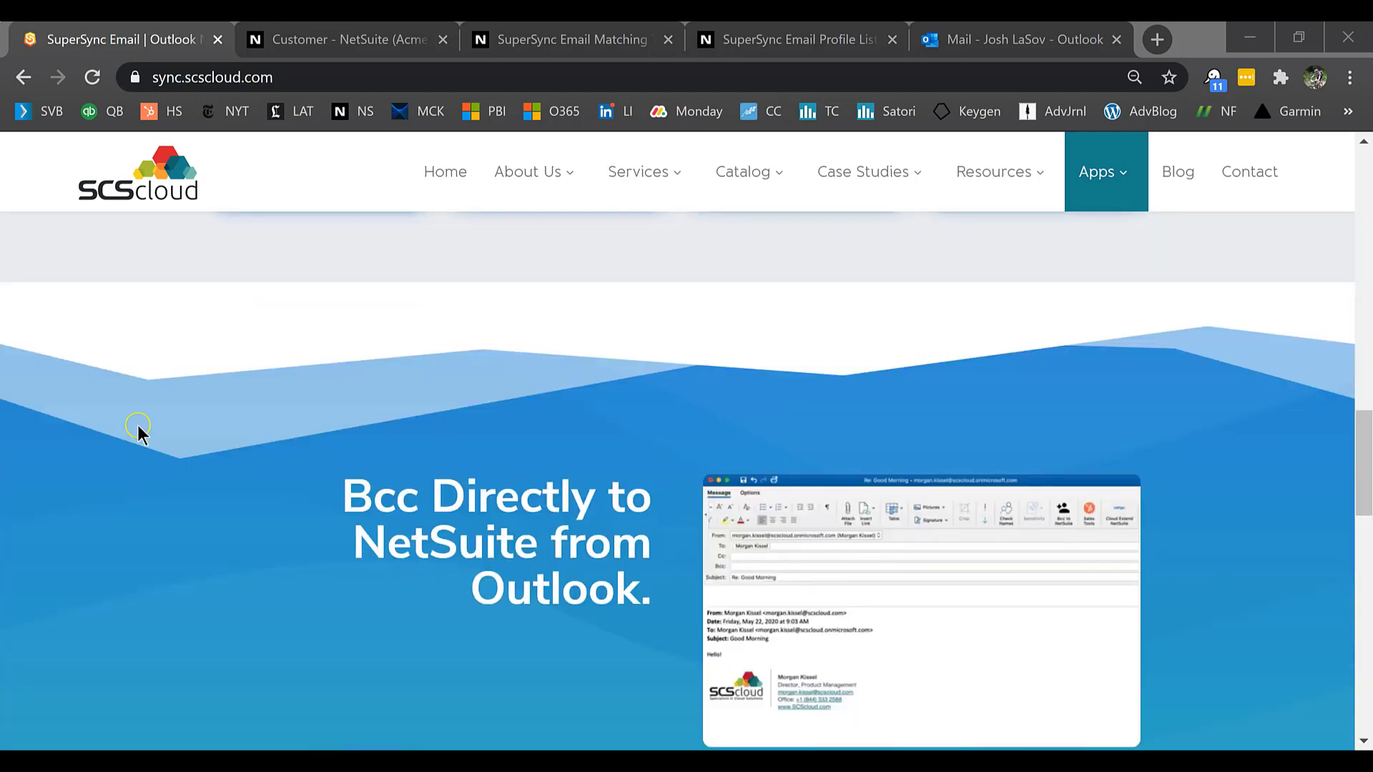
pyautogui.scroll(-3)
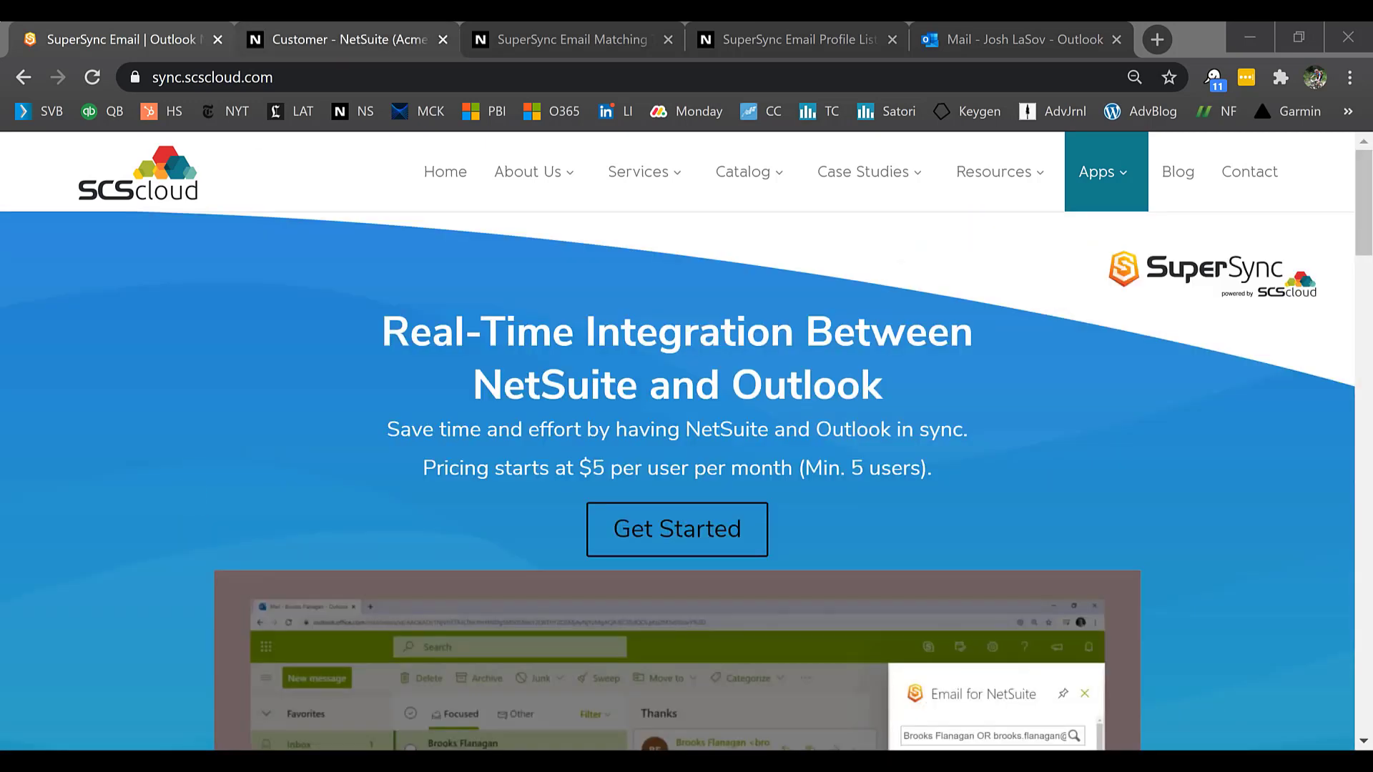
pyautogui.click(346, 39)
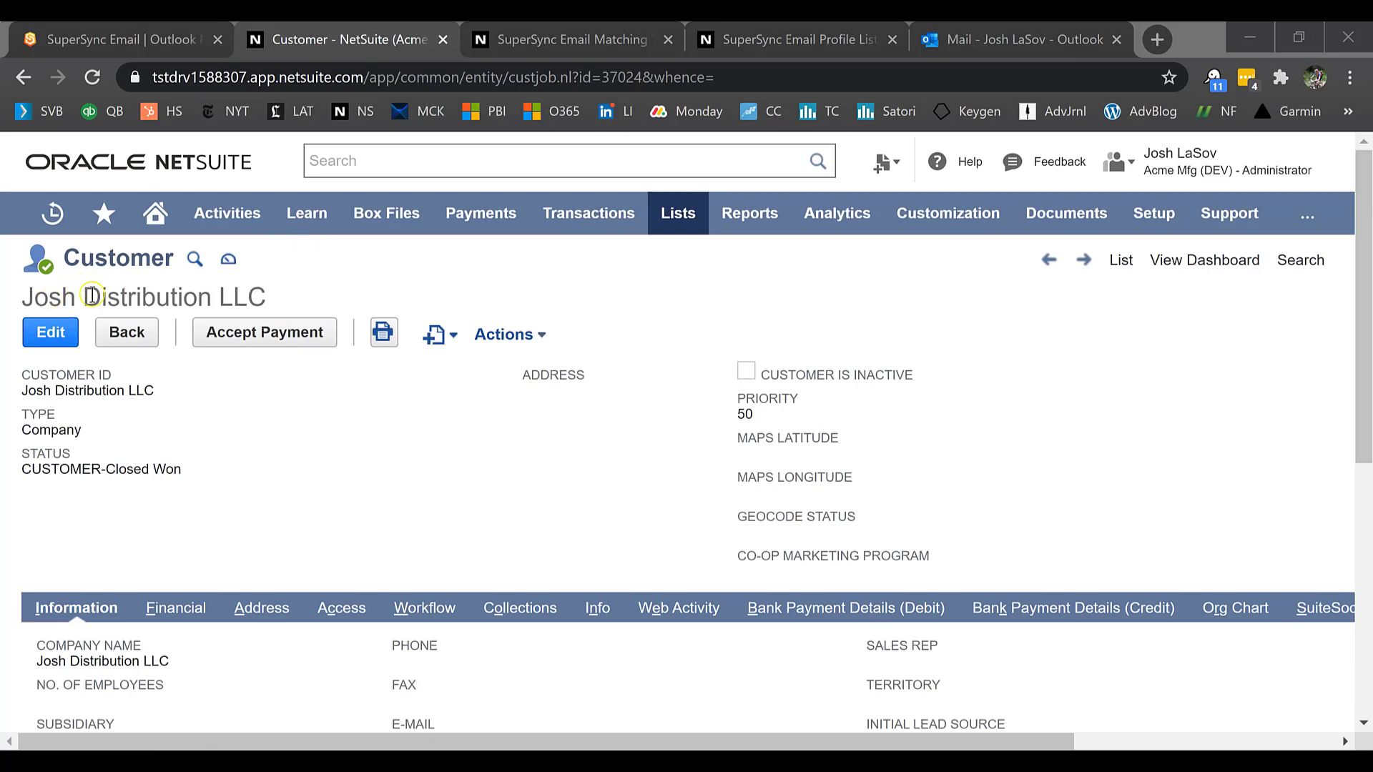
pyautogui.scroll(-3)
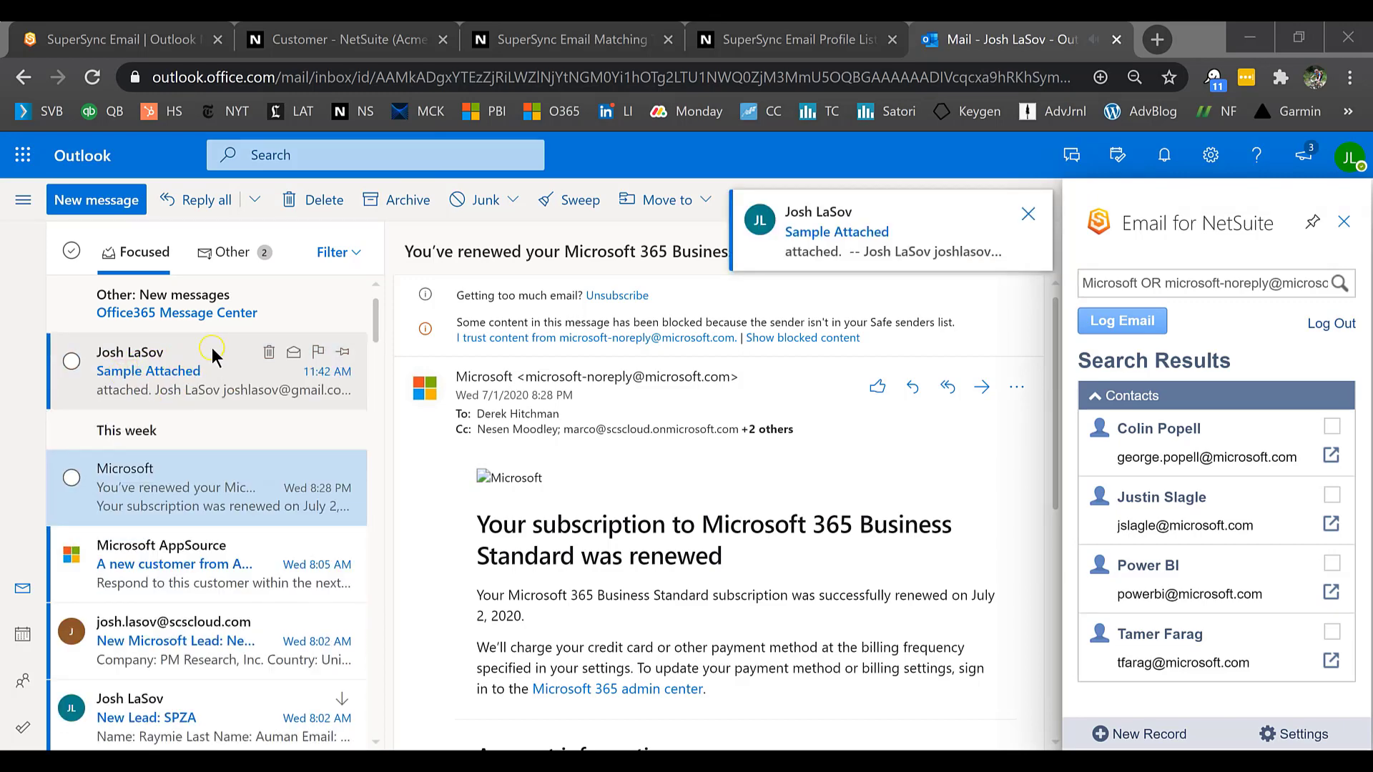
pyautogui.click(148, 370)
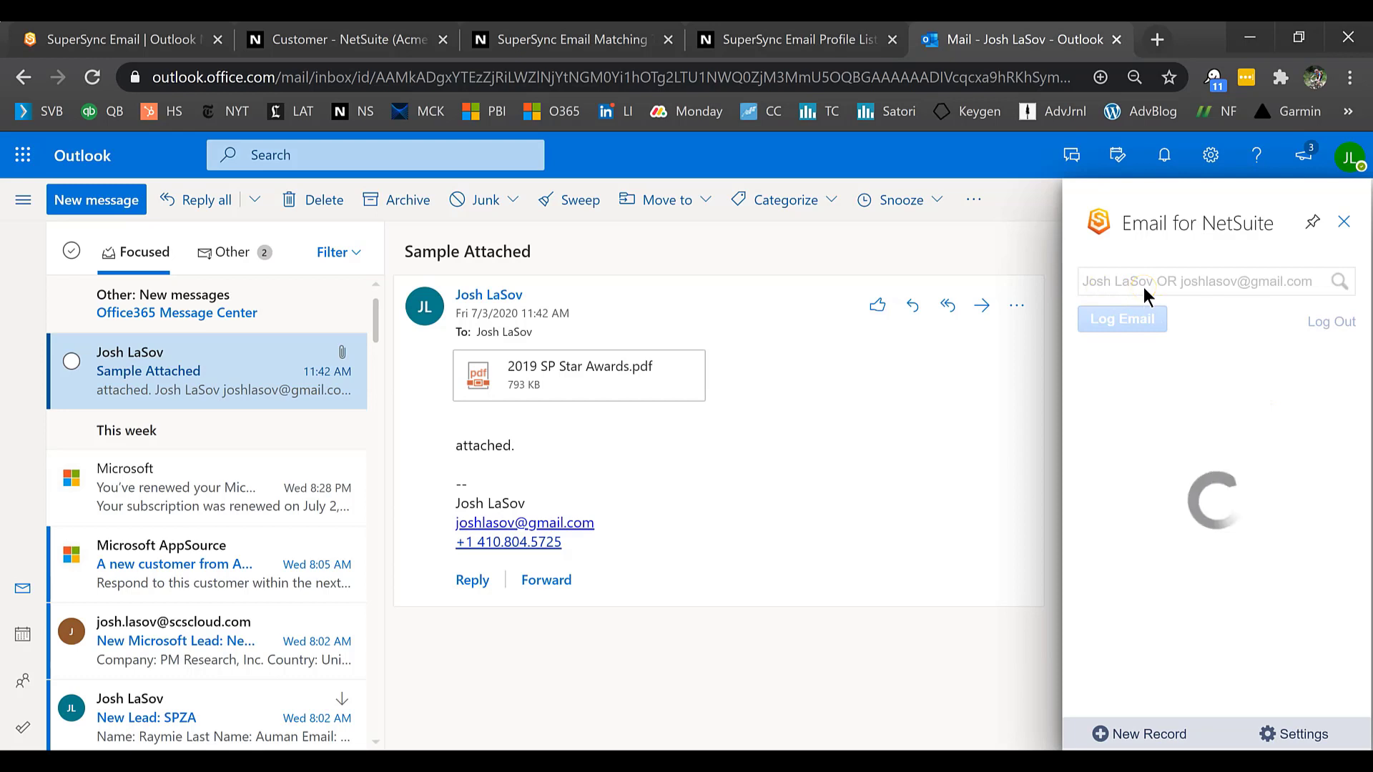
pyautogui.moveTo(1281, 295)
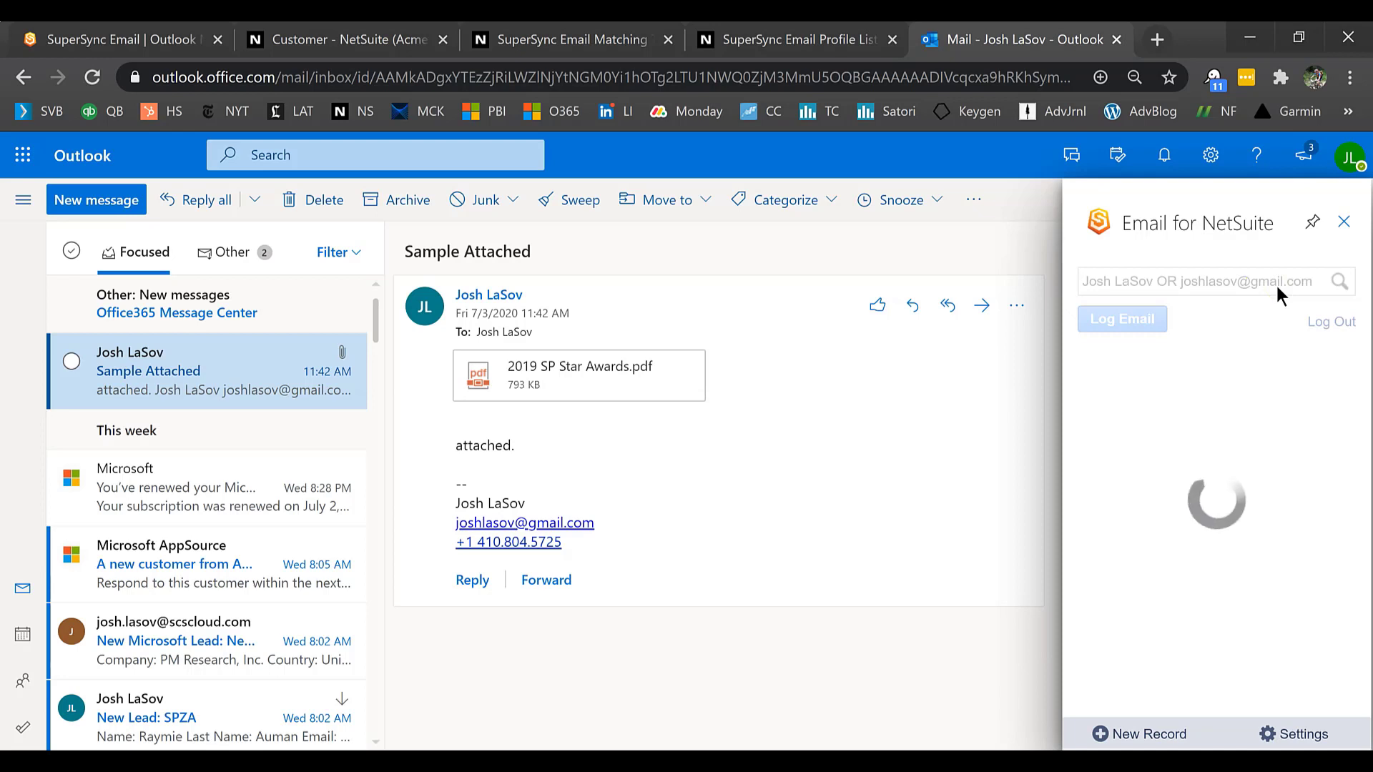
# - Run the Email for NetSuite add-in search and review matching contacts, customers and opportunities
pyautogui.click(1339, 282)
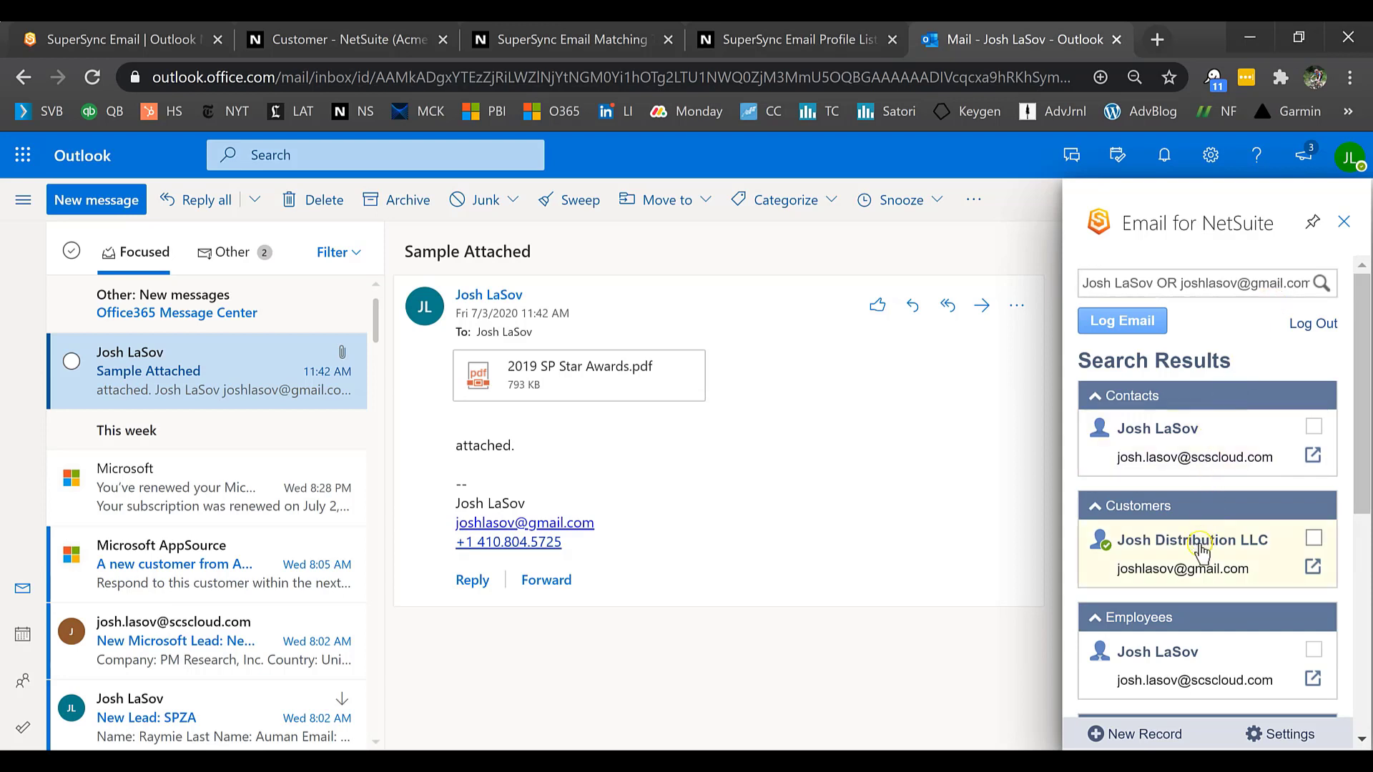
pyautogui.moveTo(1191, 539)
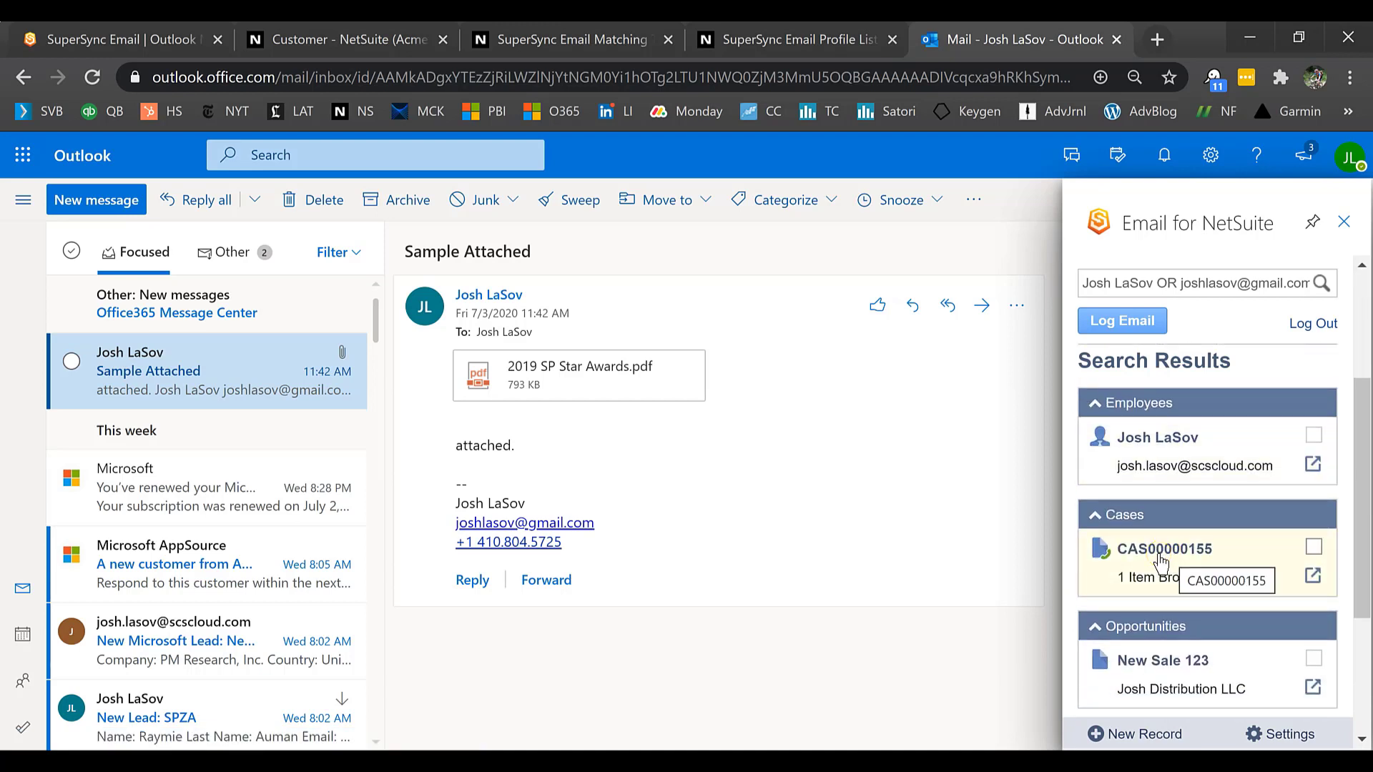
pyautogui.scroll(-3)
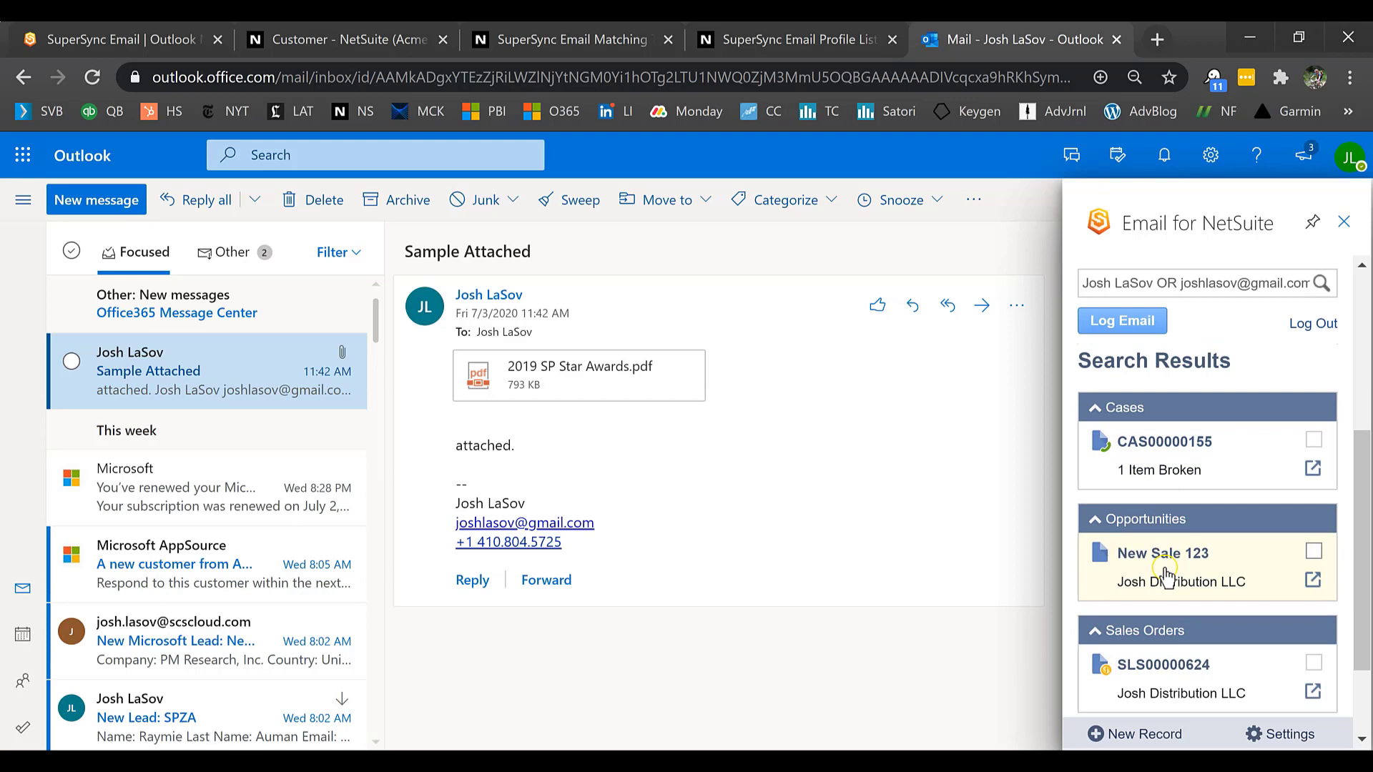
pyautogui.scroll(-3)
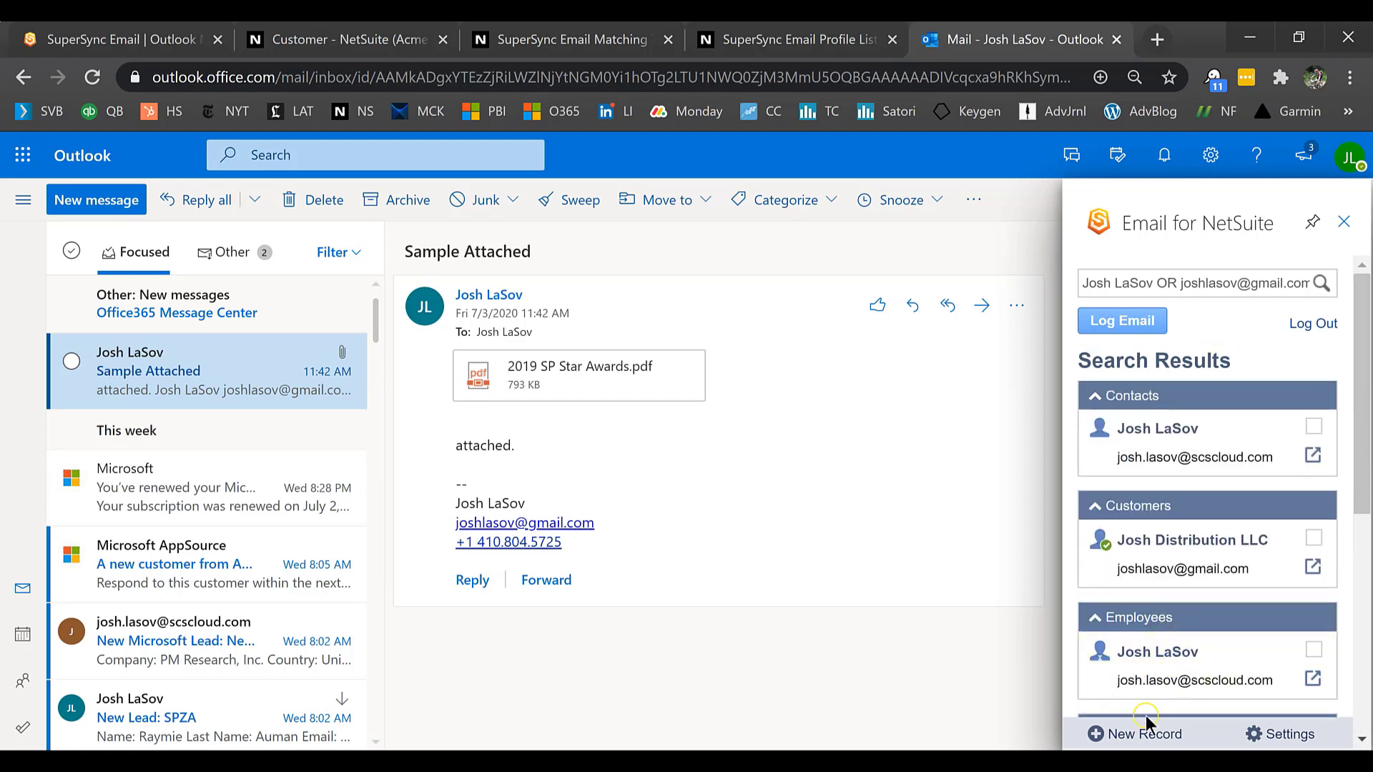
pyautogui.click(1143, 733)
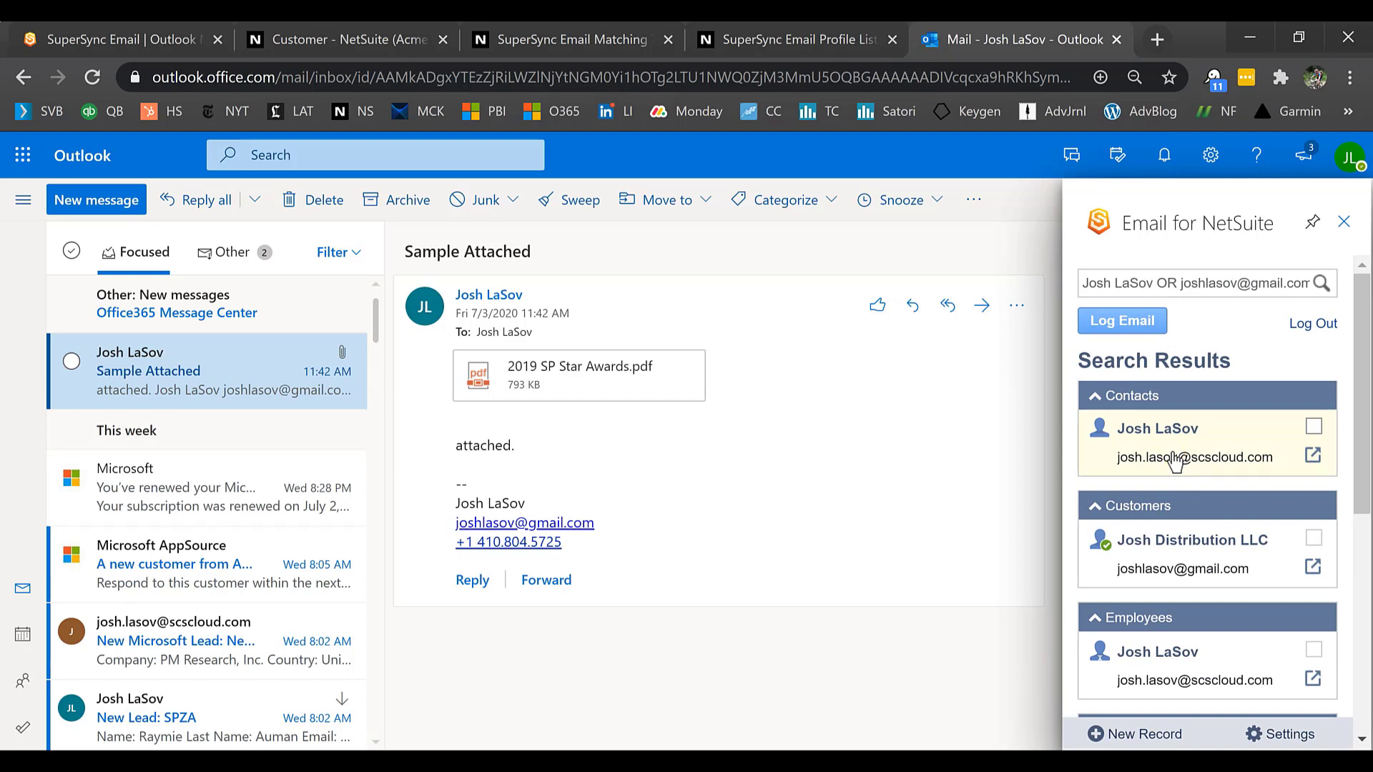
pyautogui.moveTo(1191, 458)
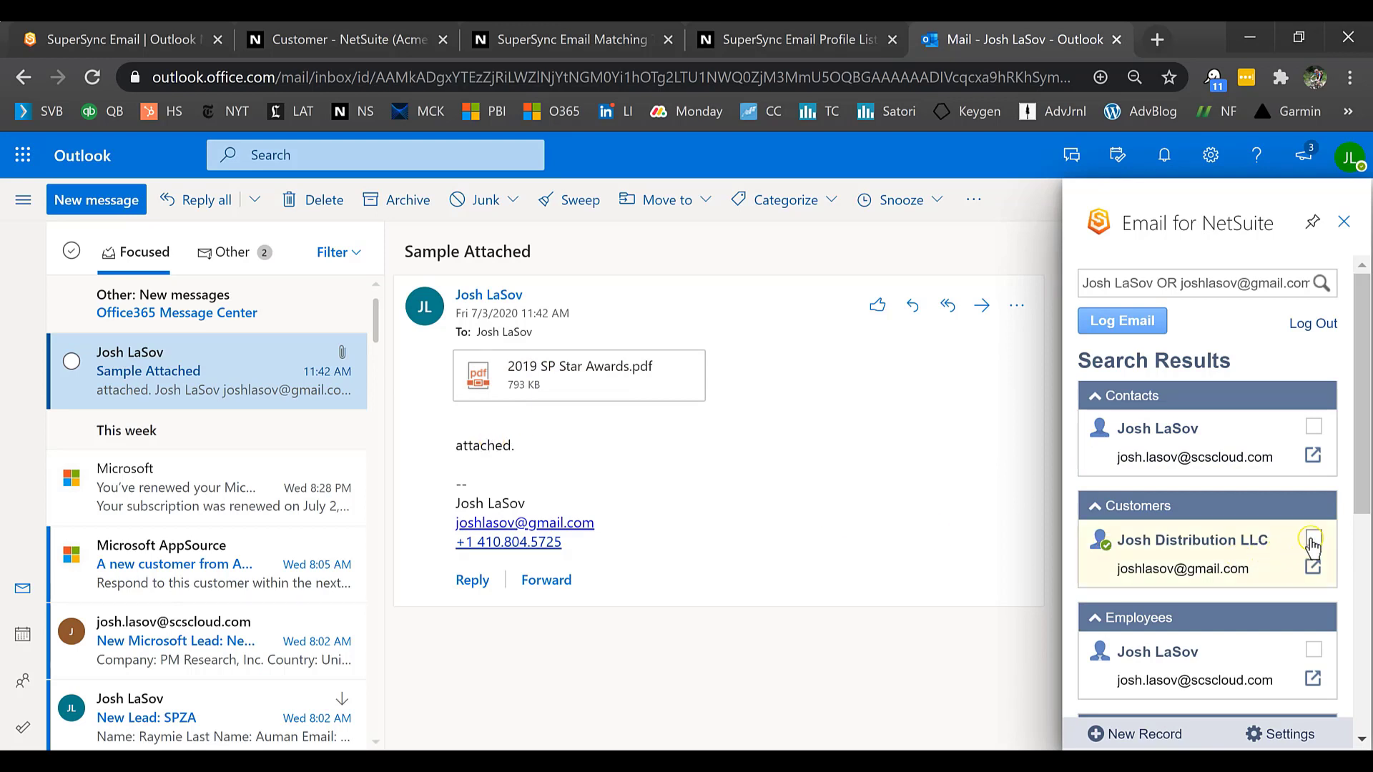
# - Log the email to customer Josh Distribution LLC and switch on Auto-Log Conversation
pyautogui.click(1313, 538)
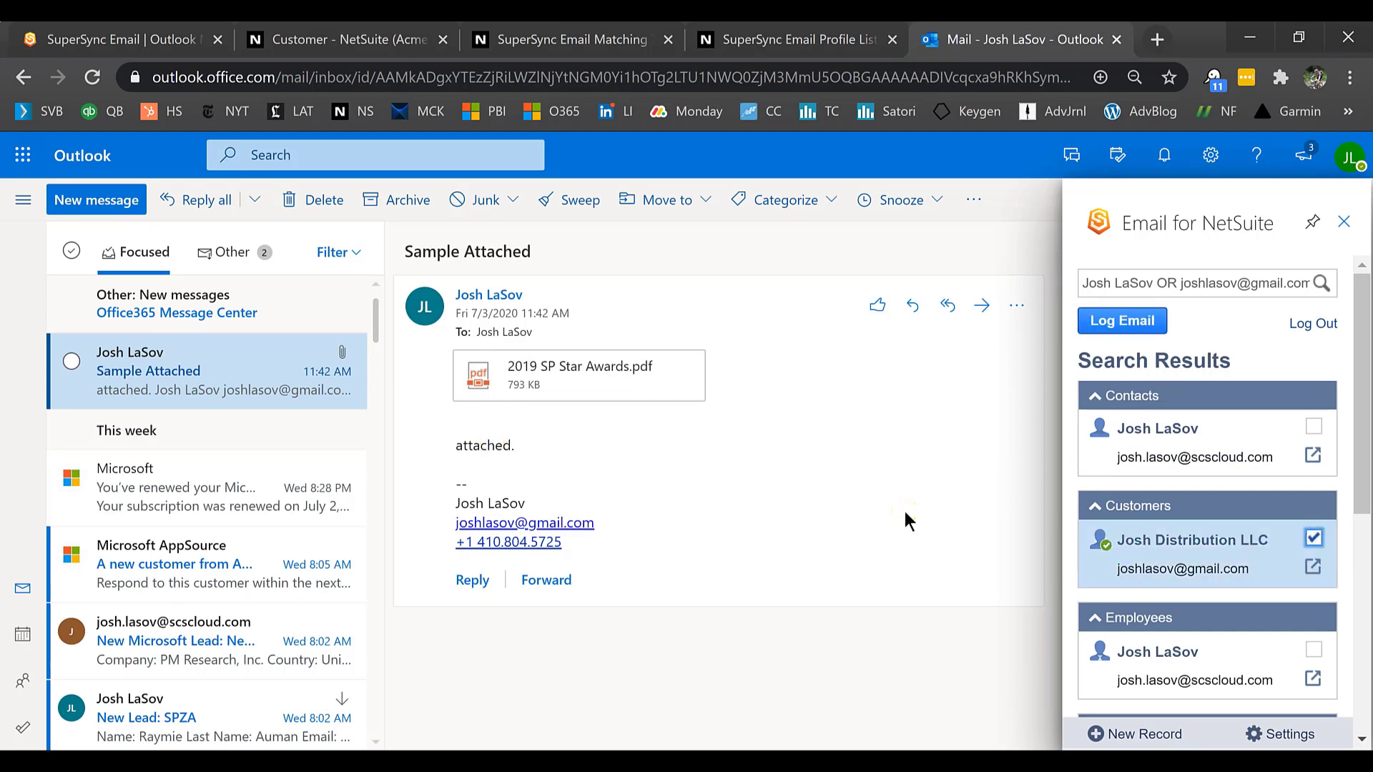
pyautogui.click(1122, 320)
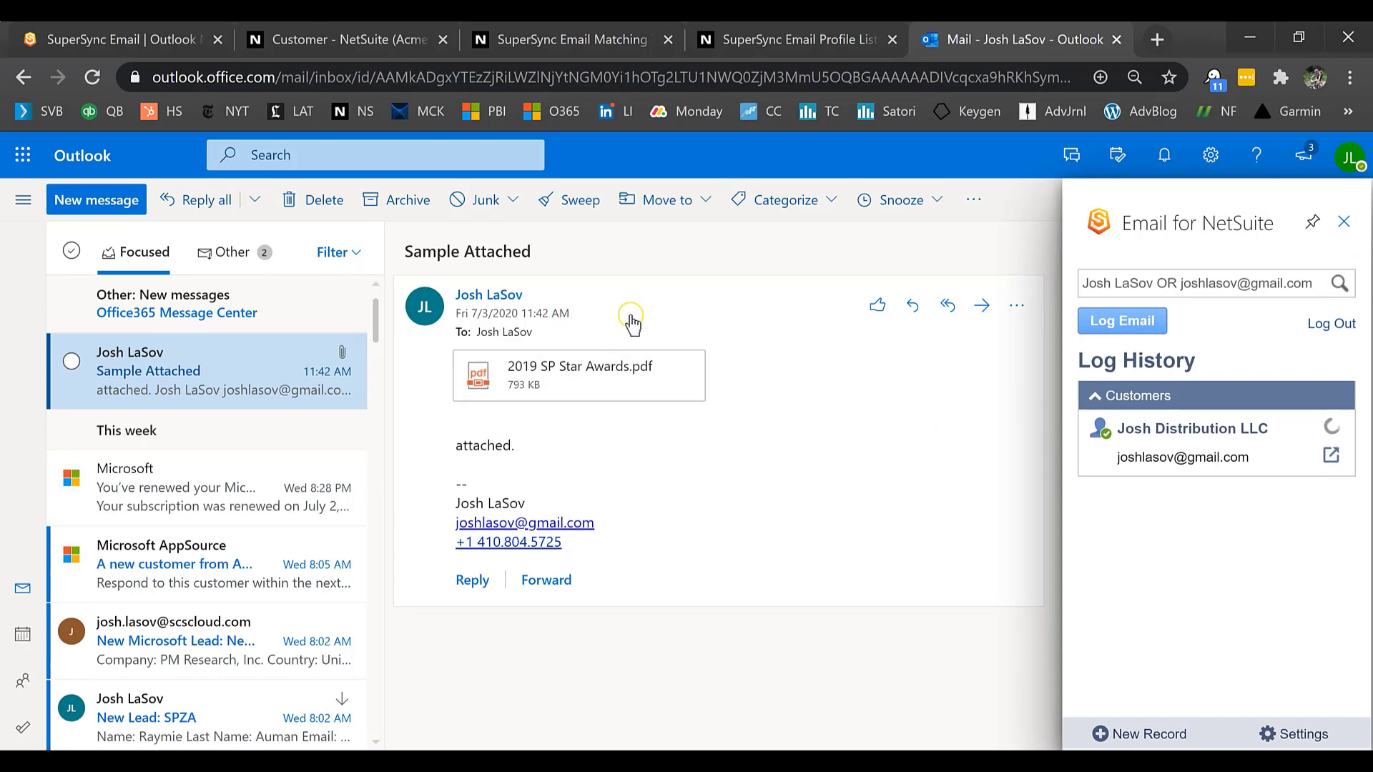
pyautogui.moveTo(323, 369)
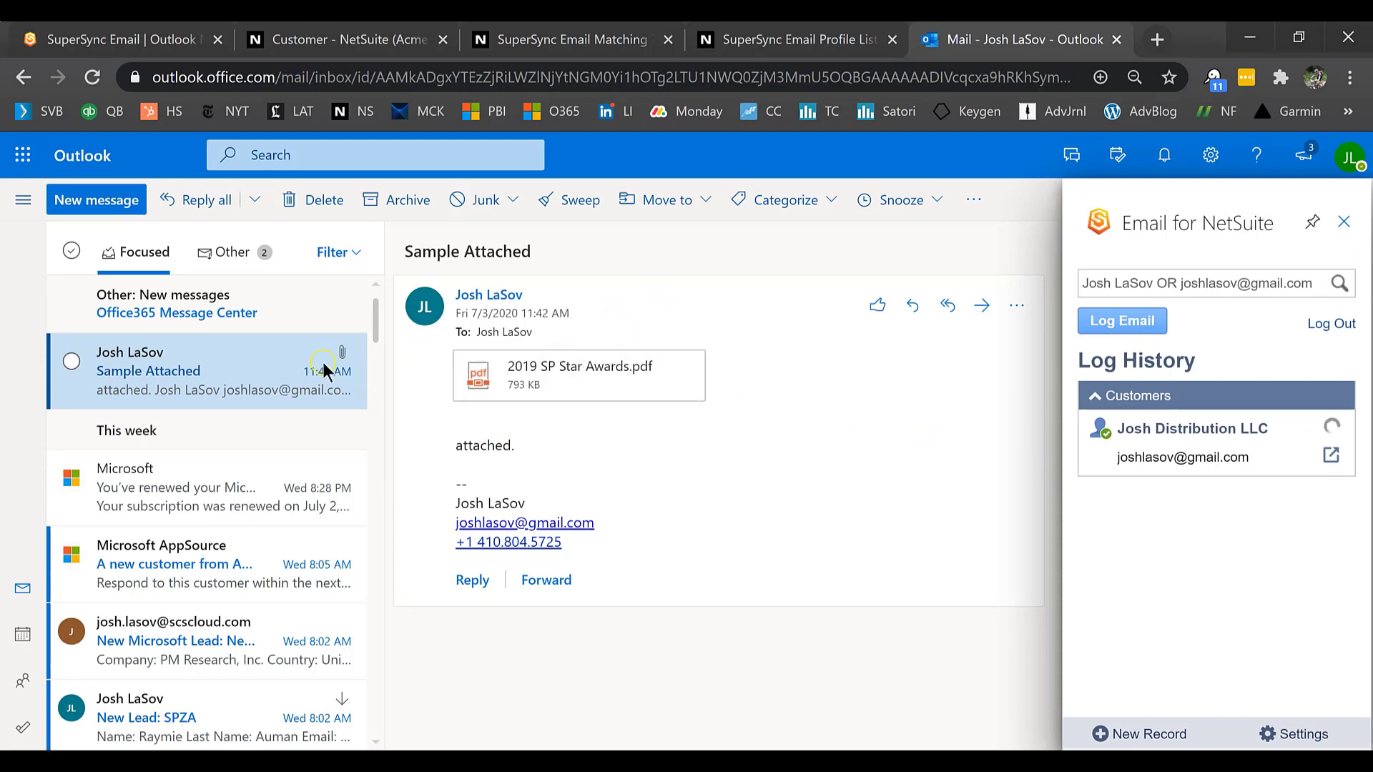
pyautogui.moveTo(623, 367)
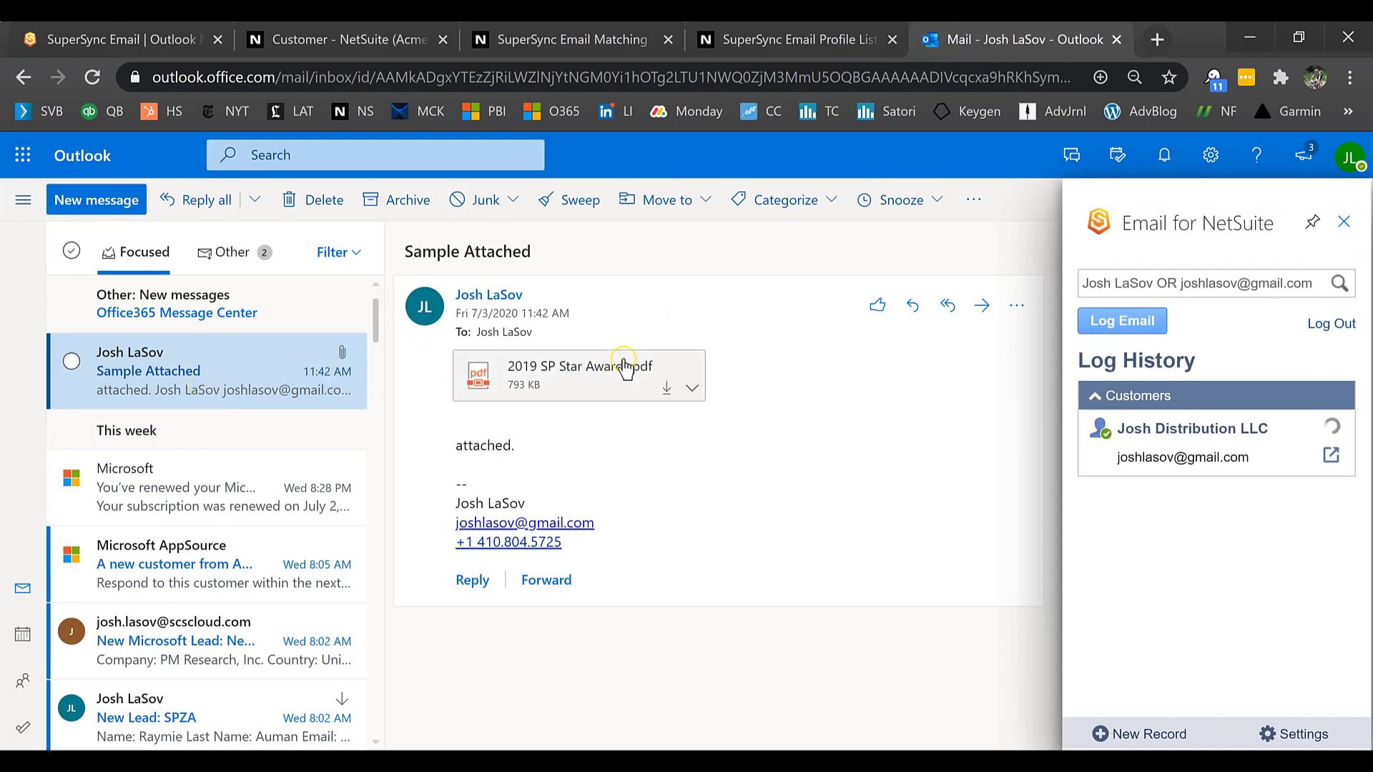
pyautogui.click(1121, 321)
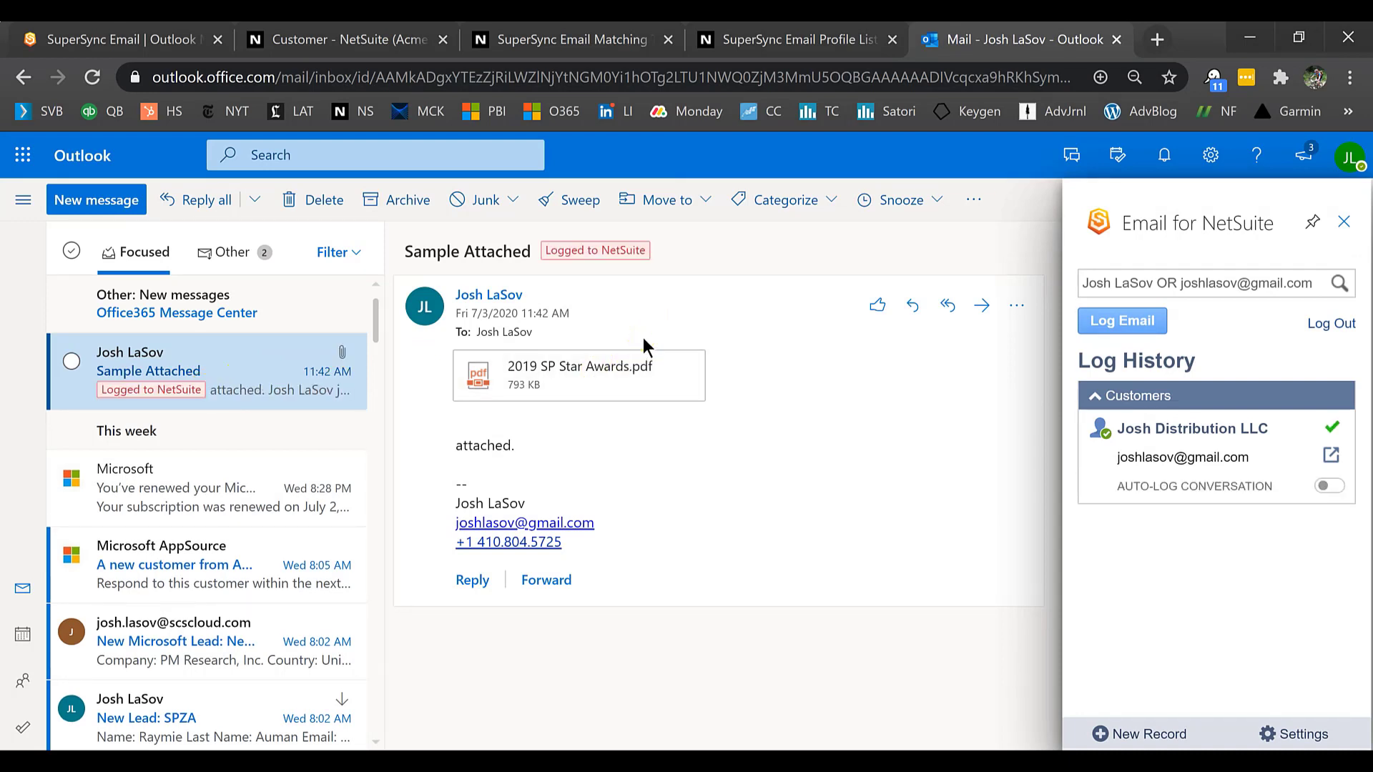
pyautogui.moveTo(595, 250)
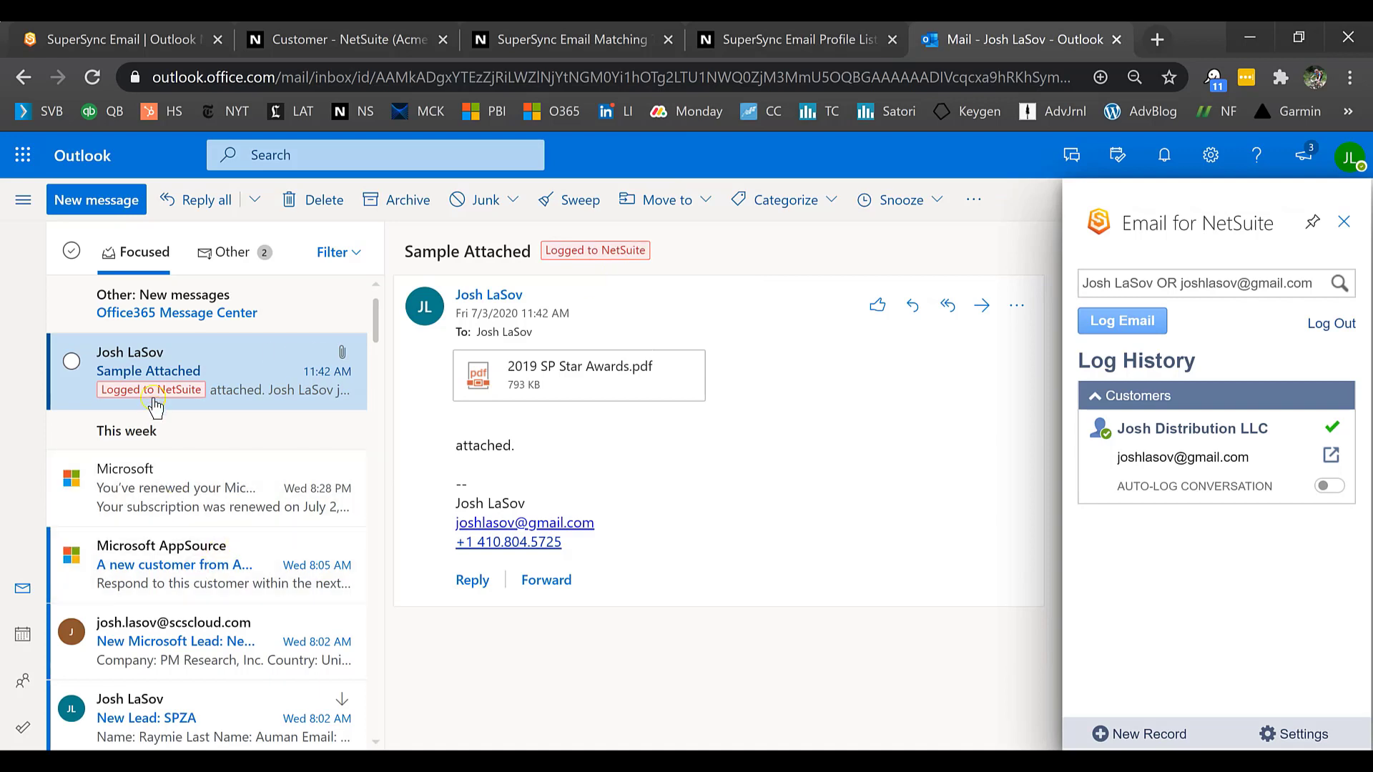
pyautogui.moveTo(150, 389)
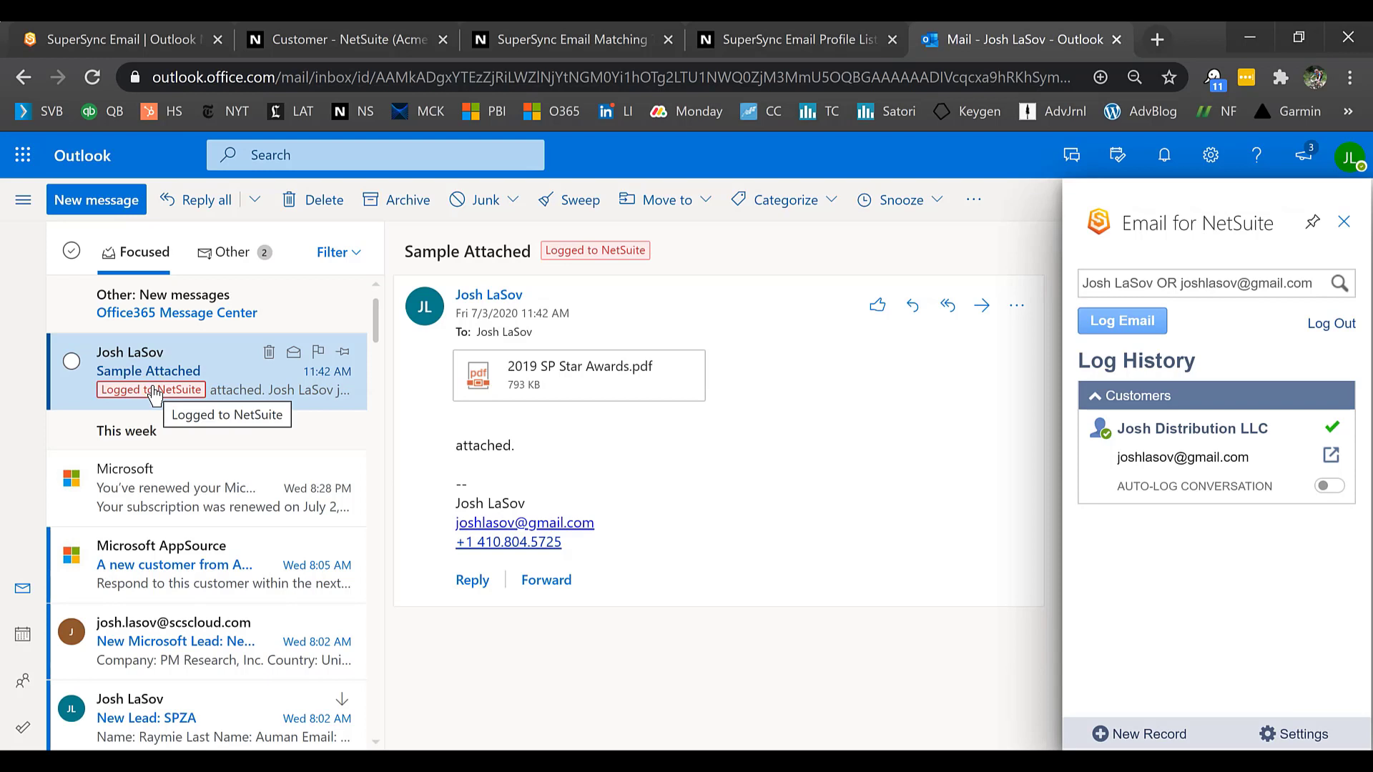
pyautogui.moveTo(233, 396)
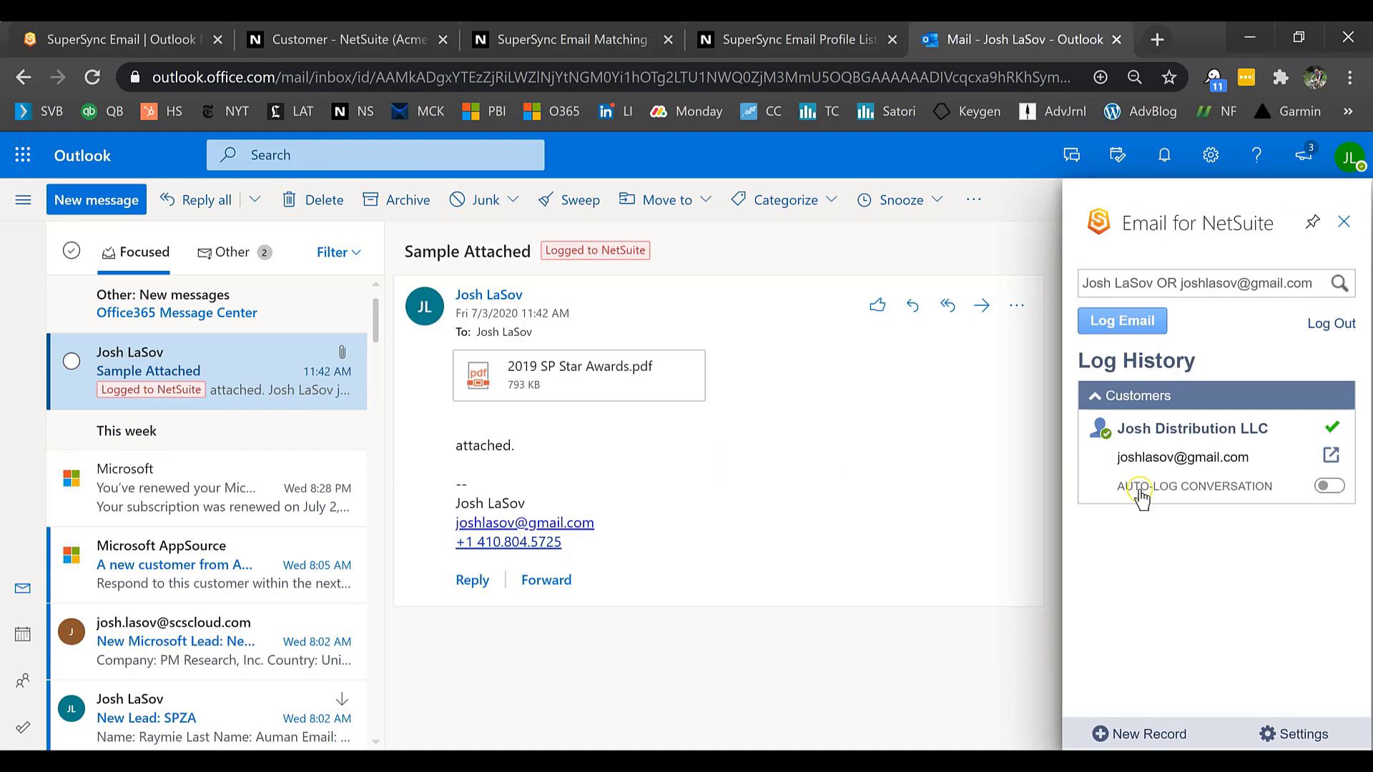
pyautogui.click(1329, 486)
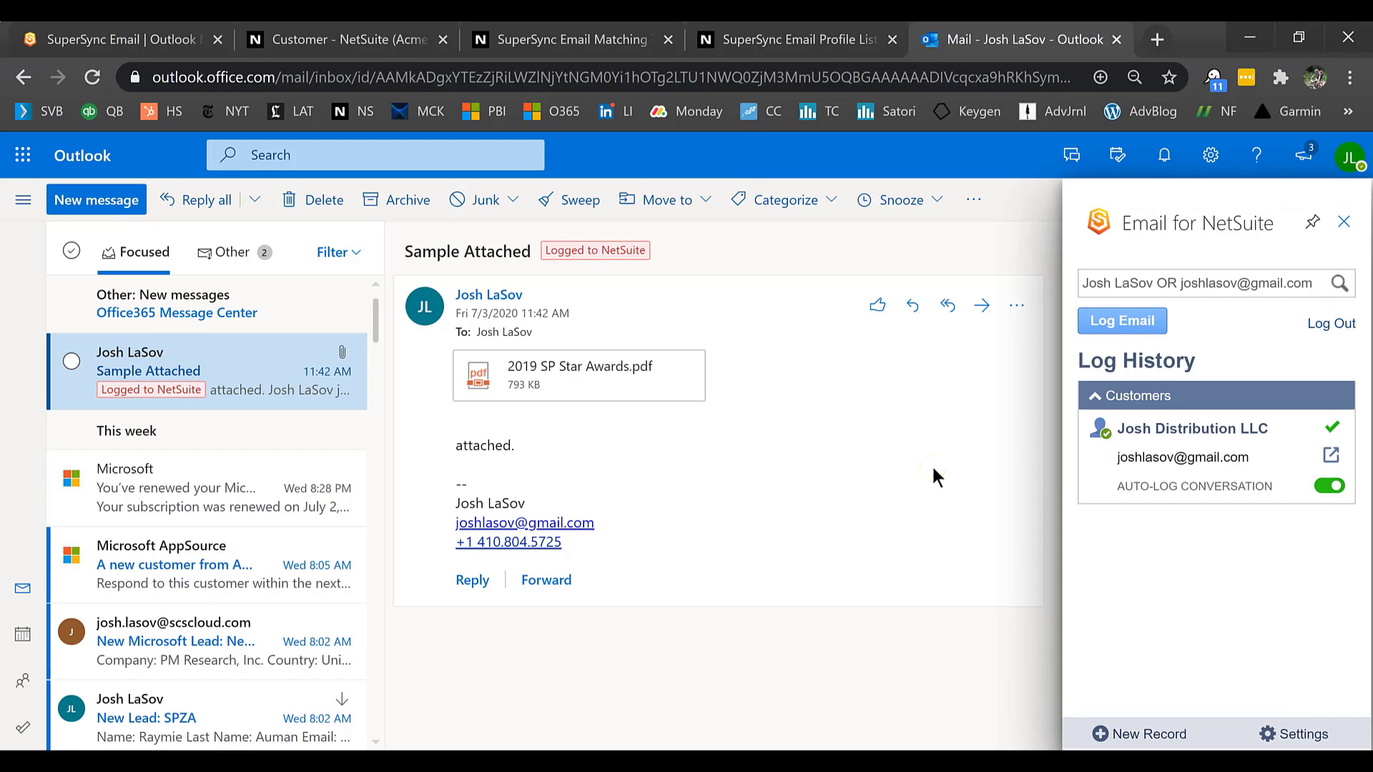
pyautogui.moveTo(362, 459)
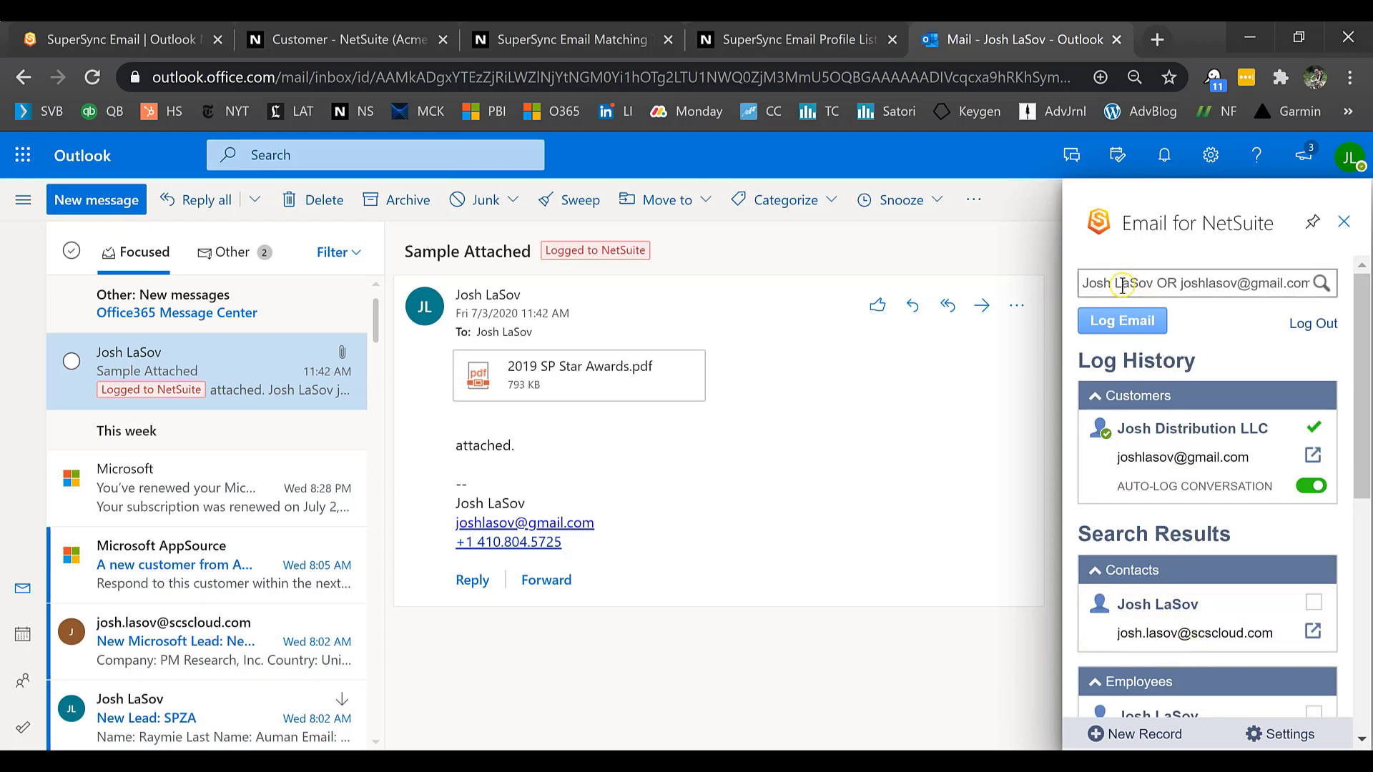
# - Search NetSuite records for 'brooks', then open the Josh Distribution LLC customer record
pyautogui.write('brooks')
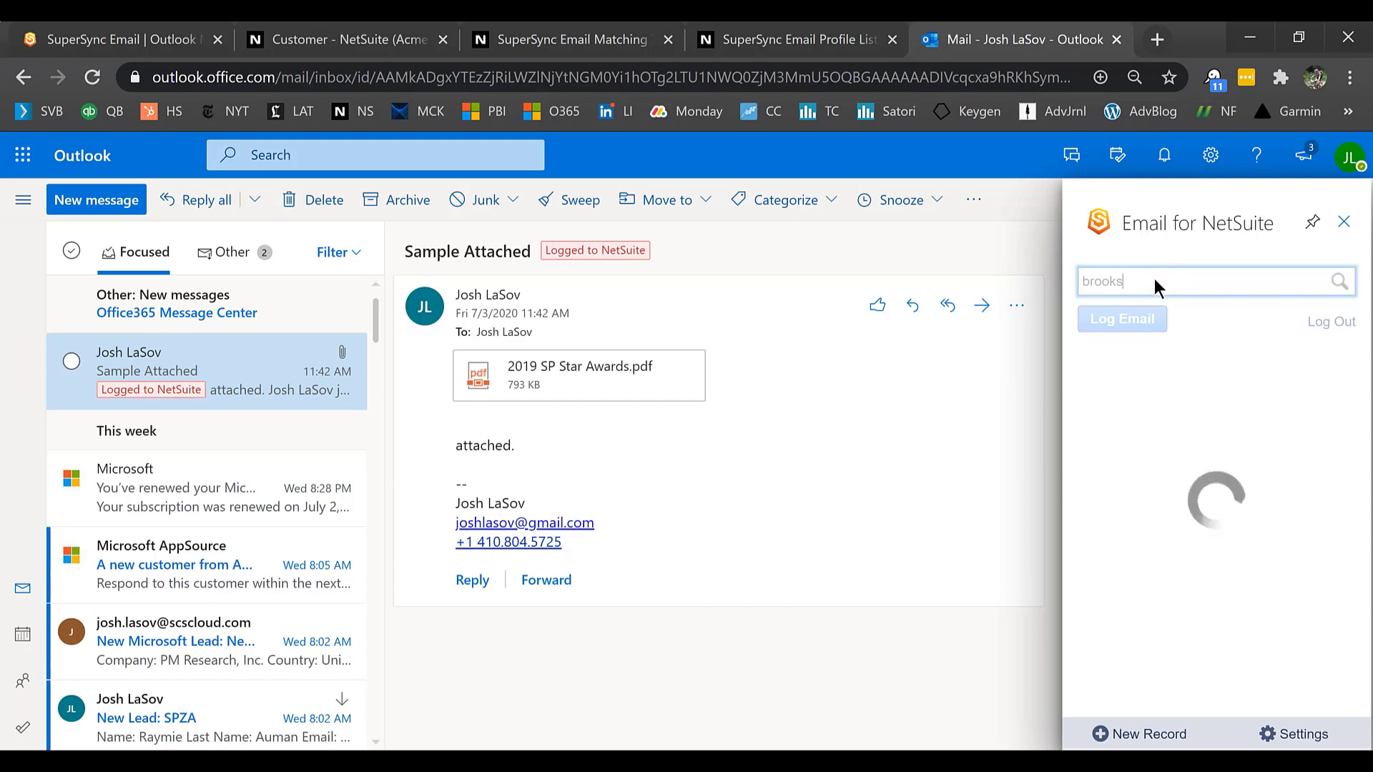
pyautogui.click(1337, 282)
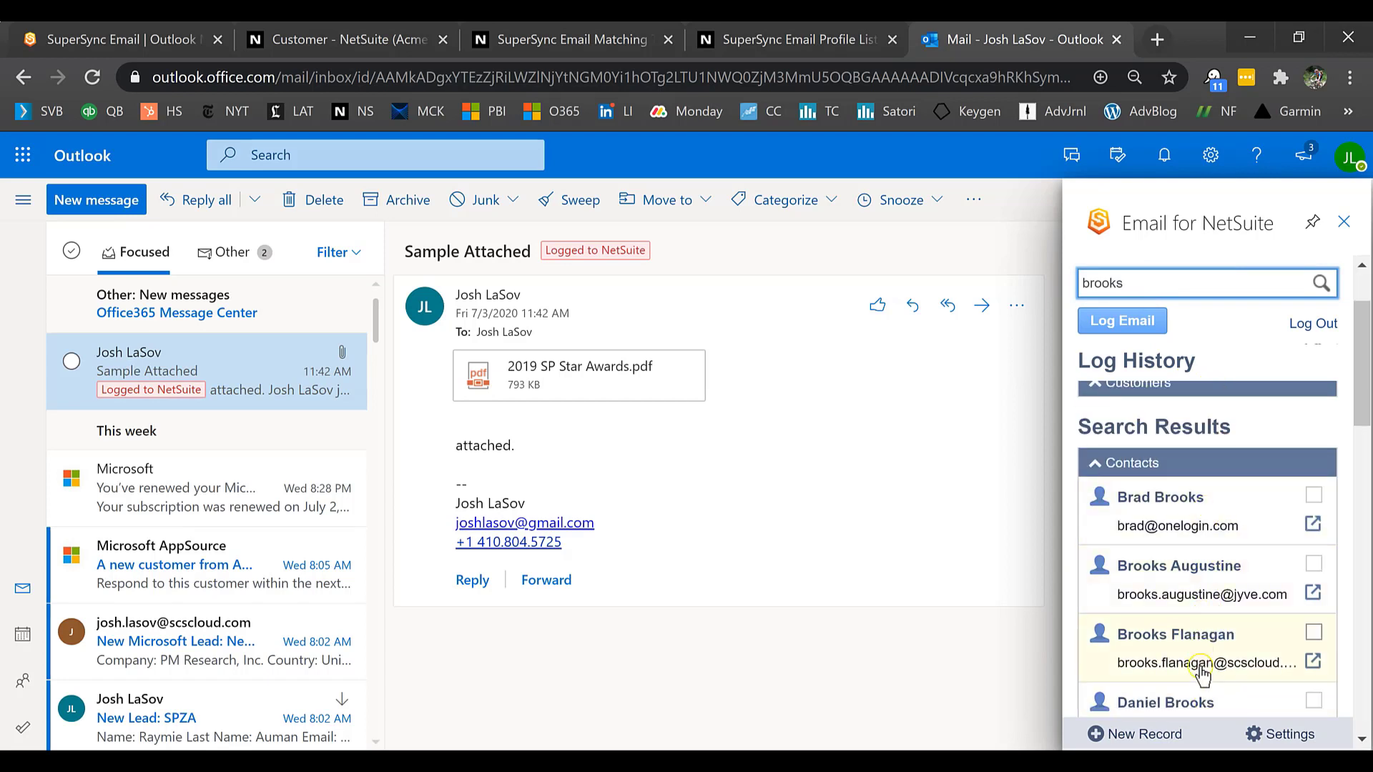
pyautogui.moveTo(1212, 524)
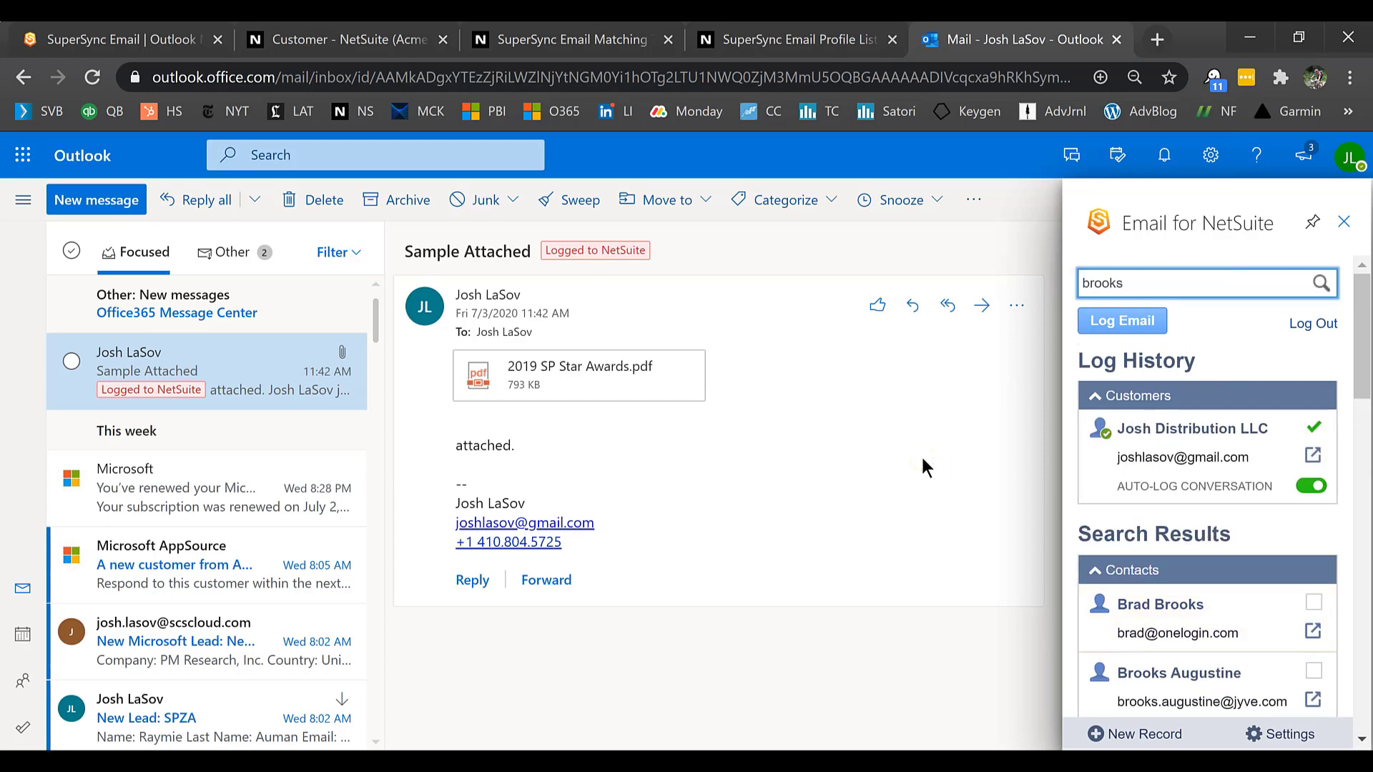
pyautogui.click(346, 40)
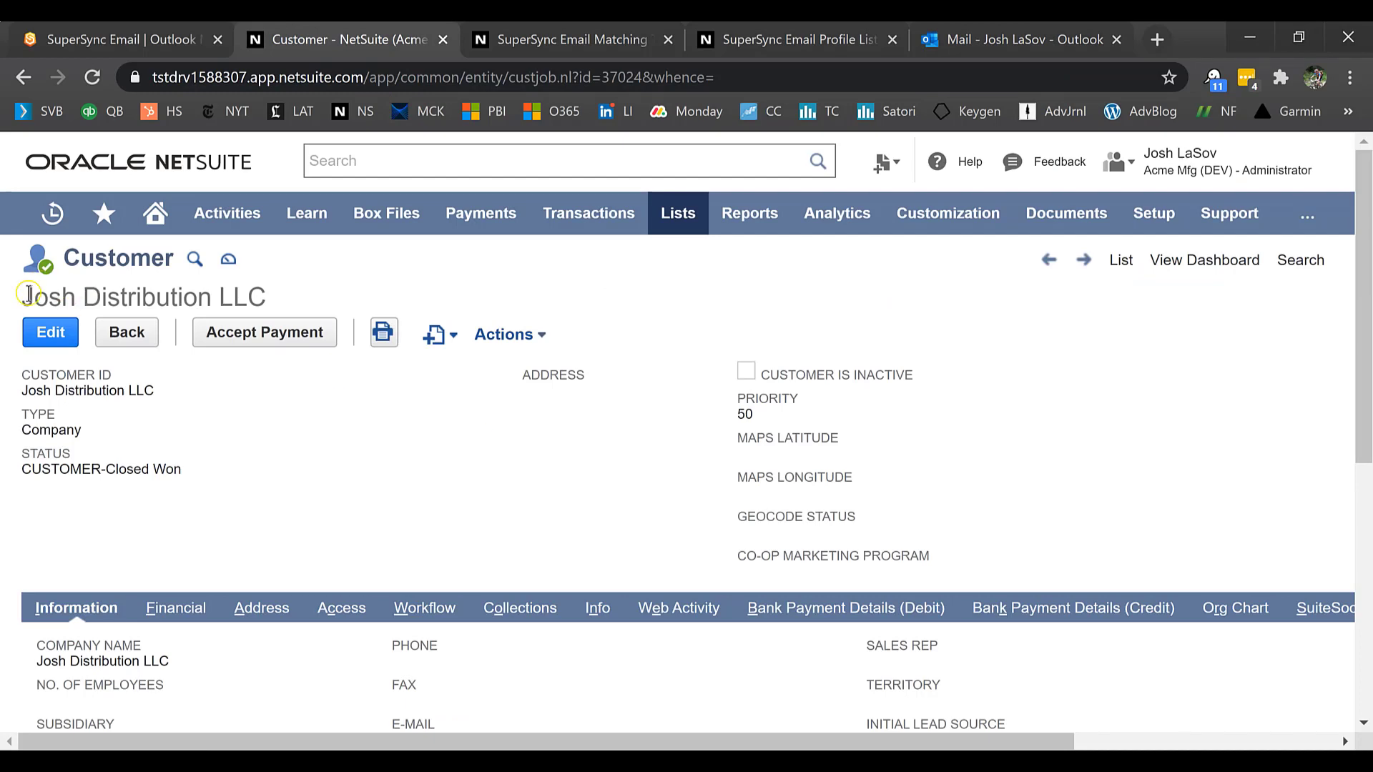
# - Refresh the customer's Messages subtab and open the first logged Sample Attached message
pyautogui.scroll(-3)
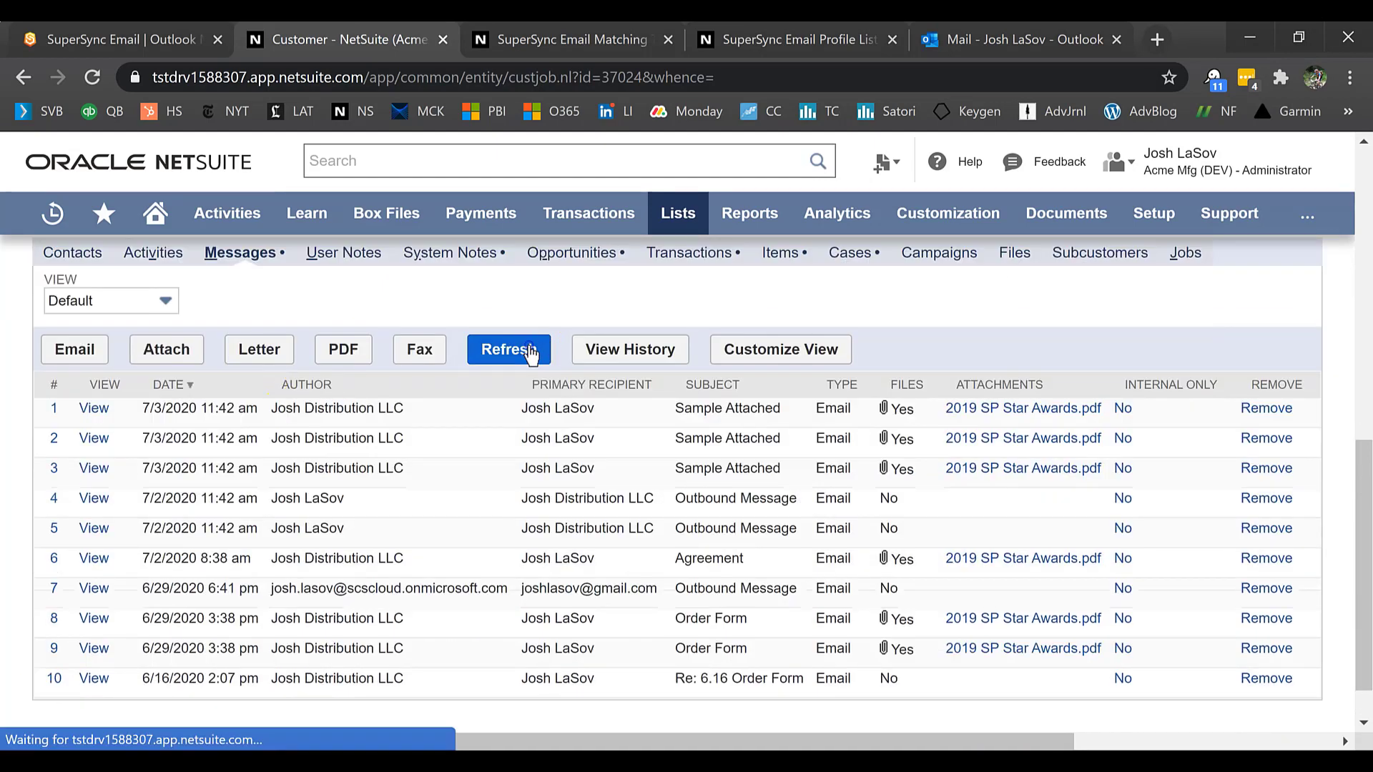
pyautogui.click(508, 349)
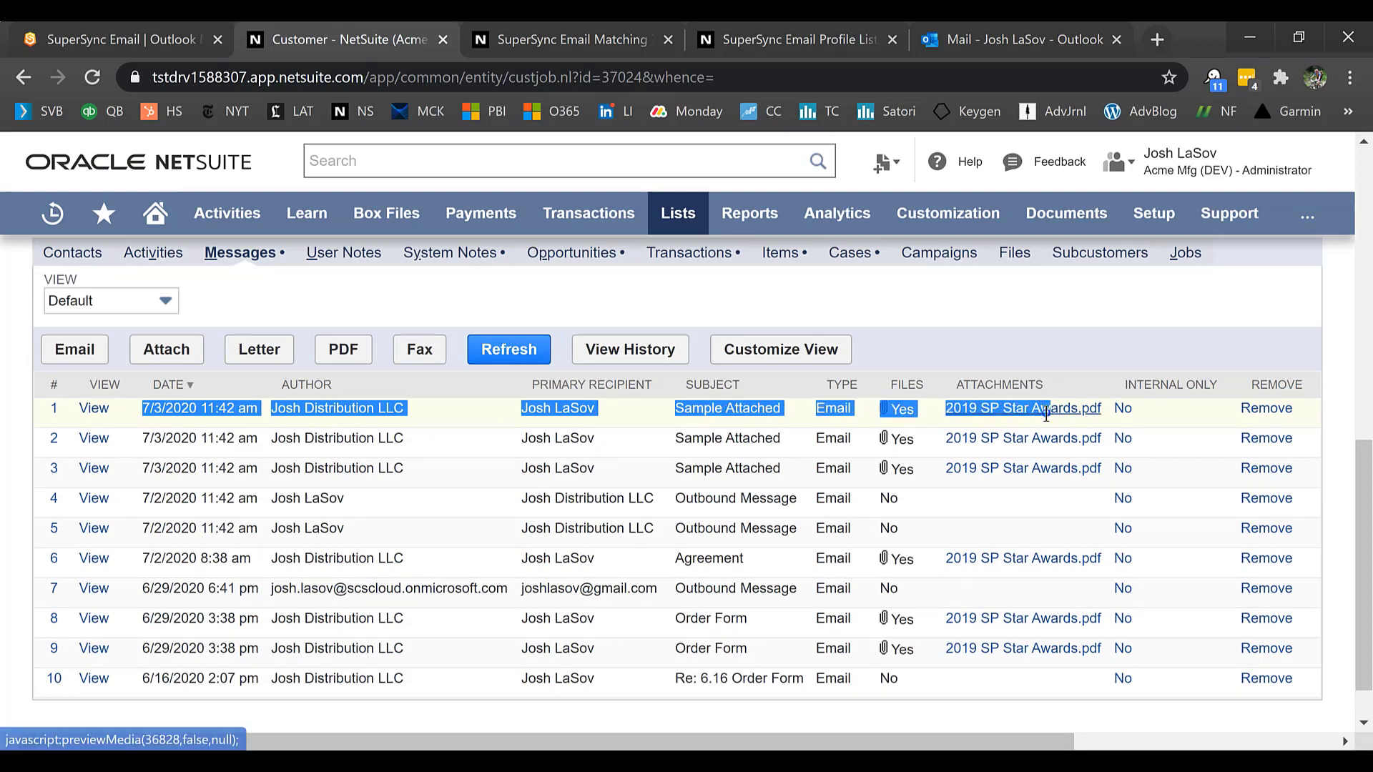
pyautogui.moveTo(1016, 669)
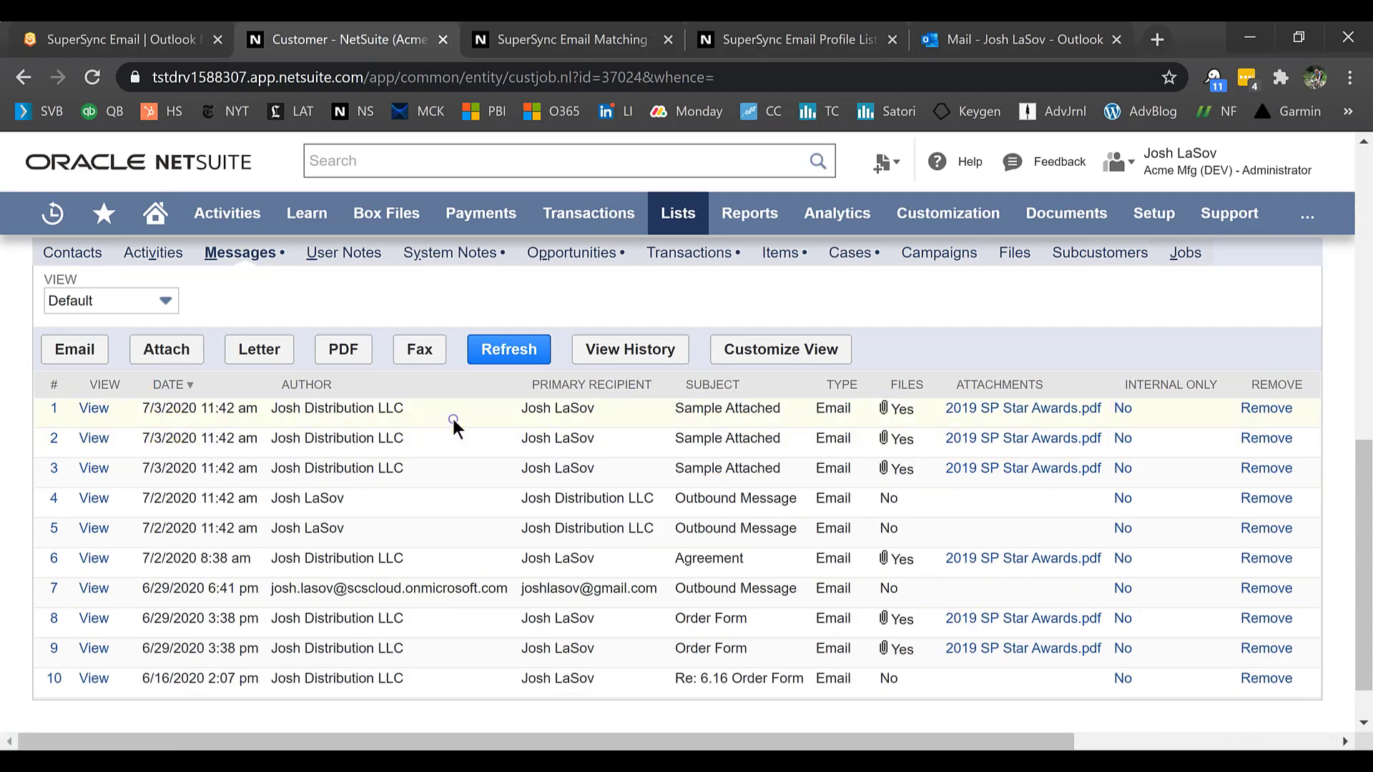
pyautogui.click(93, 408)
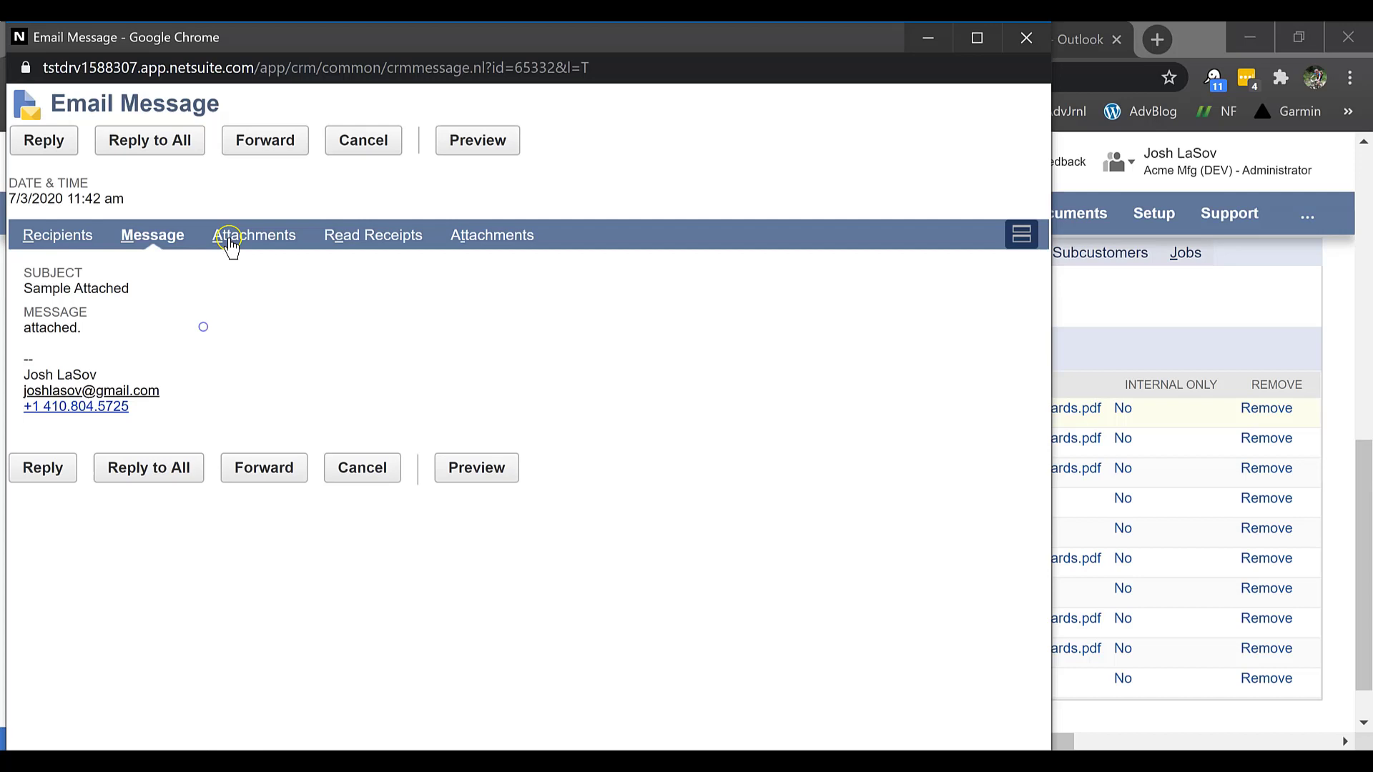
# - Show the message's Attachments subtab listing 2019 SP Star Awards.pdf in a SuperSync email folder
pyautogui.click(254, 235)
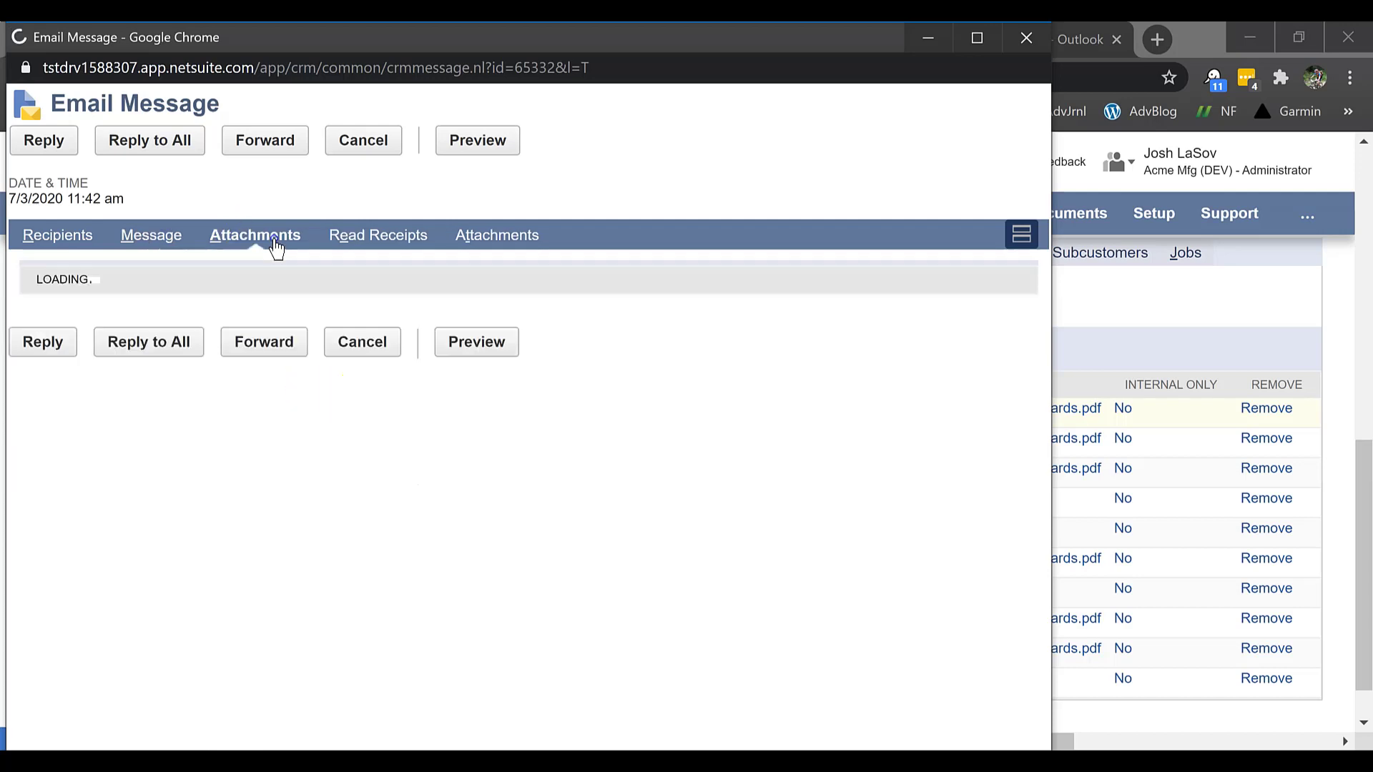
pyautogui.click(255, 234)
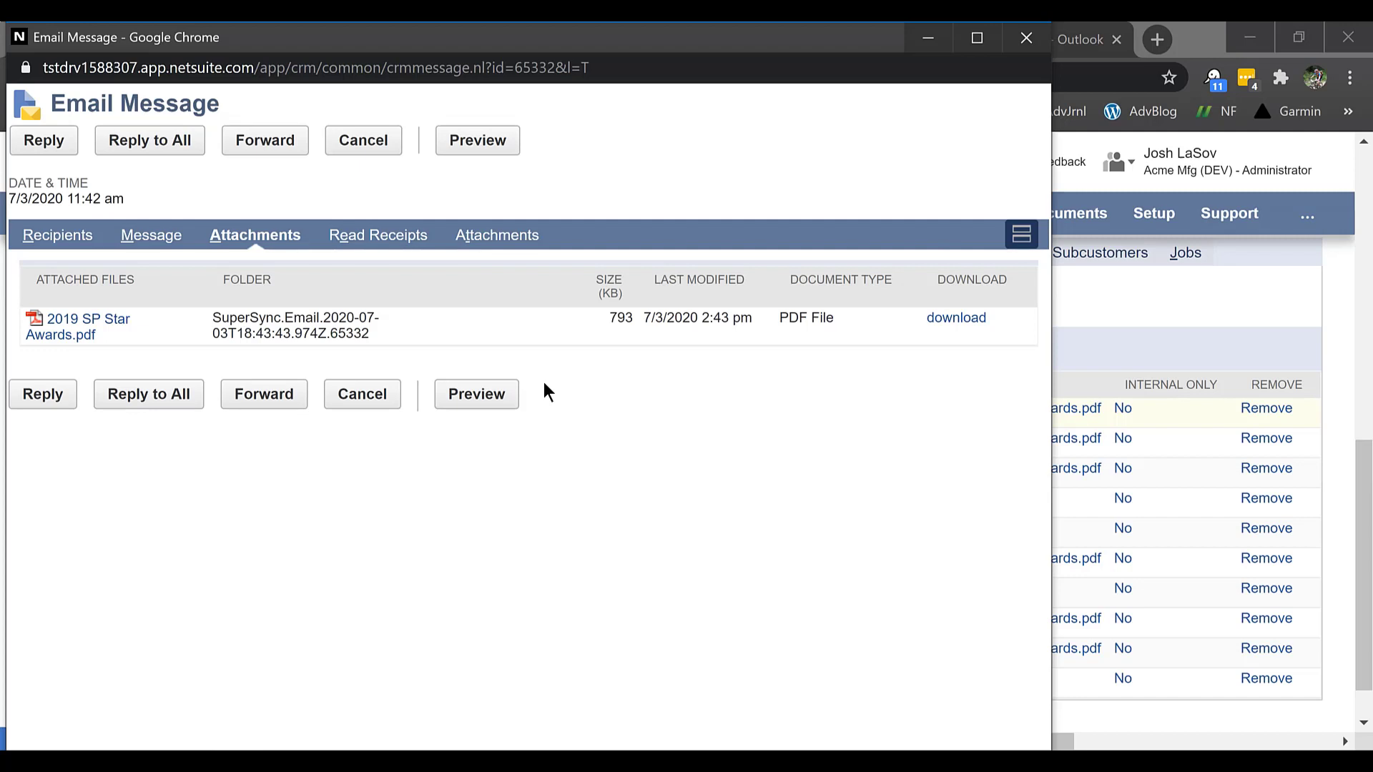
pyautogui.moveTo(1054, 100)
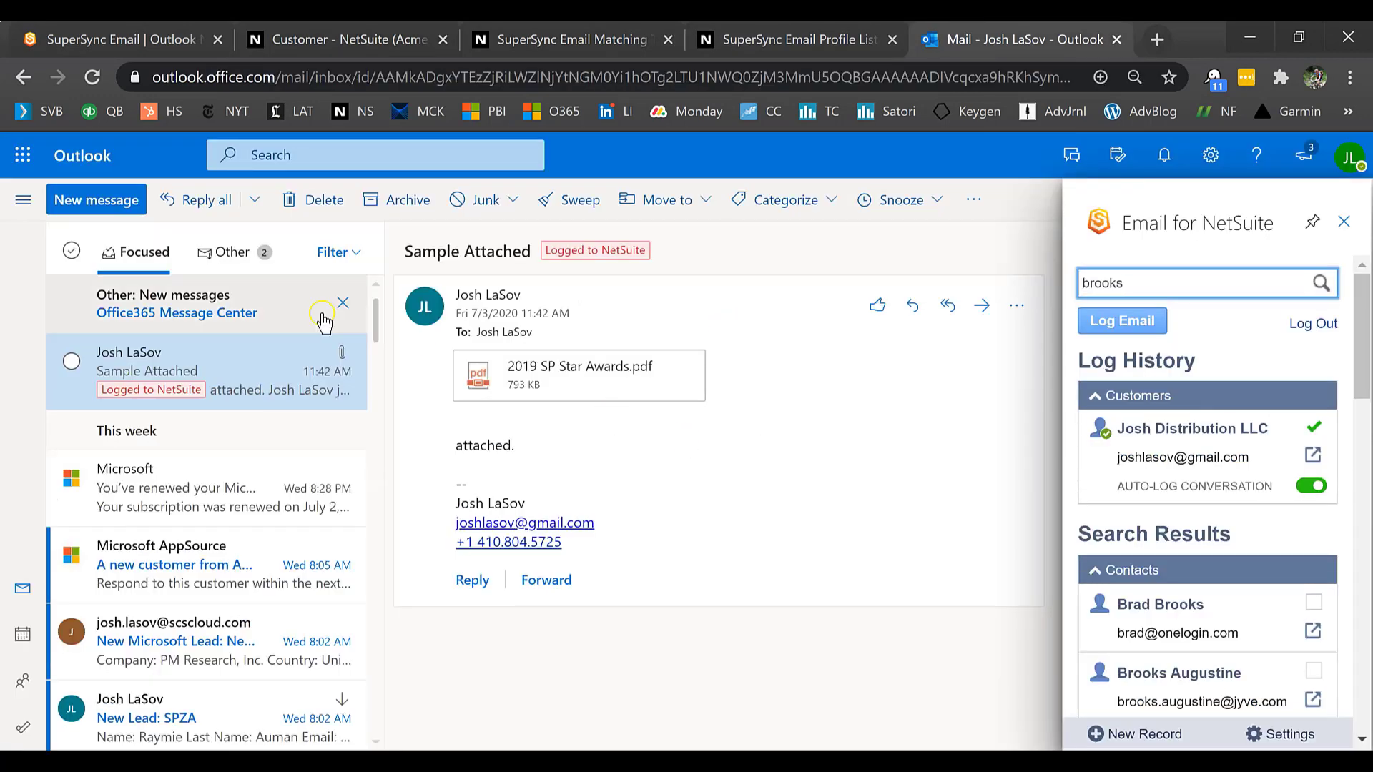
pyautogui.click(96, 200)
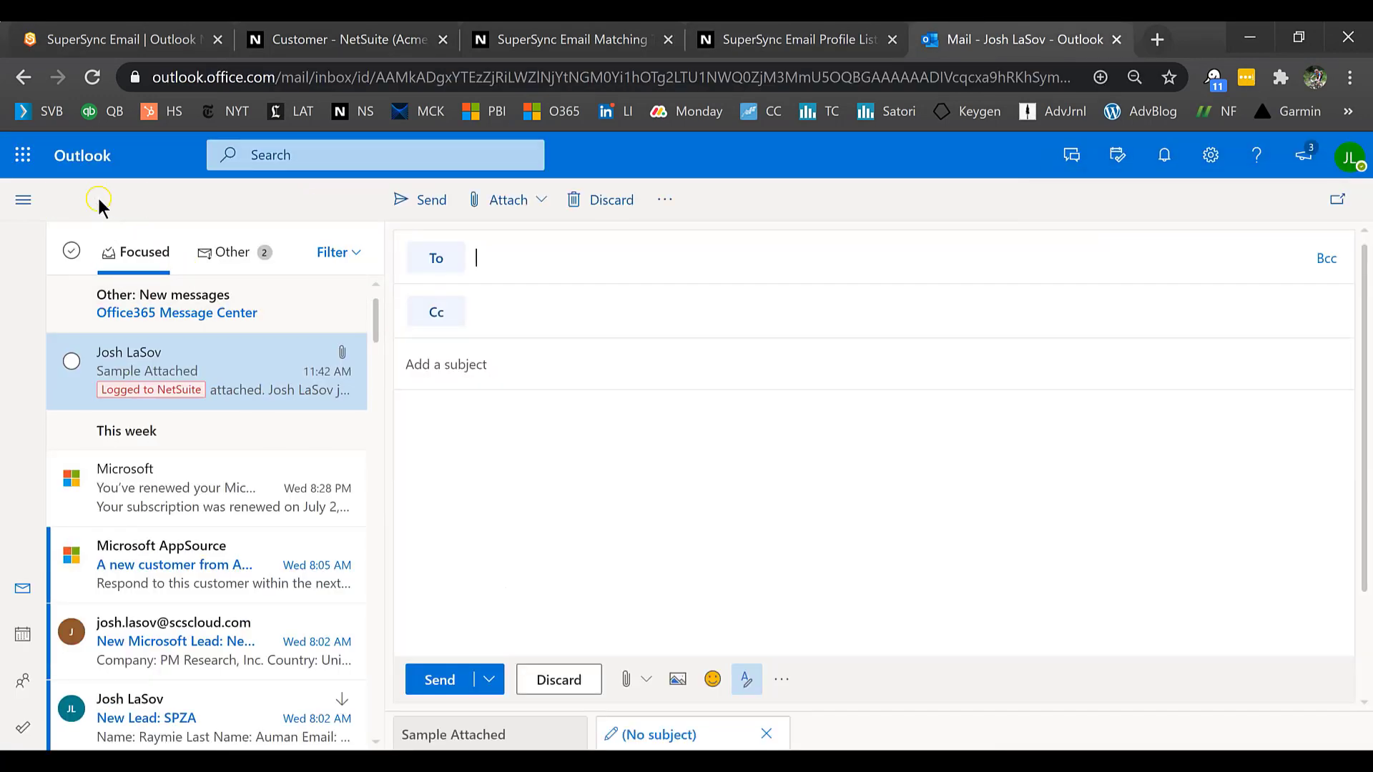
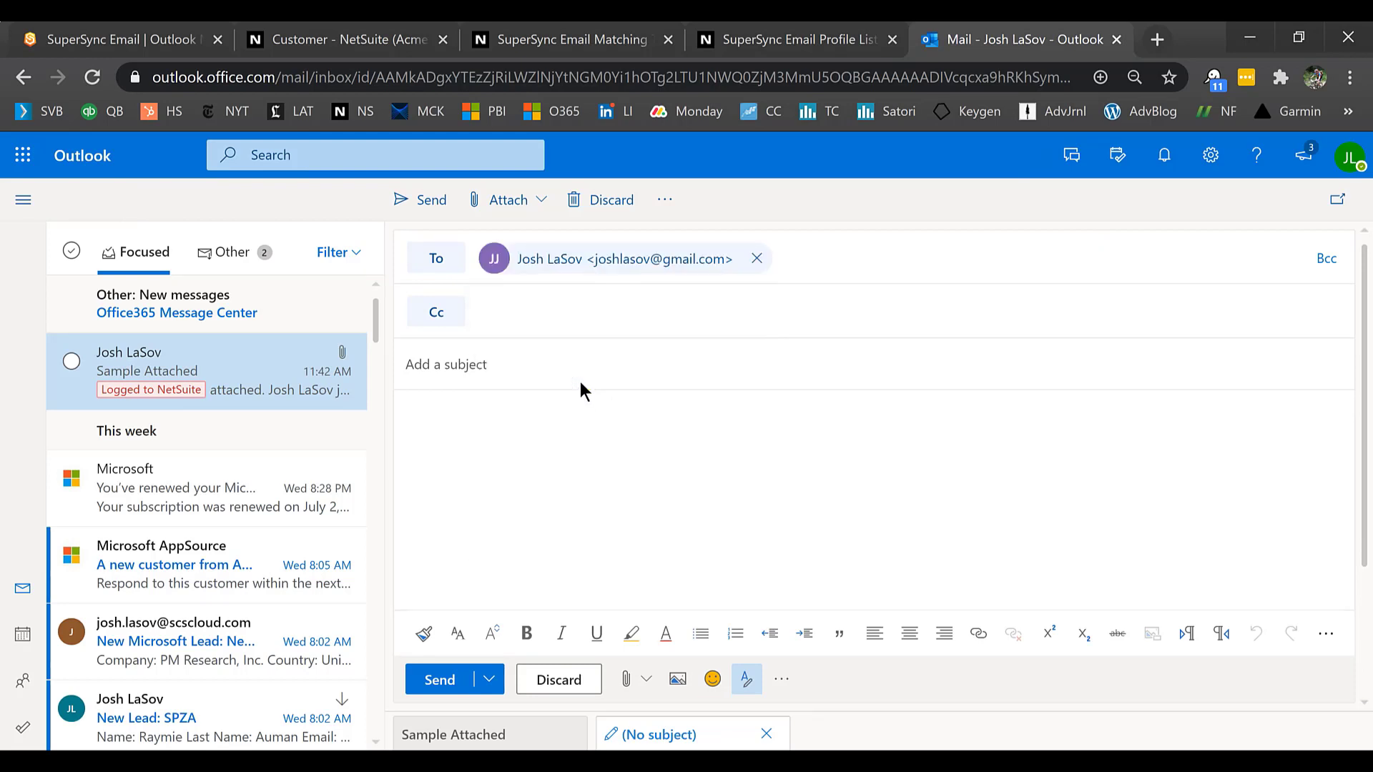
pyautogui.write('Outbound Message')
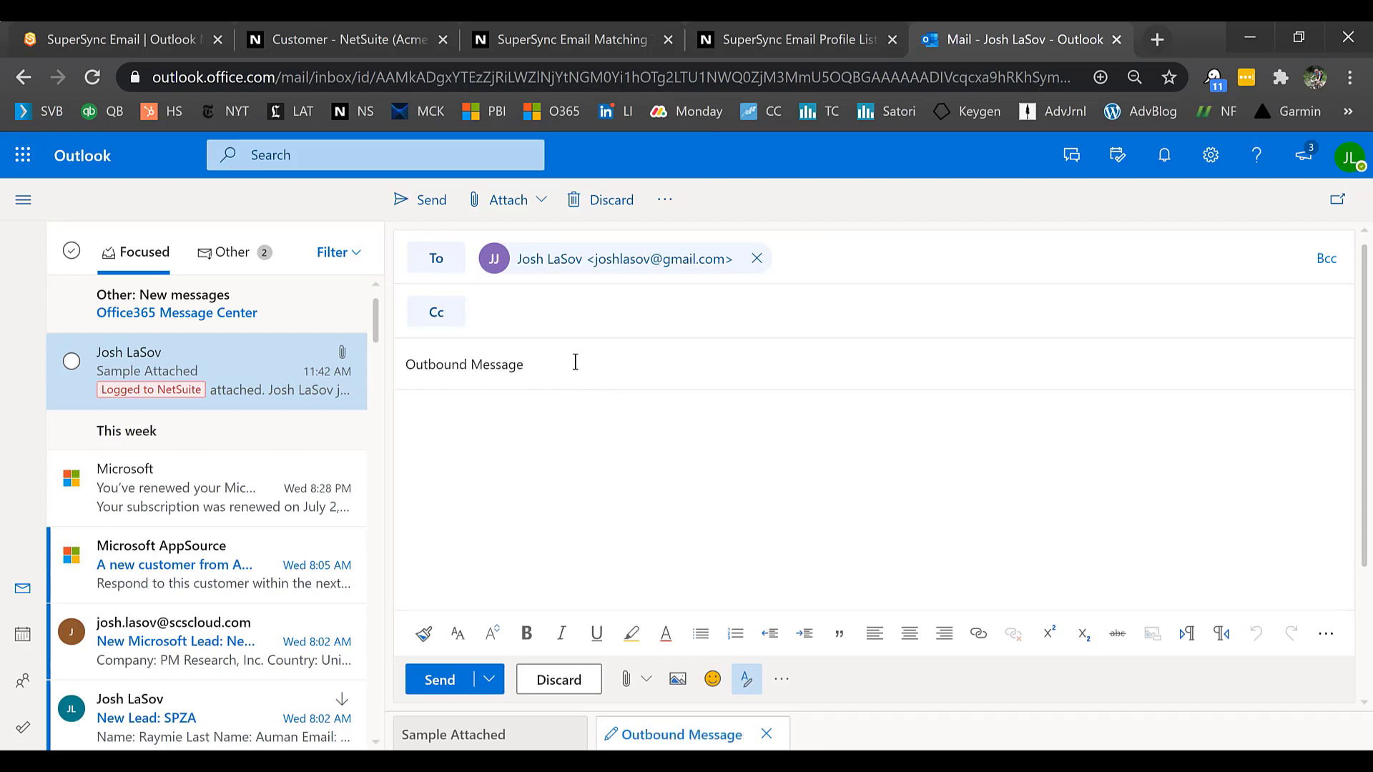
pyautogui.write('Outbound Message 123')
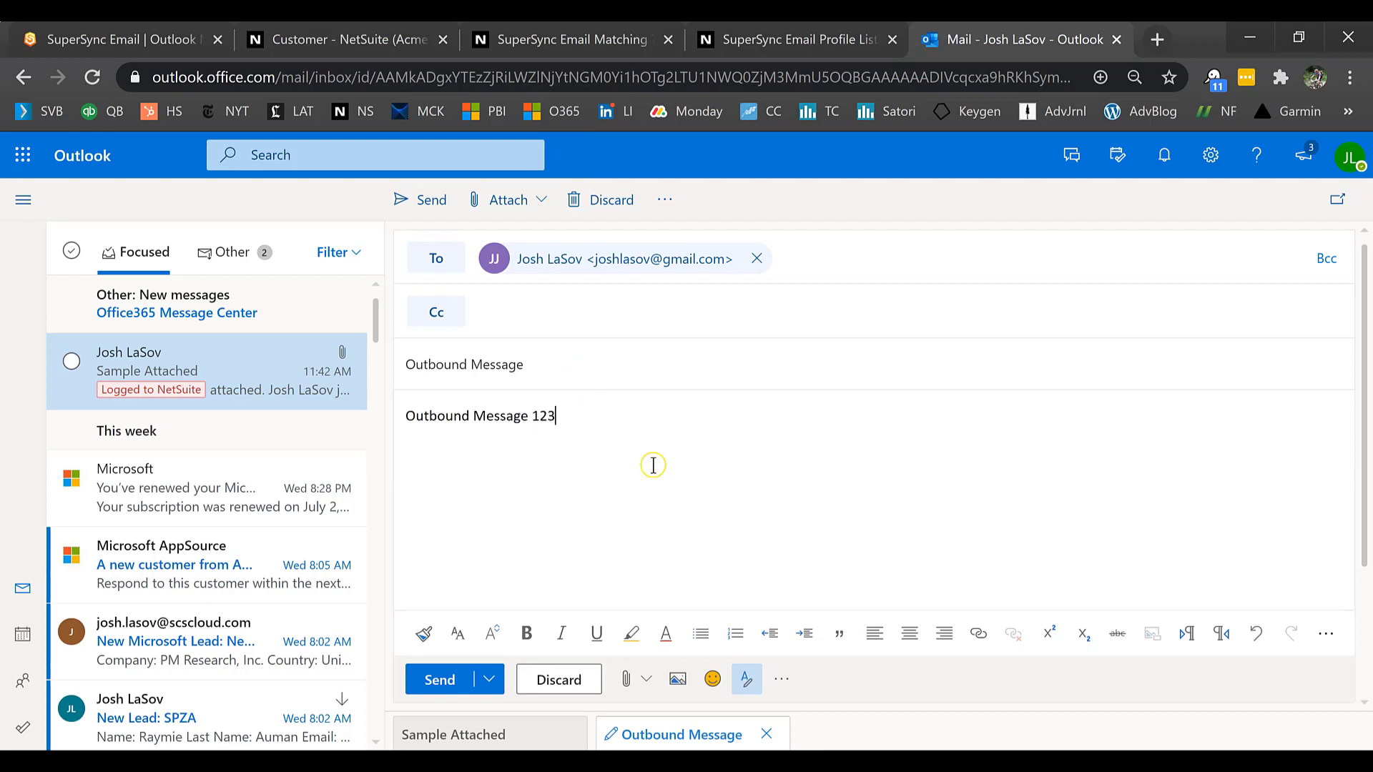
# - Bcc the draft to SuperSync Email for NetSuite via the add-in's Bcc to NetSuite option
pyautogui.click(778, 679)
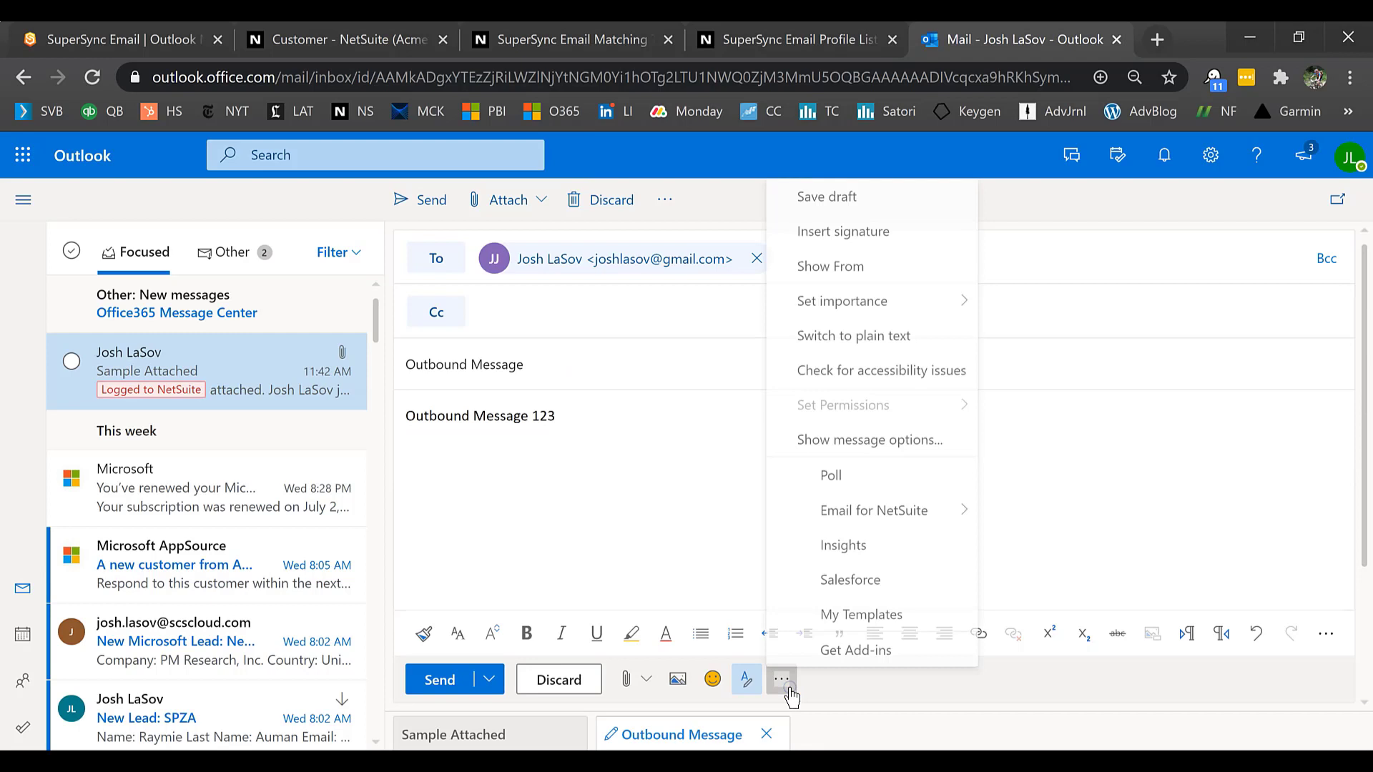
pyautogui.click(872, 511)
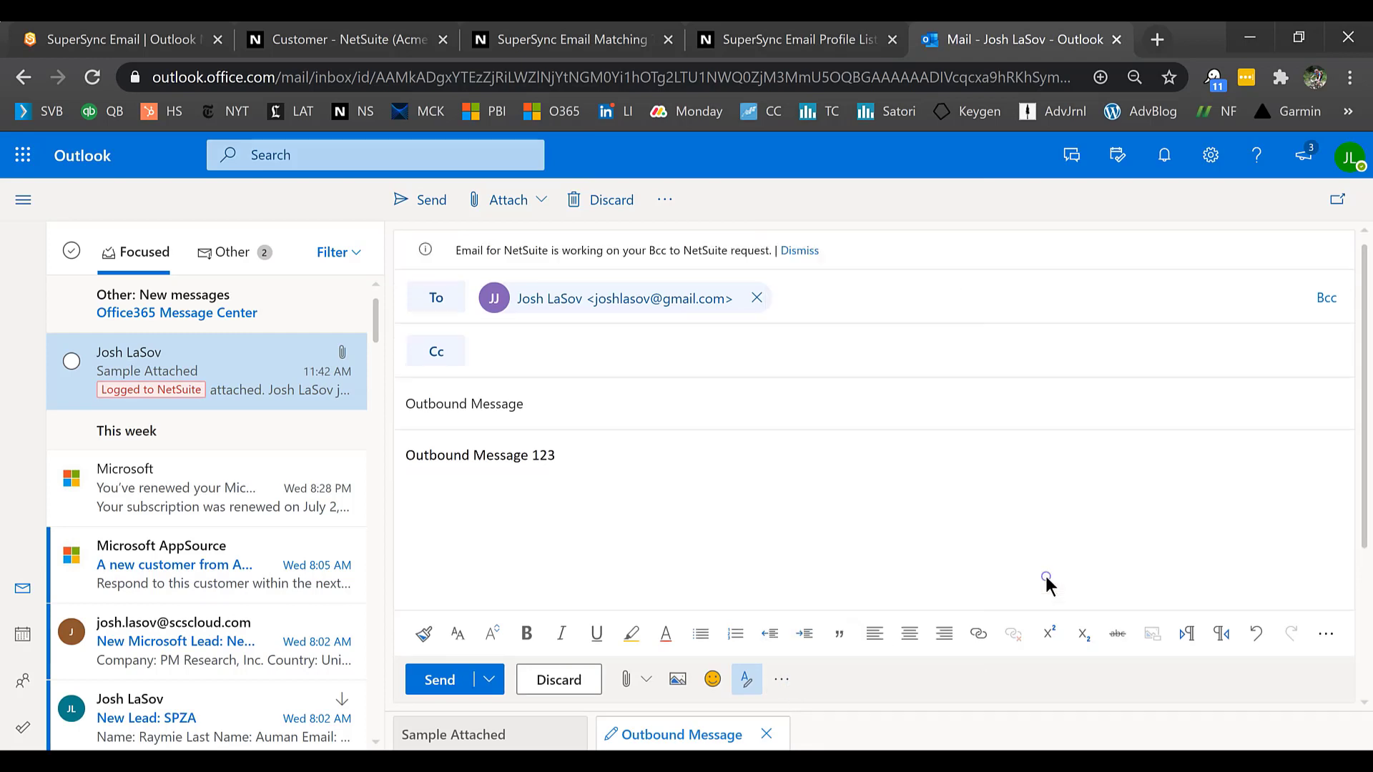
pyautogui.click(1328, 298)
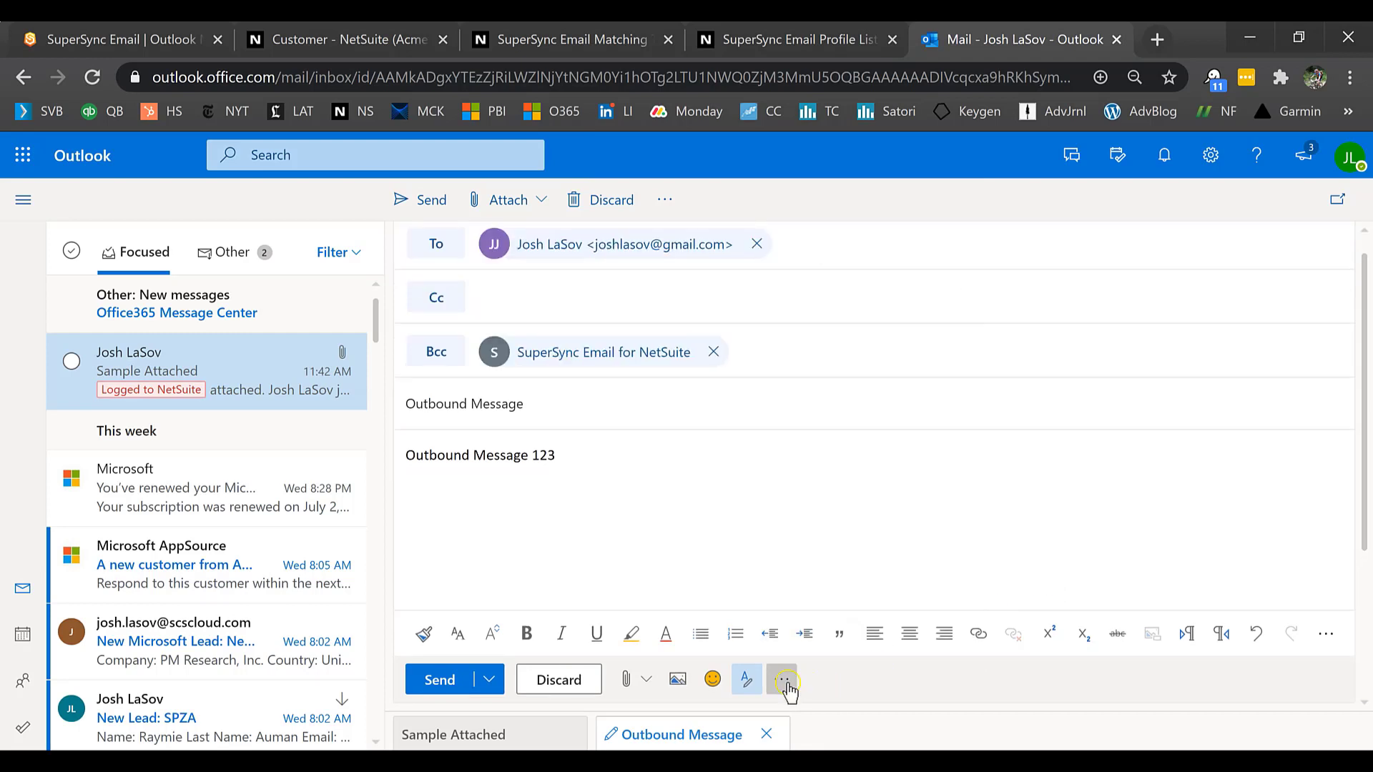
pyautogui.click(781, 679)
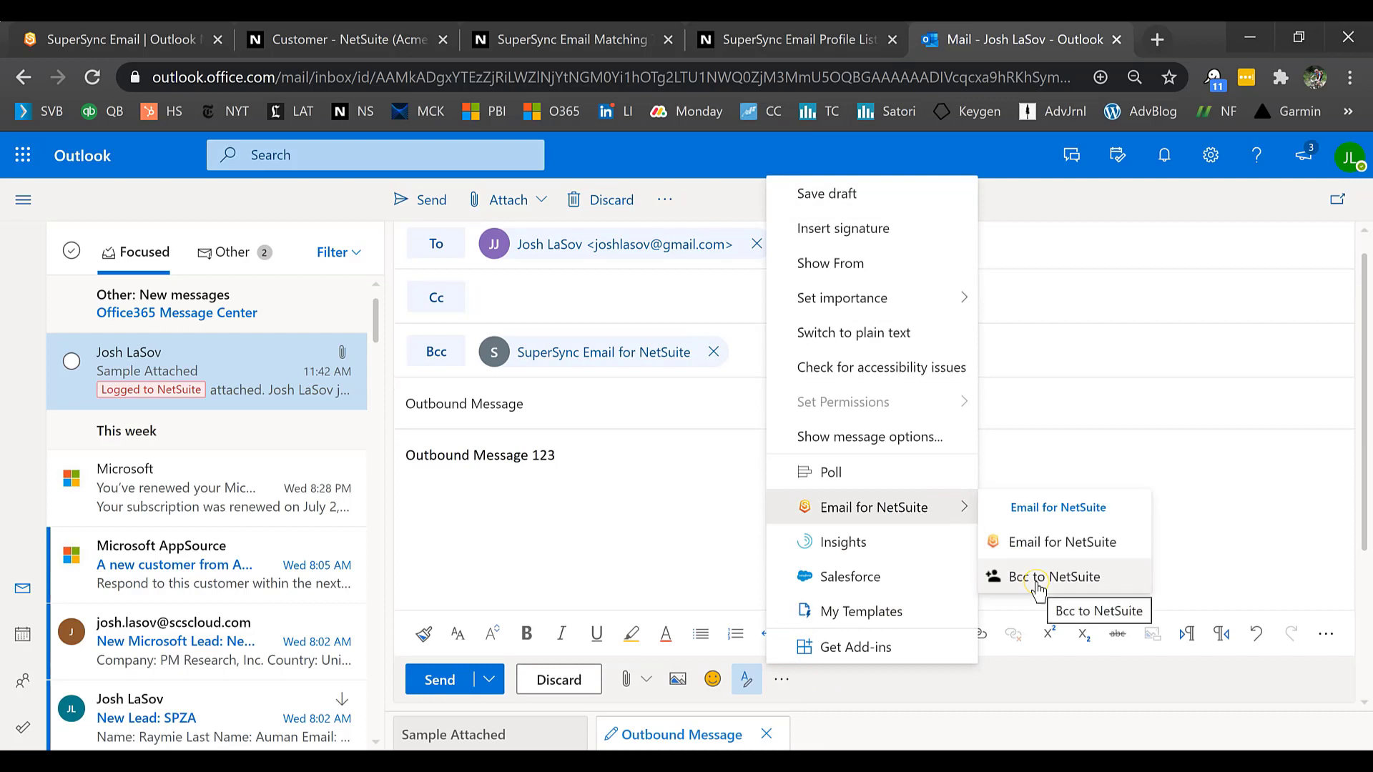
pyautogui.click(1050, 576)
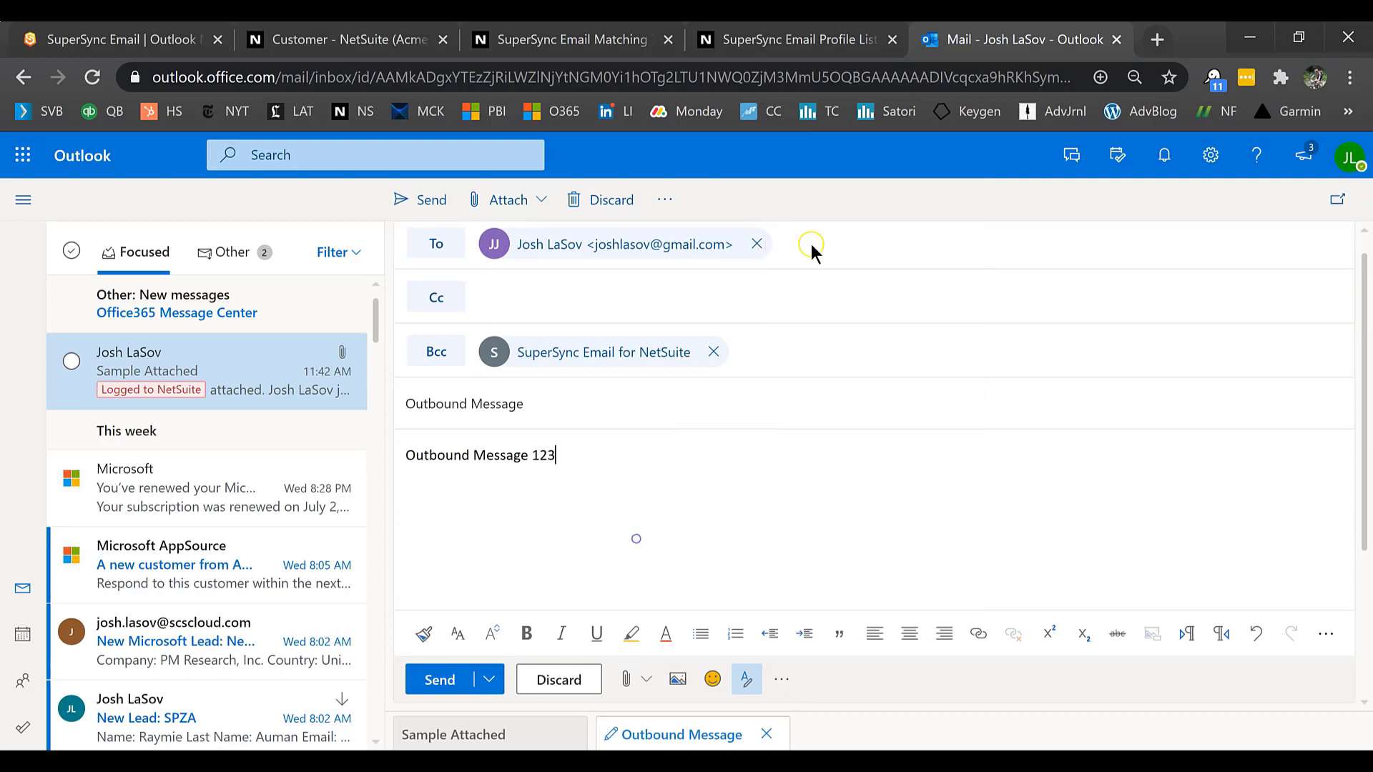
pyautogui.moveTo(751, 544)
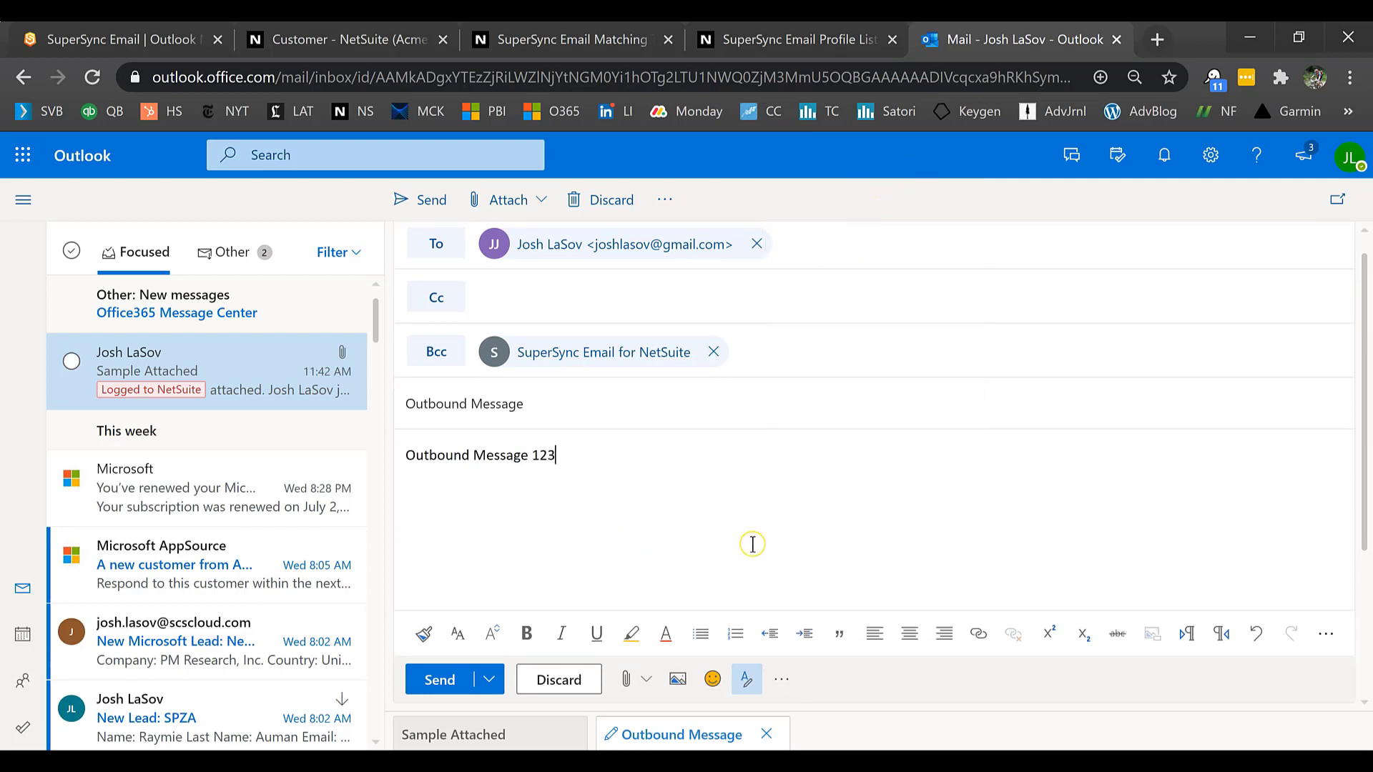
pyautogui.write('.')
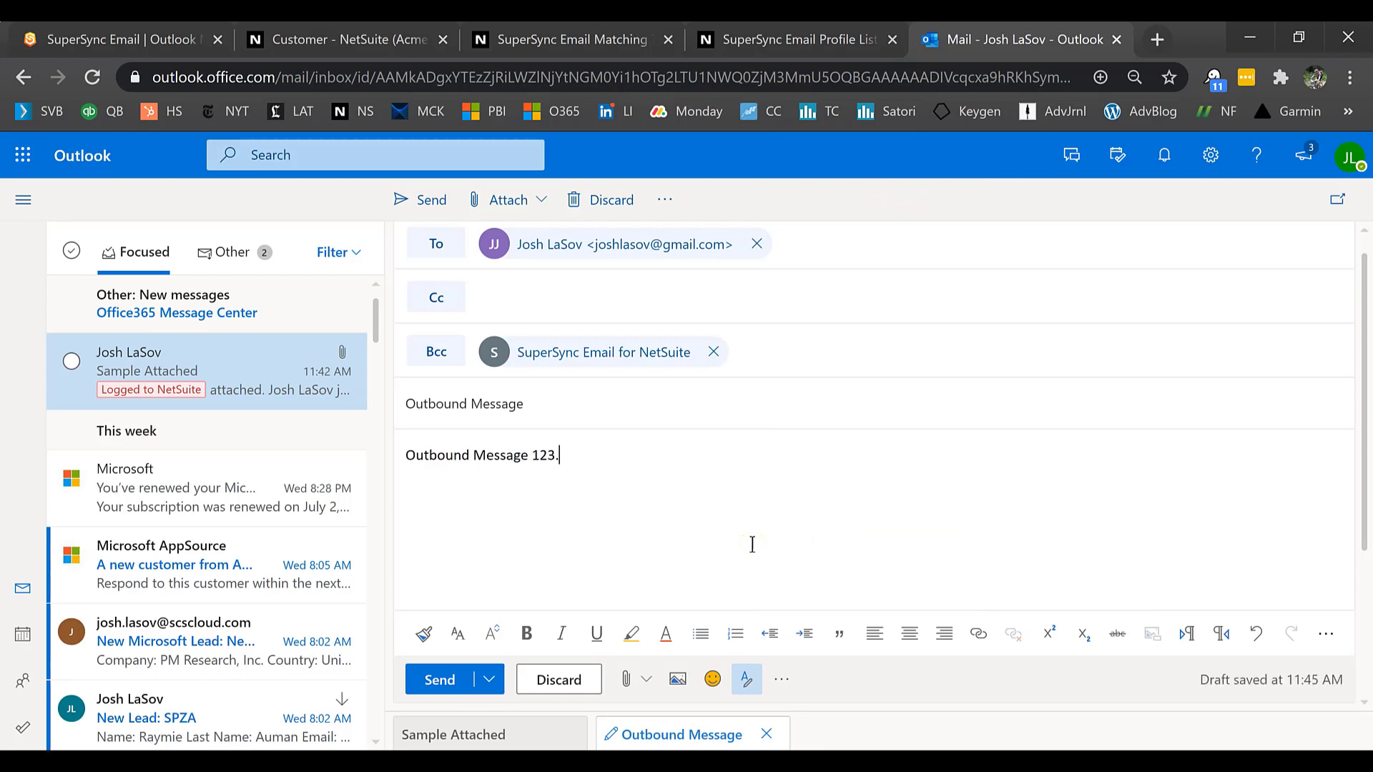
pyautogui.moveTo(572, 358)
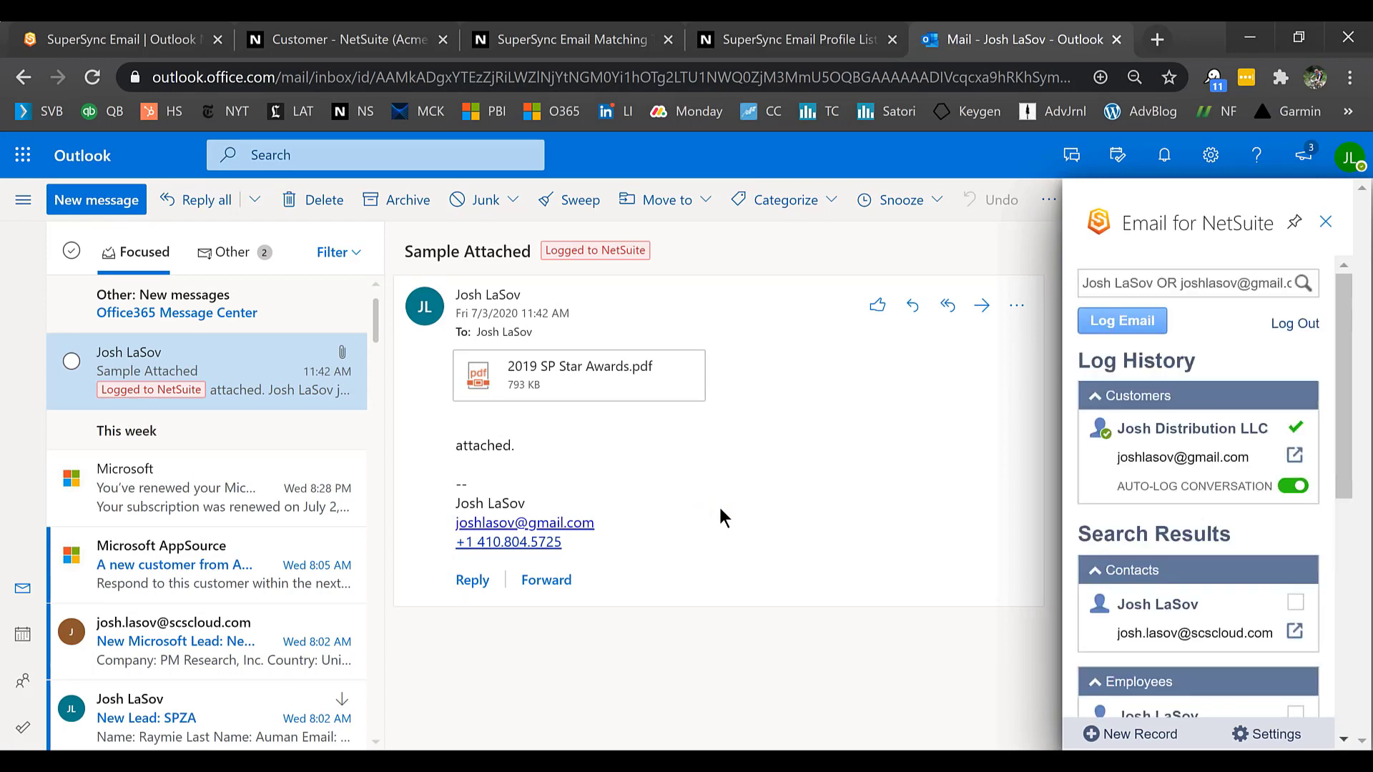
pyautogui.moveTo(709, 509)
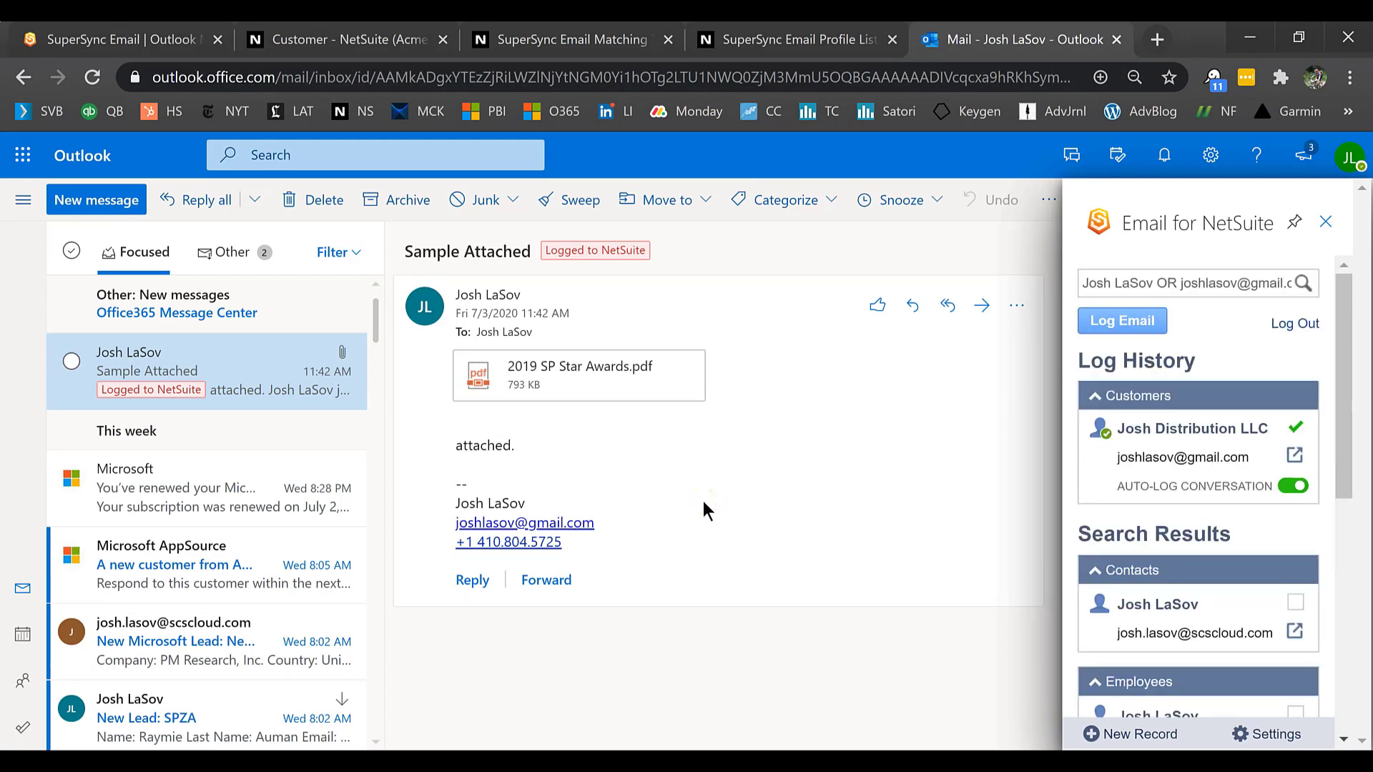
pyautogui.moveTo(707, 511)
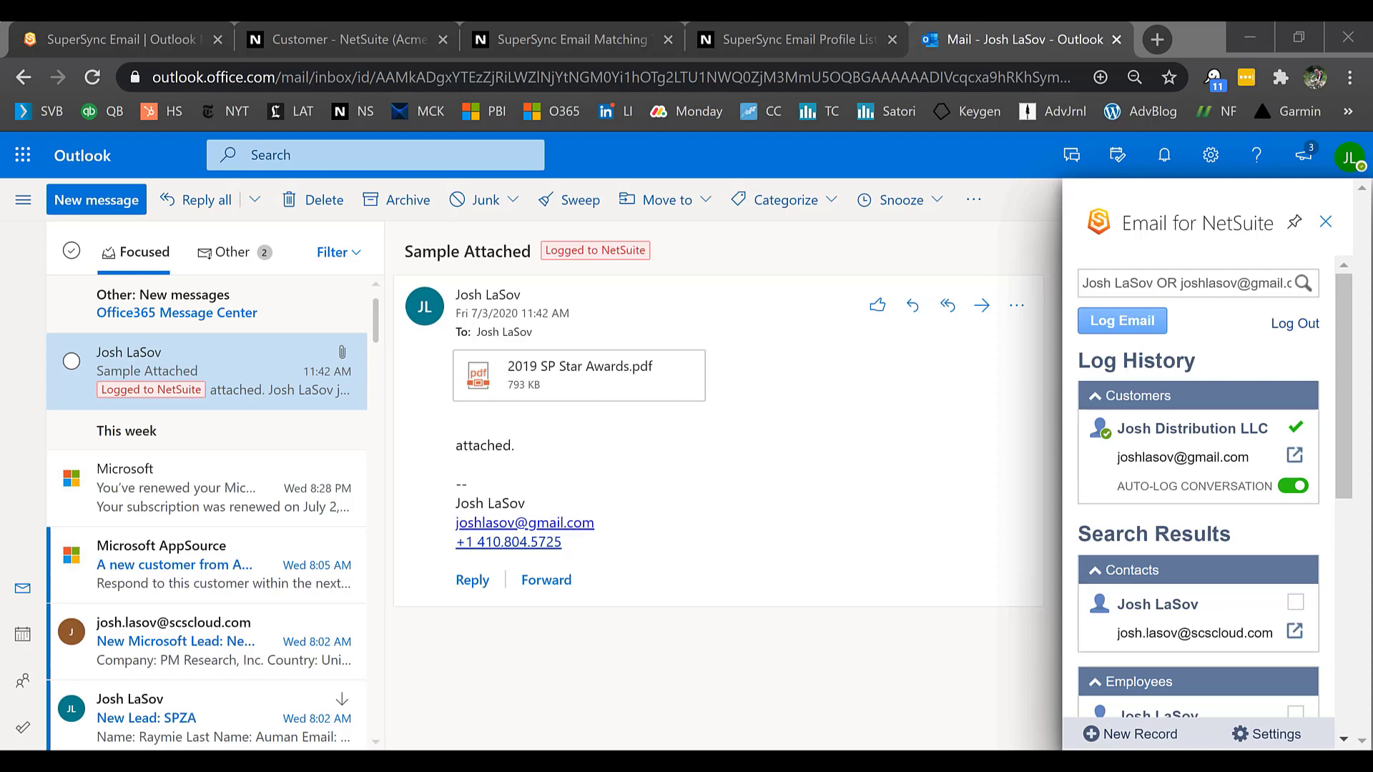
# - Switch back to the Customer - NetSuite browser tab
pyautogui.click(344, 39)
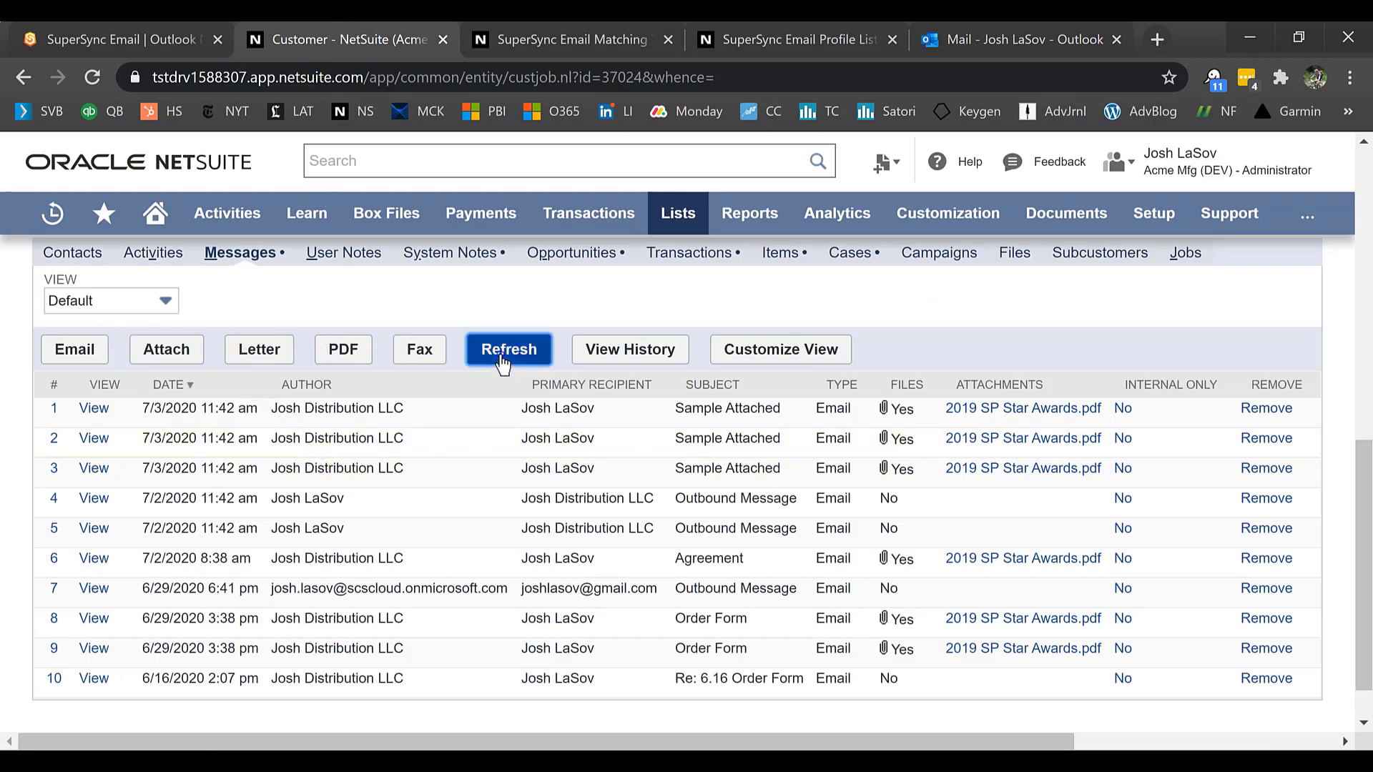
# - Refresh the Messages list to show the two logged Outbound Message emails, then switch browser tabs
pyautogui.click(508, 349)
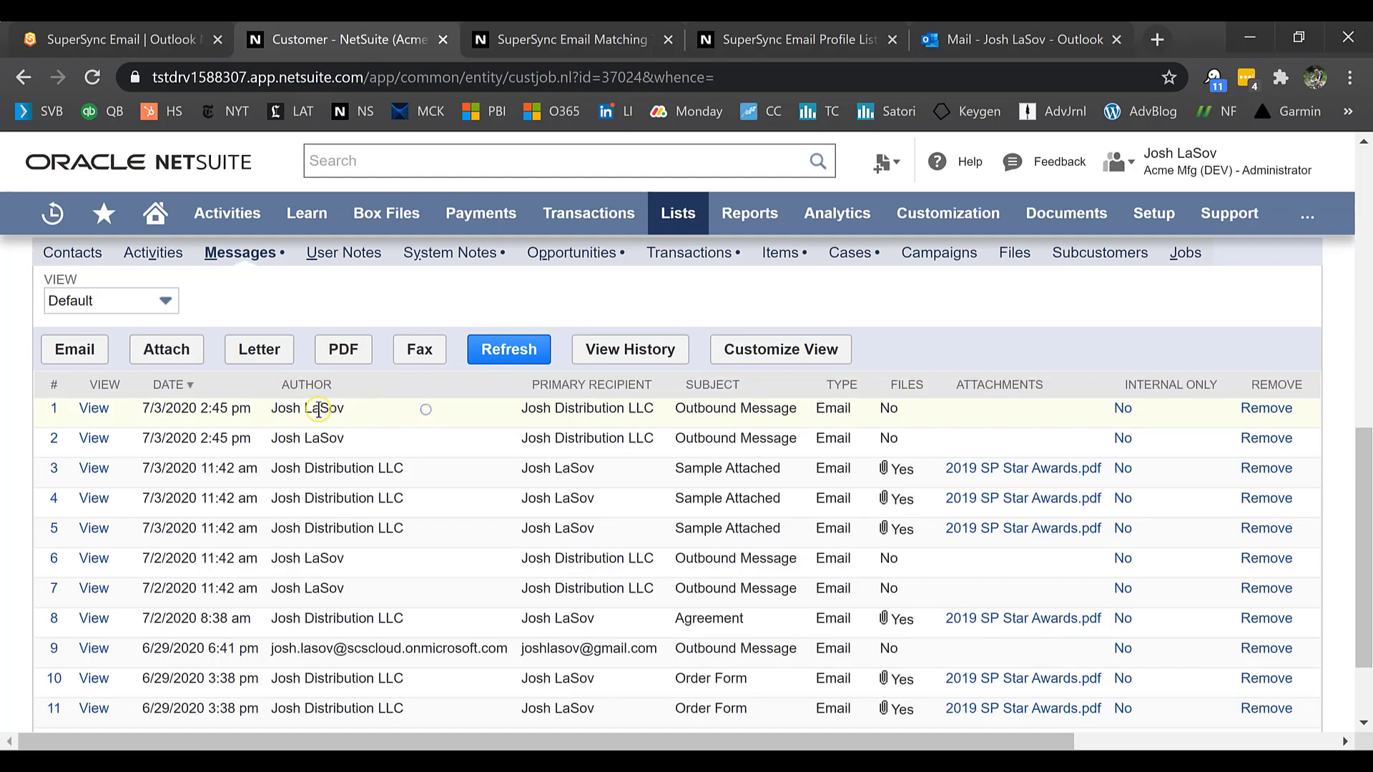
pyautogui.click(93, 408)
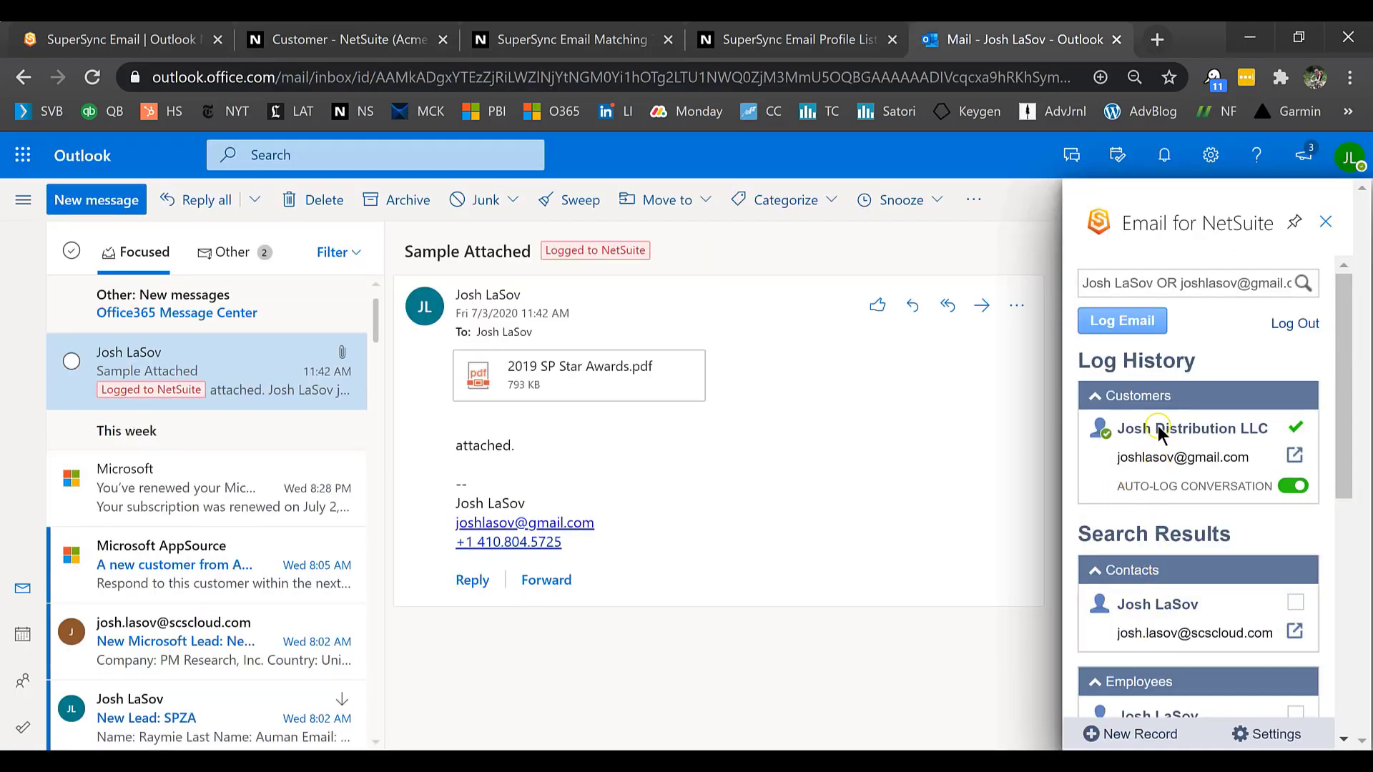
pyautogui.click(573, 40)
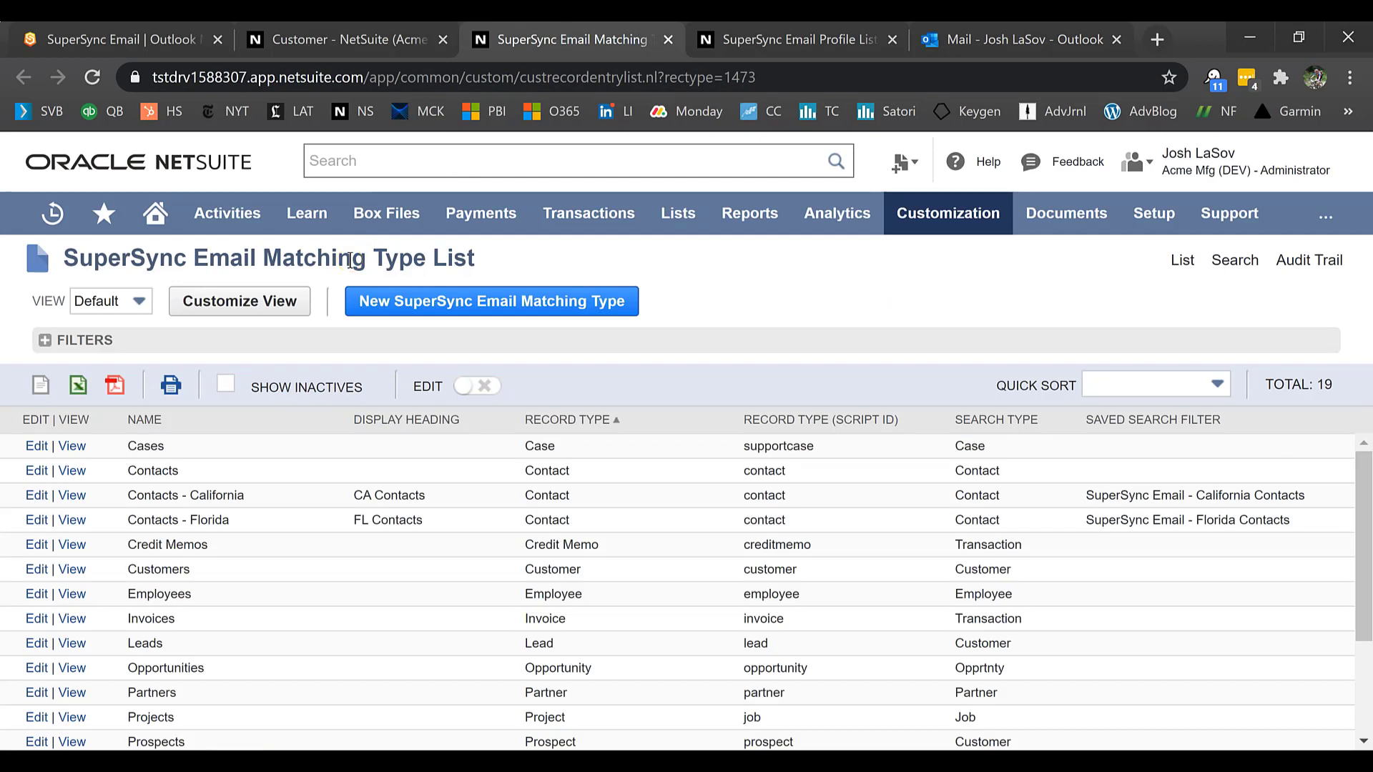
pyautogui.moveTo(263, 258); pyautogui.dragTo(473, 258)
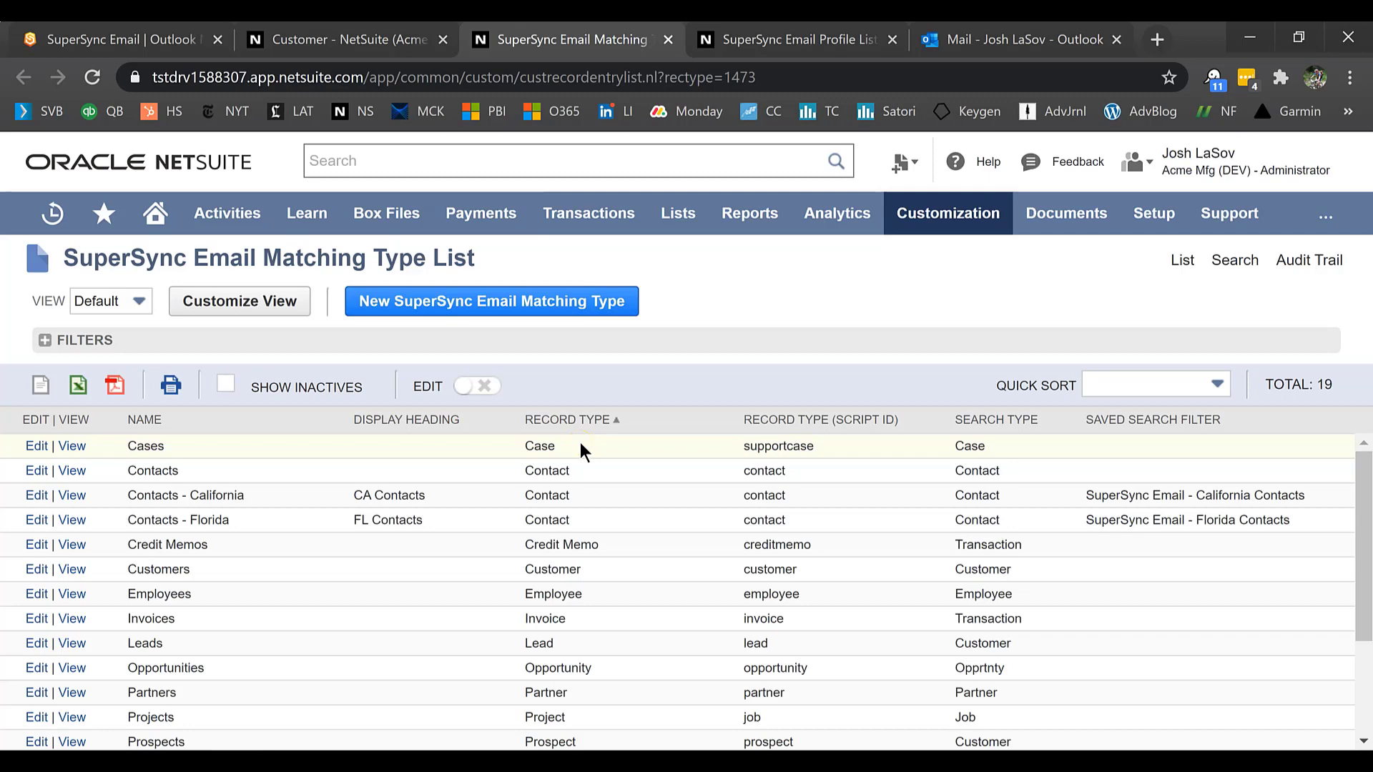
pyautogui.click(1020, 40)
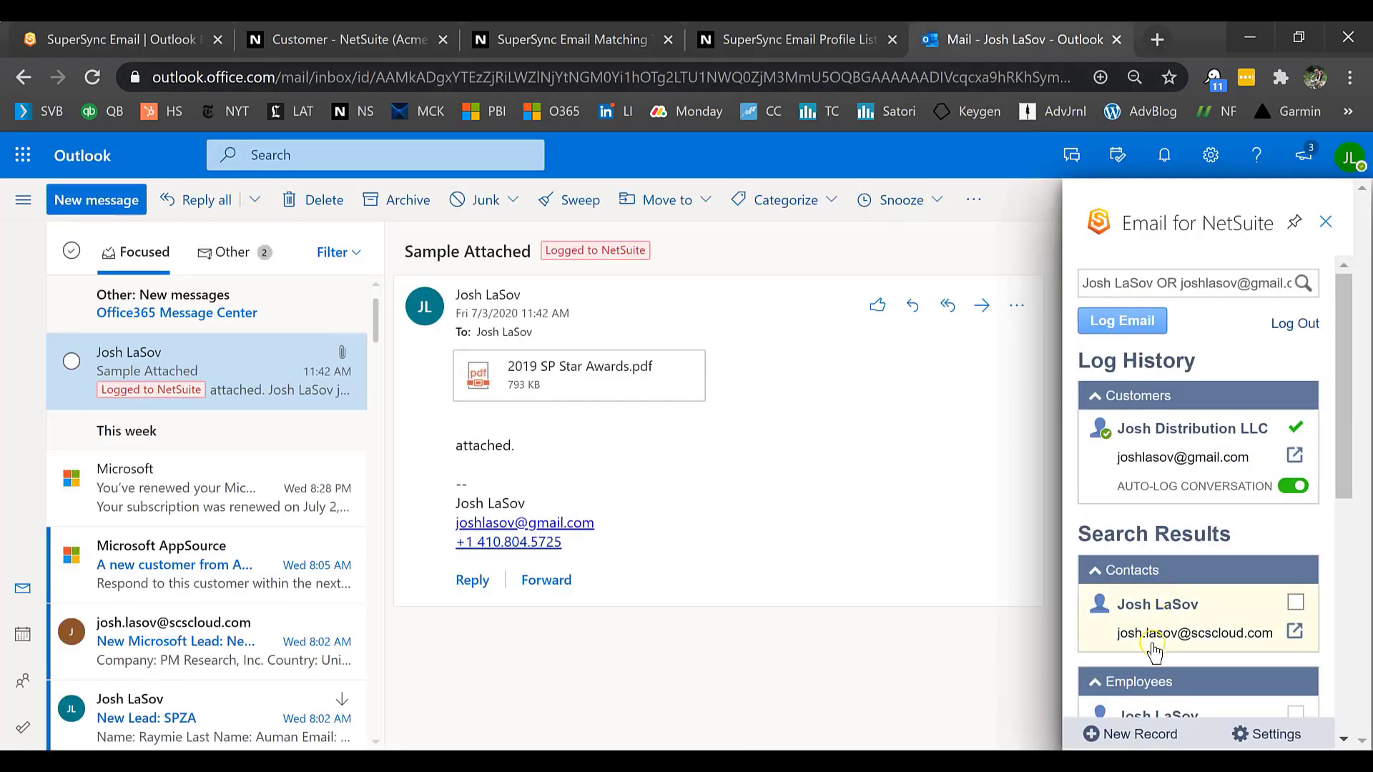
pyautogui.click(569, 40)
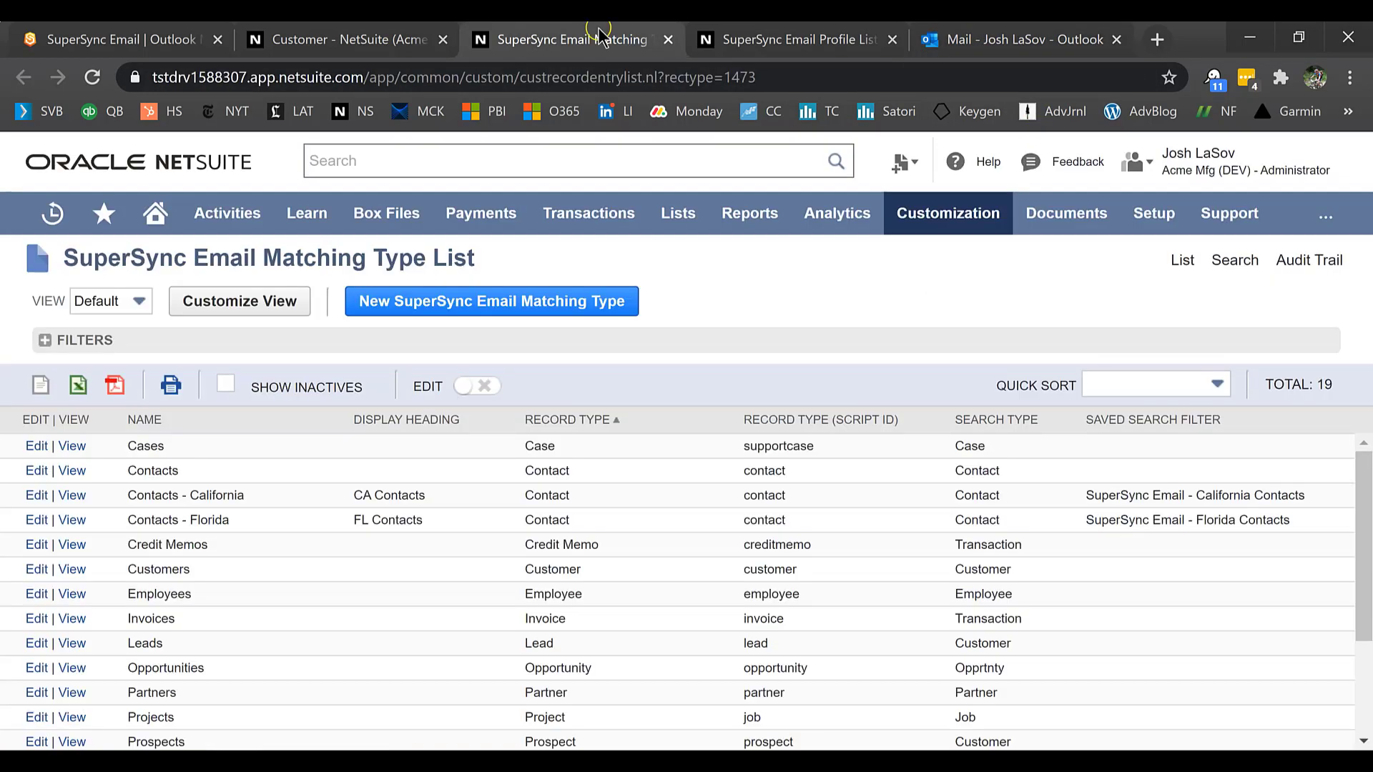
pyautogui.doubleClick(547, 470)
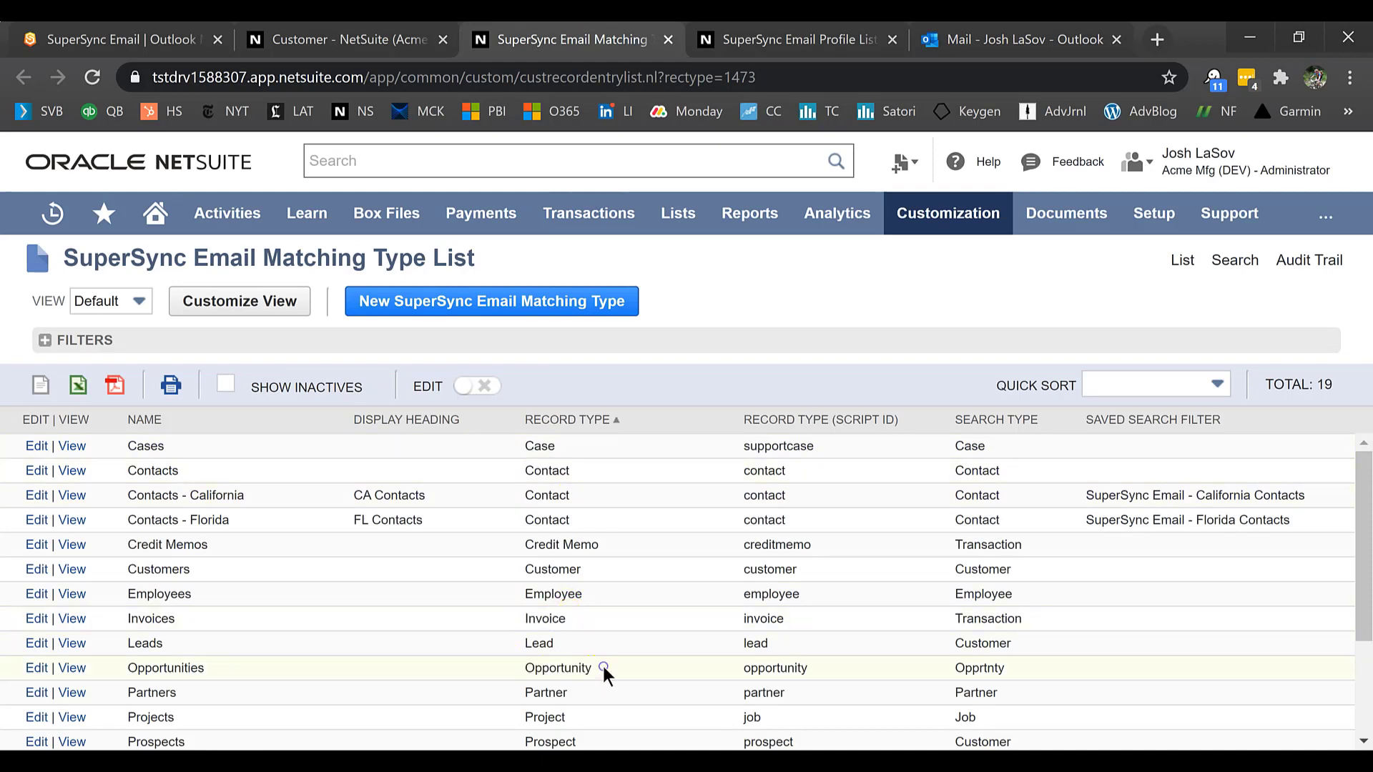
pyautogui.moveTo(577, 508)
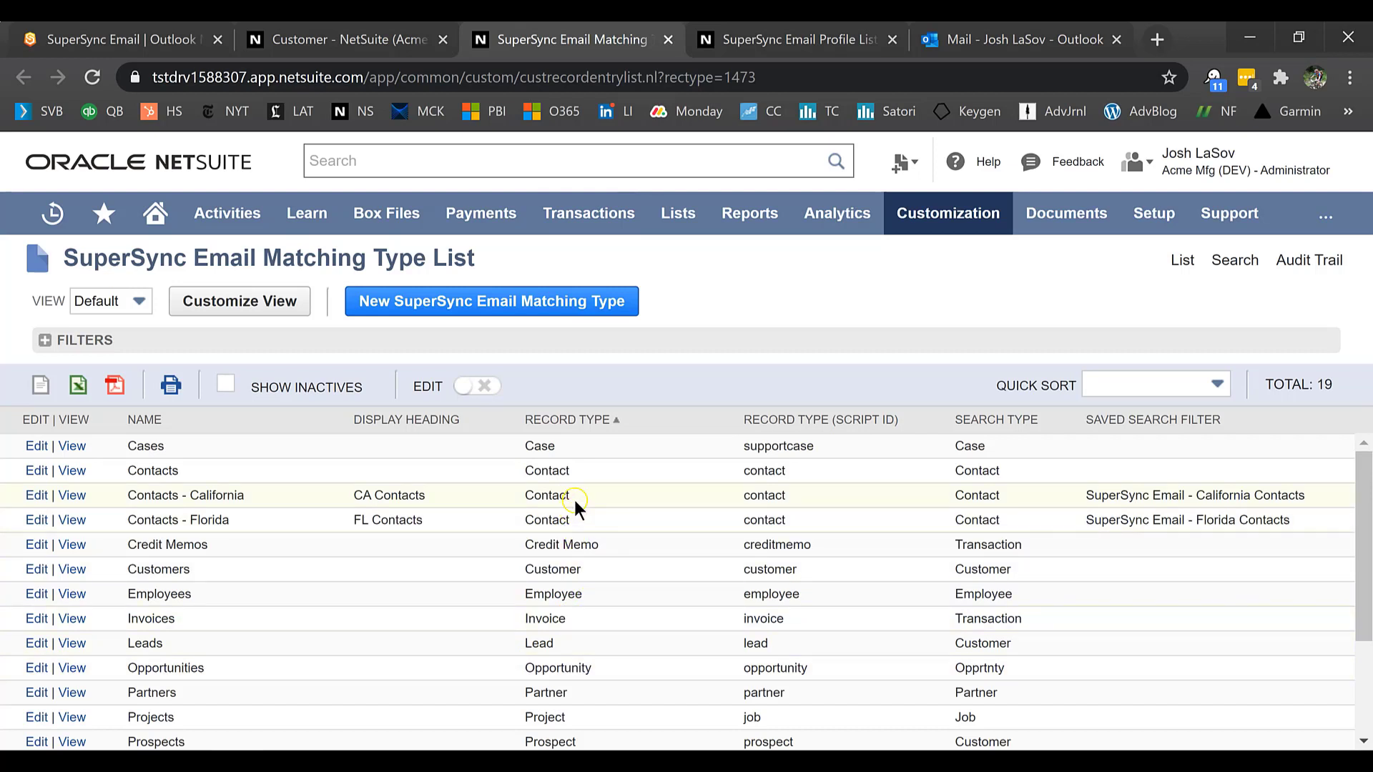
pyautogui.doubleClick(545, 495)
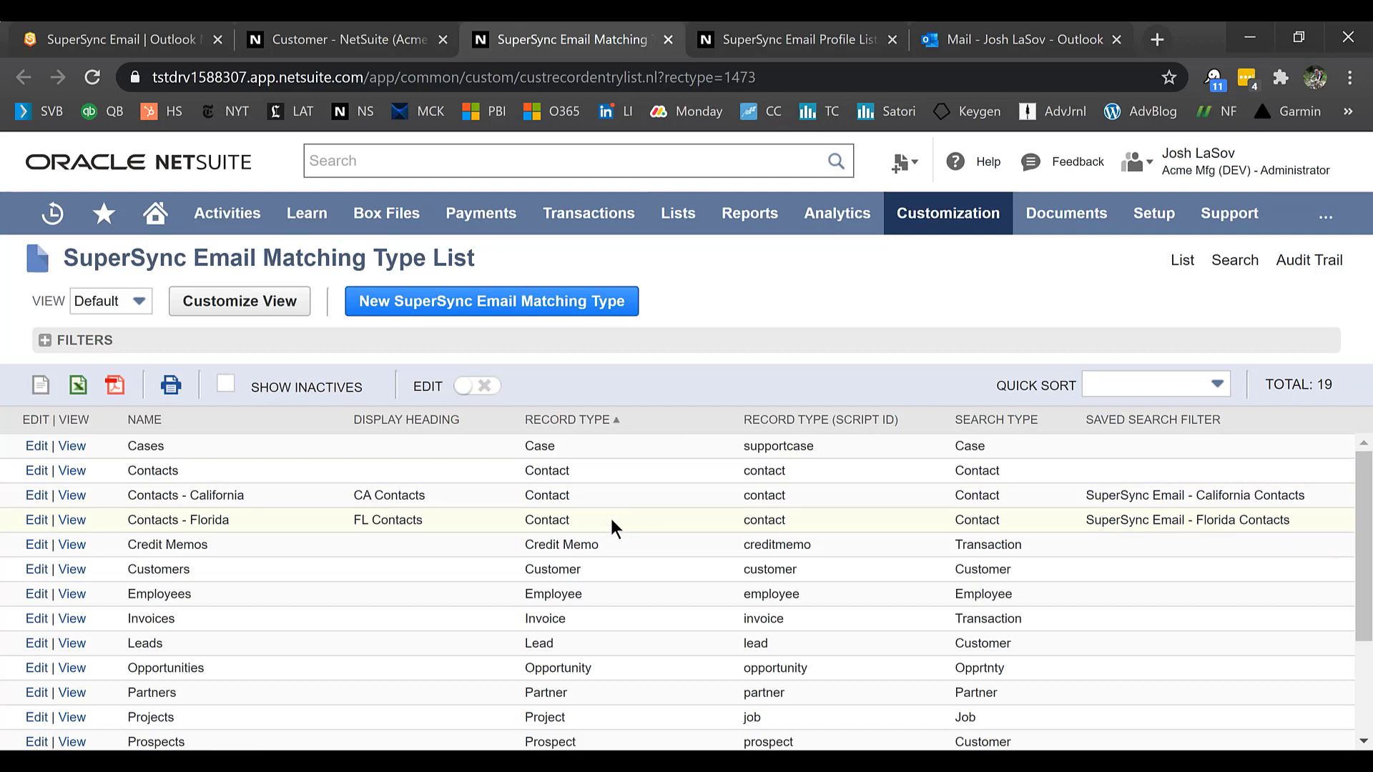
# - Edit the Sales SuperSync email profile, matching Contacts, Customers, Employees and Opportunities
pyautogui.click(785, 40)
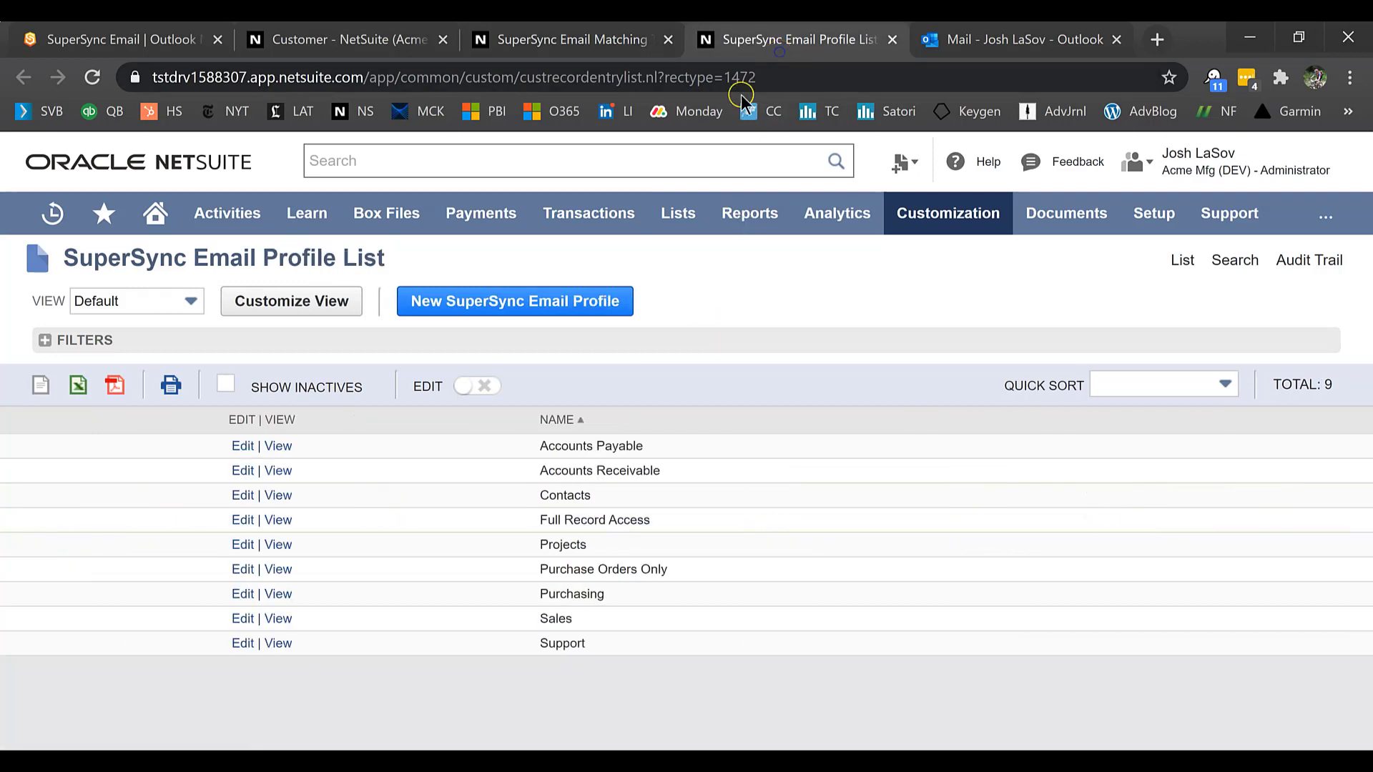
pyautogui.moveTo(641, 370)
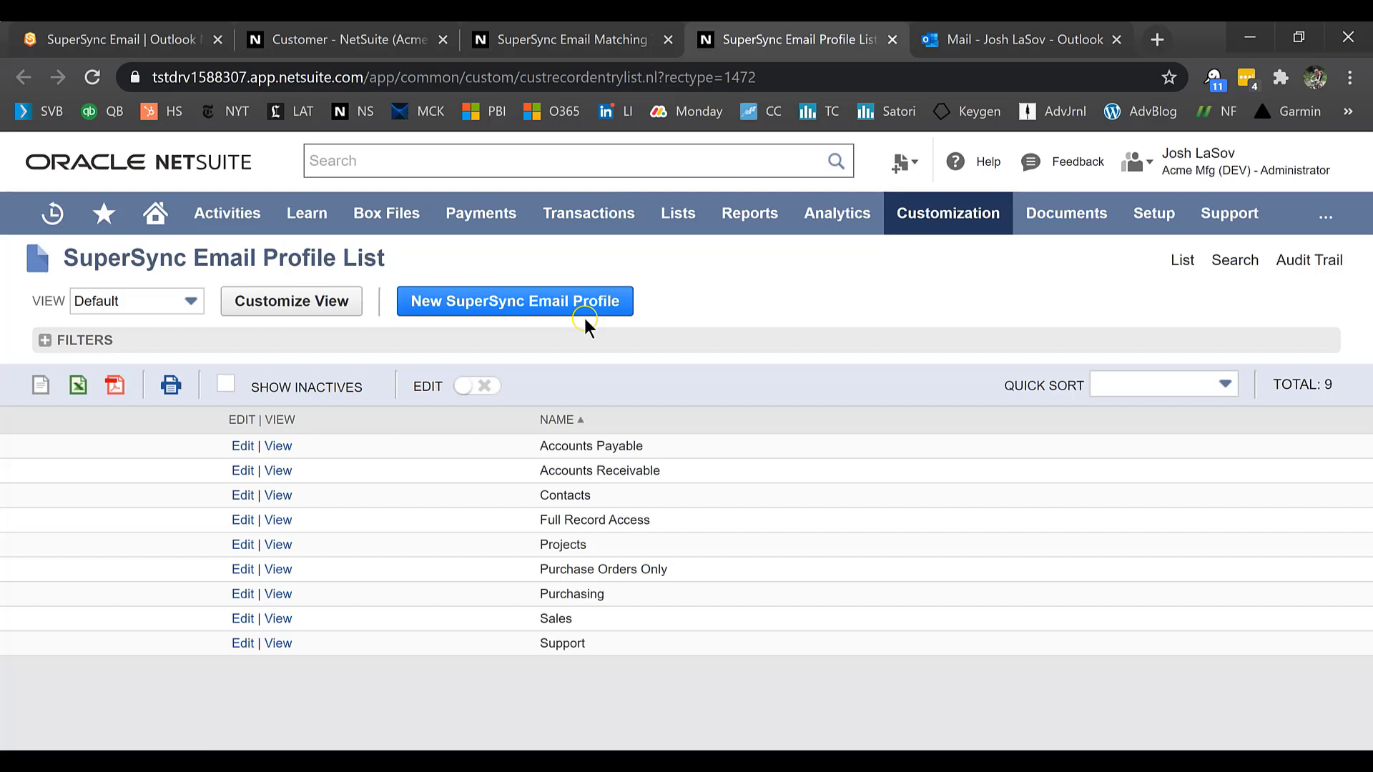
pyautogui.doubleClick(299, 258)
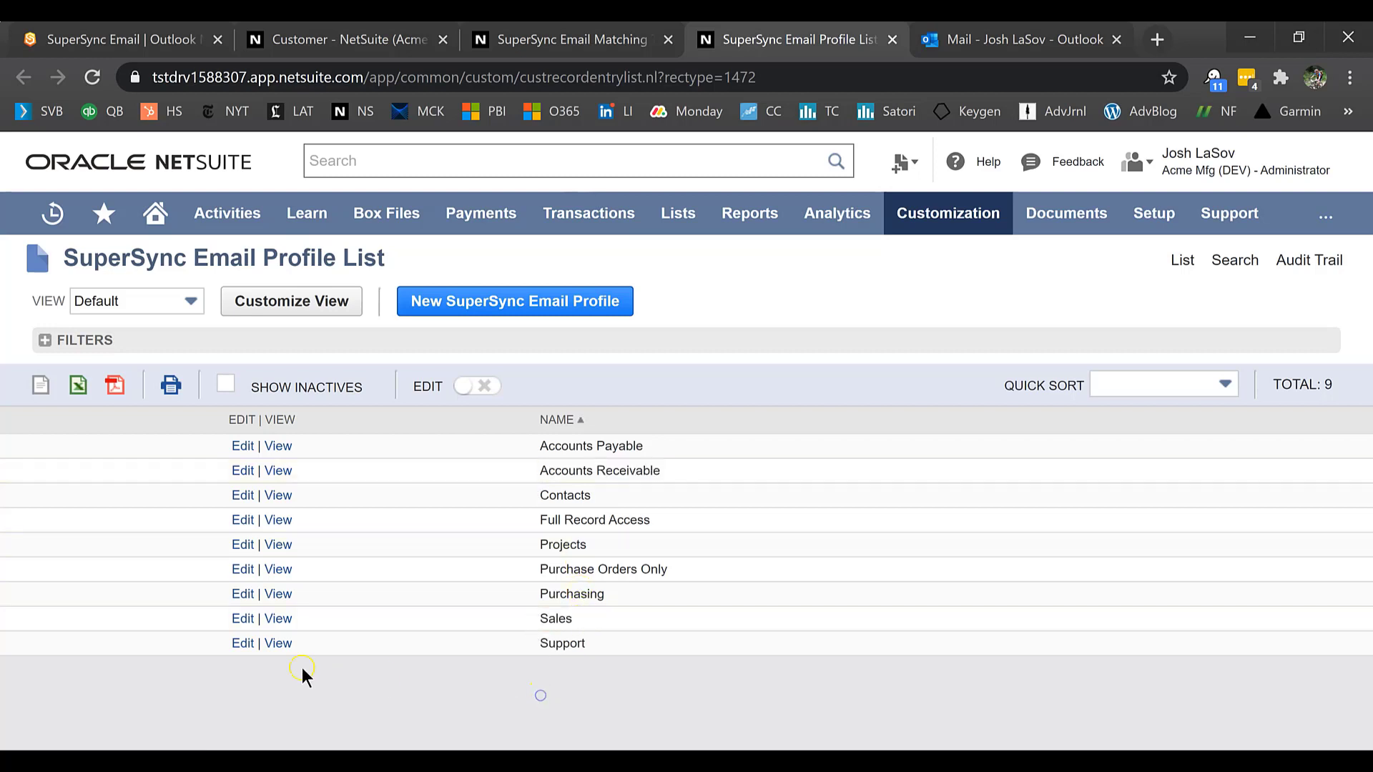
pyautogui.click(242, 618)
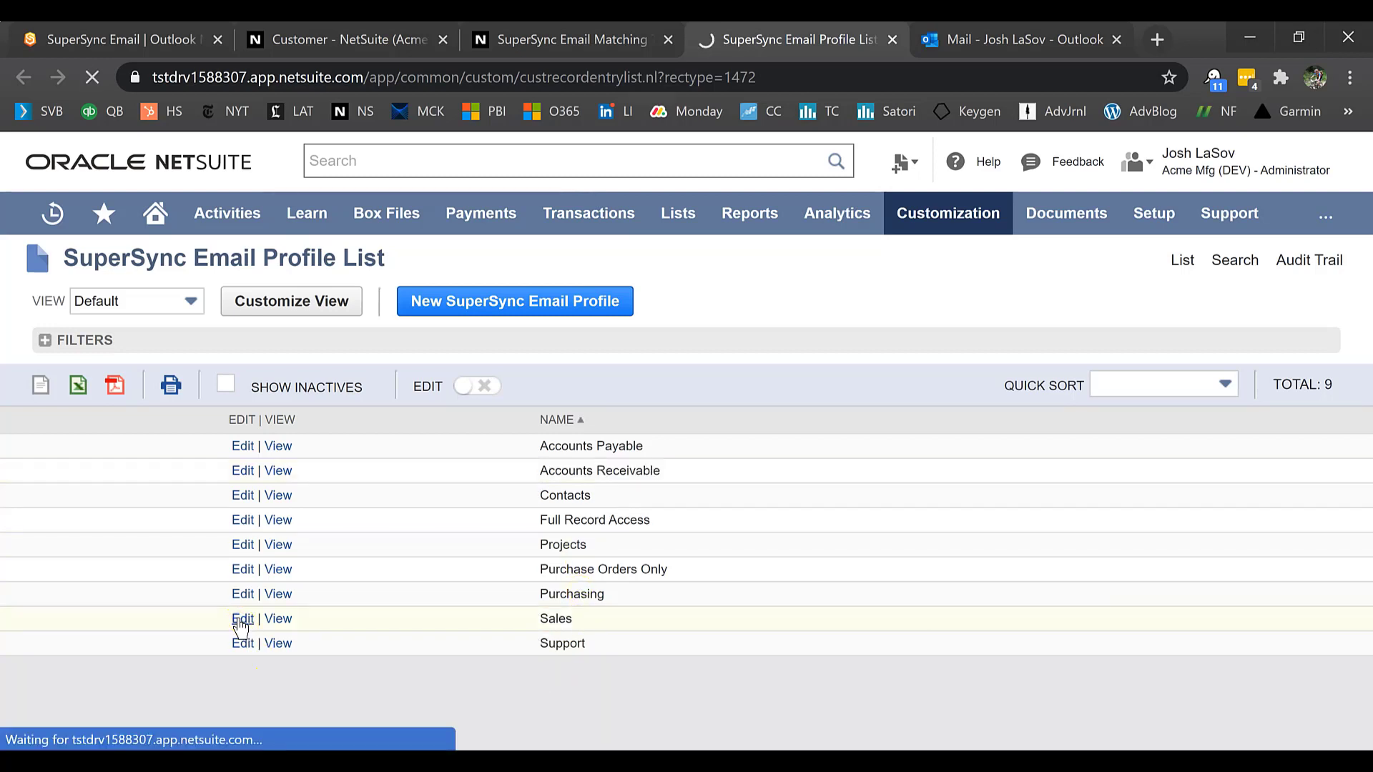
pyautogui.click(241, 618)
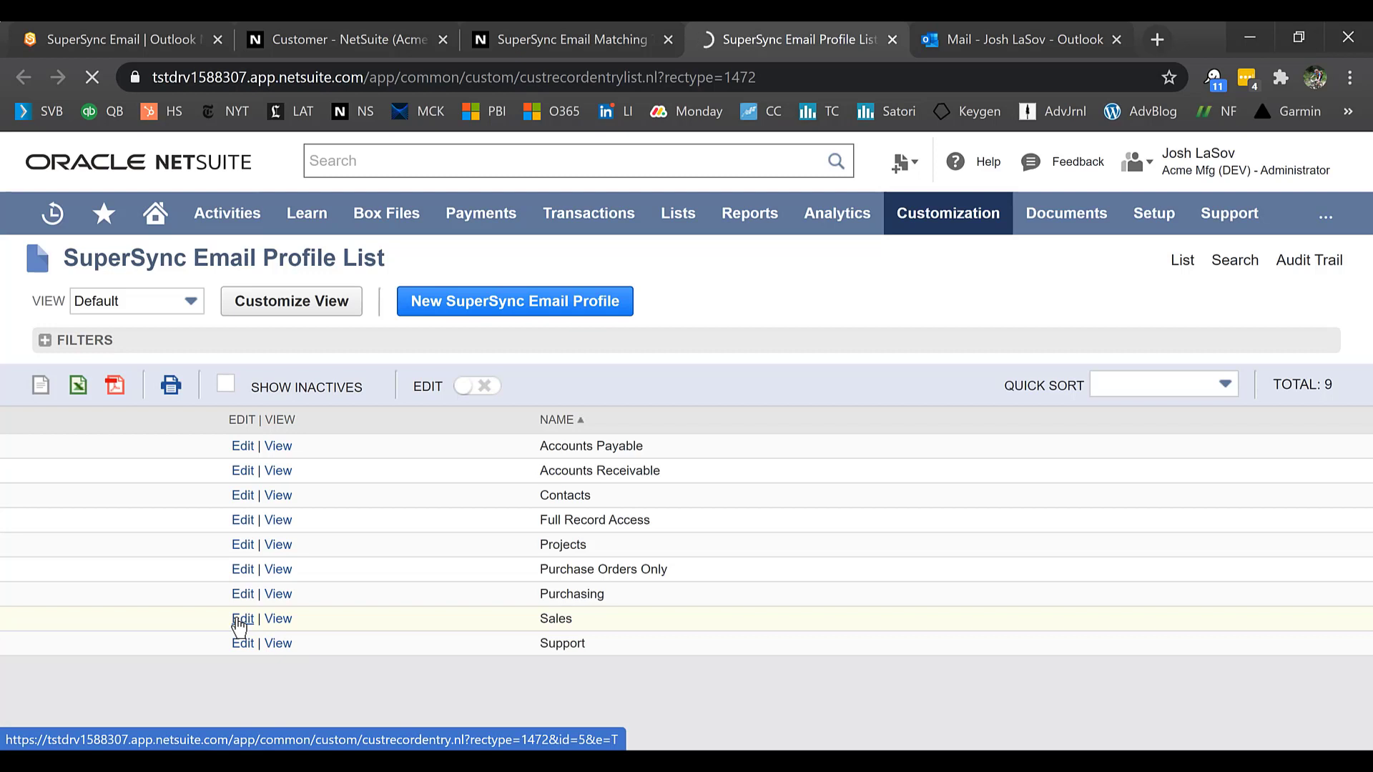
pyautogui.click(242, 618)
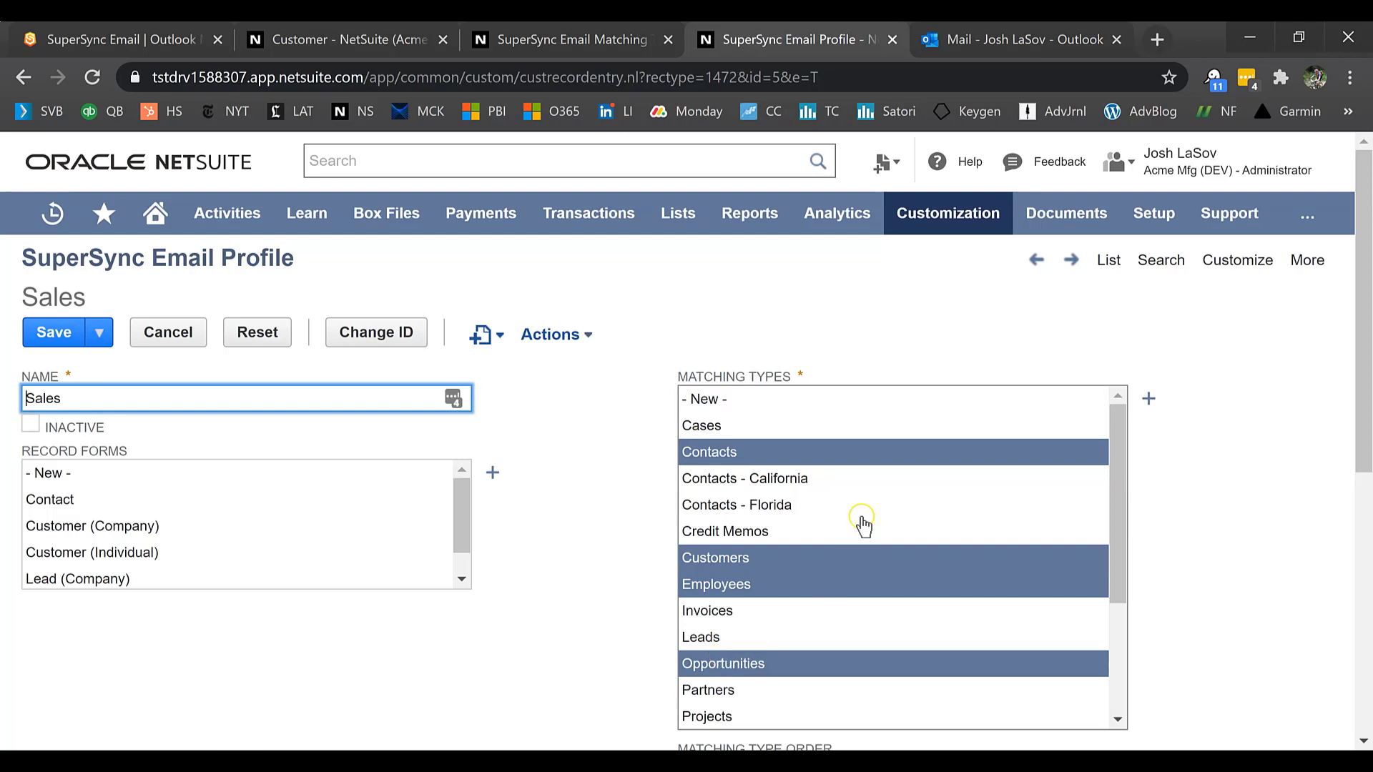
pyautogui.scroll(-3)
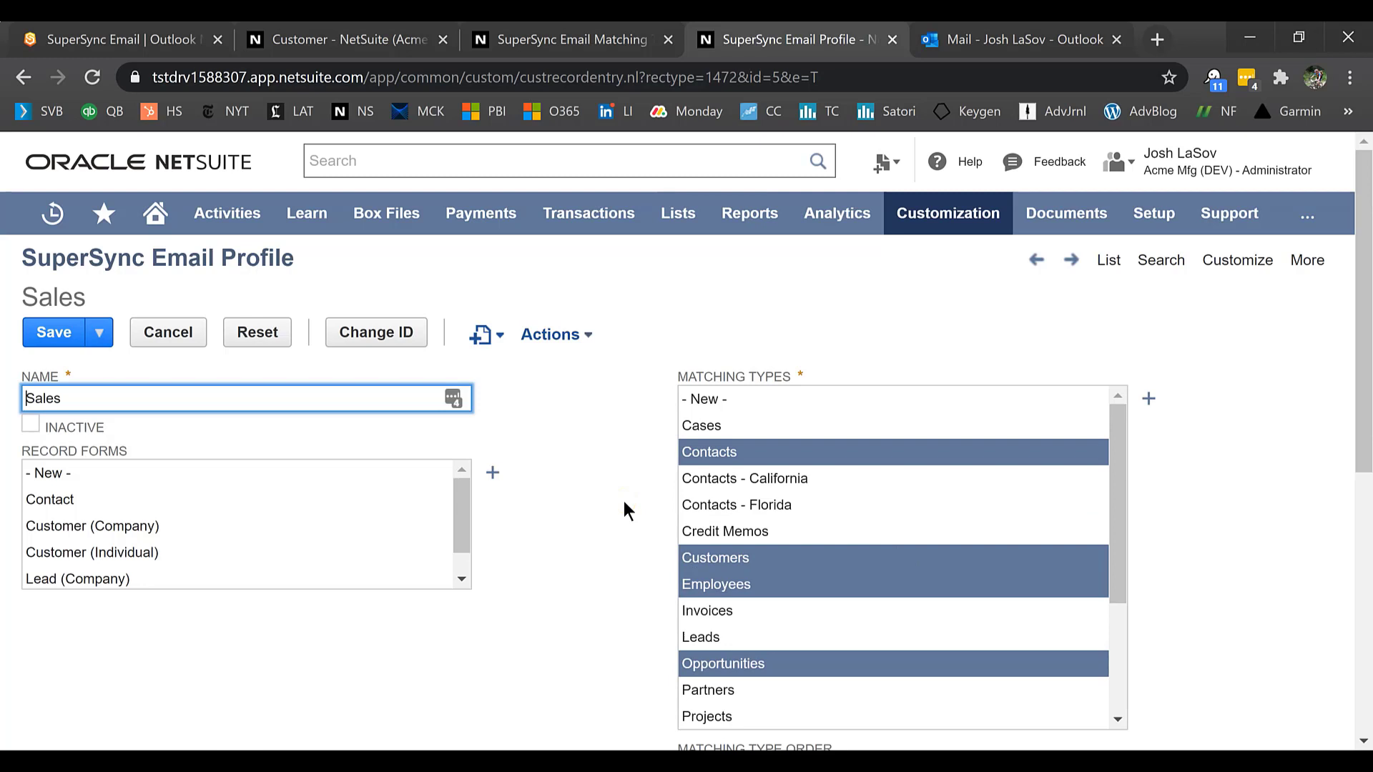
pyautogui.write('em,')
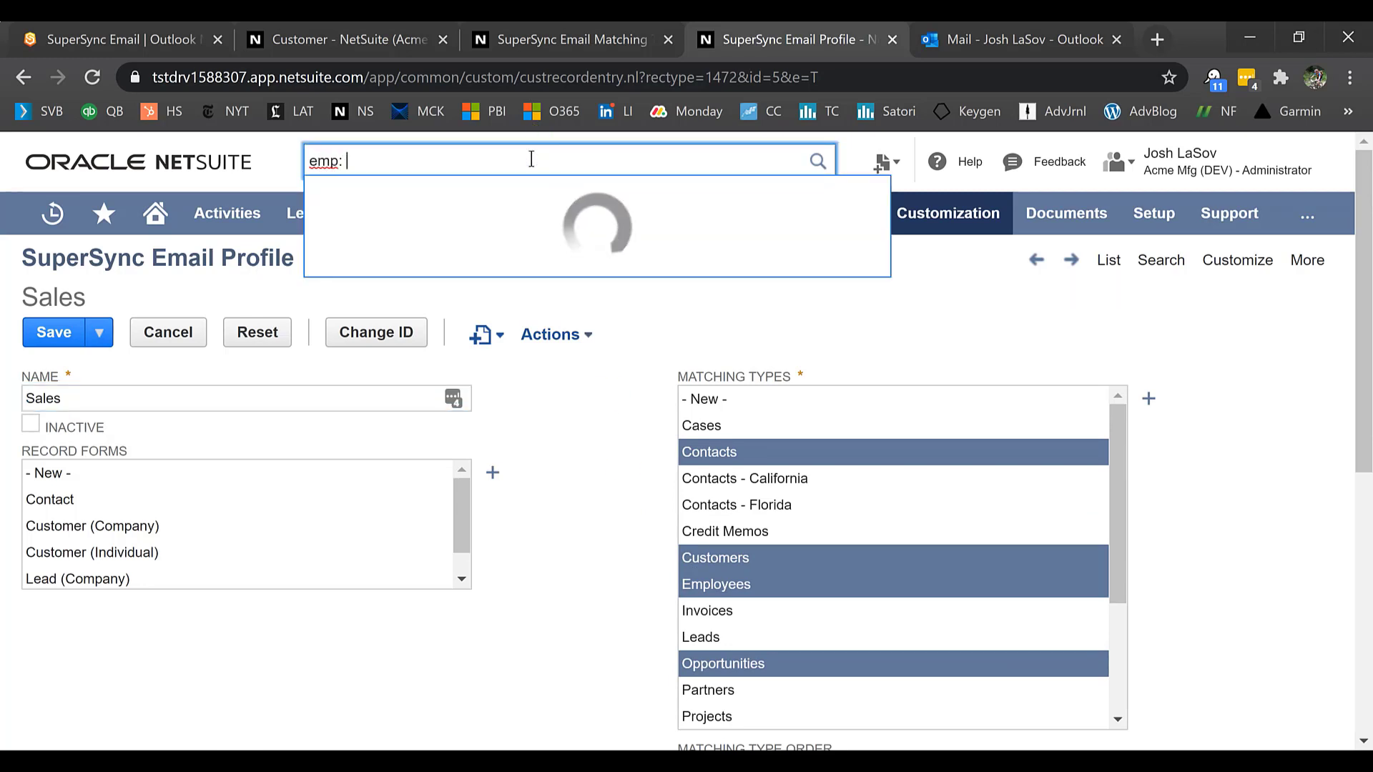
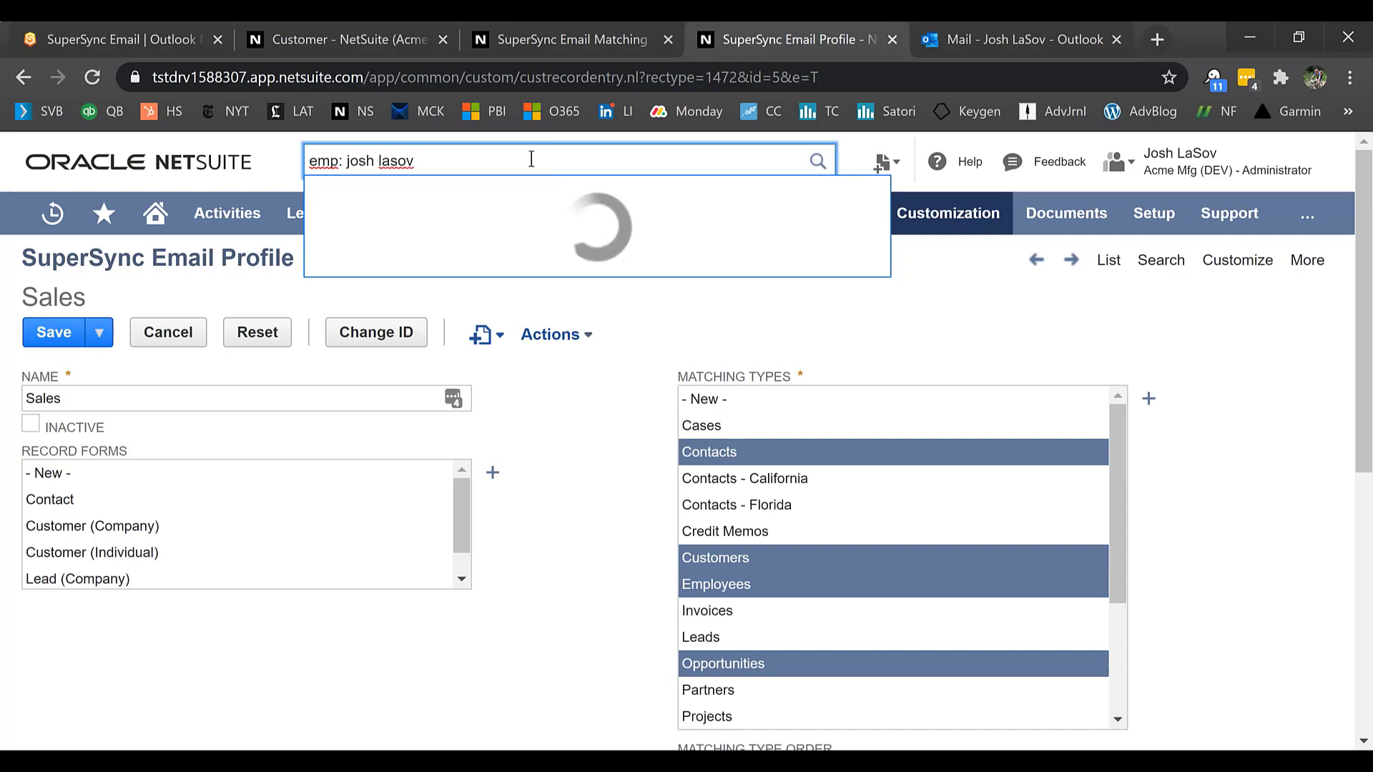
pyautogui.rightClick(433, 193)
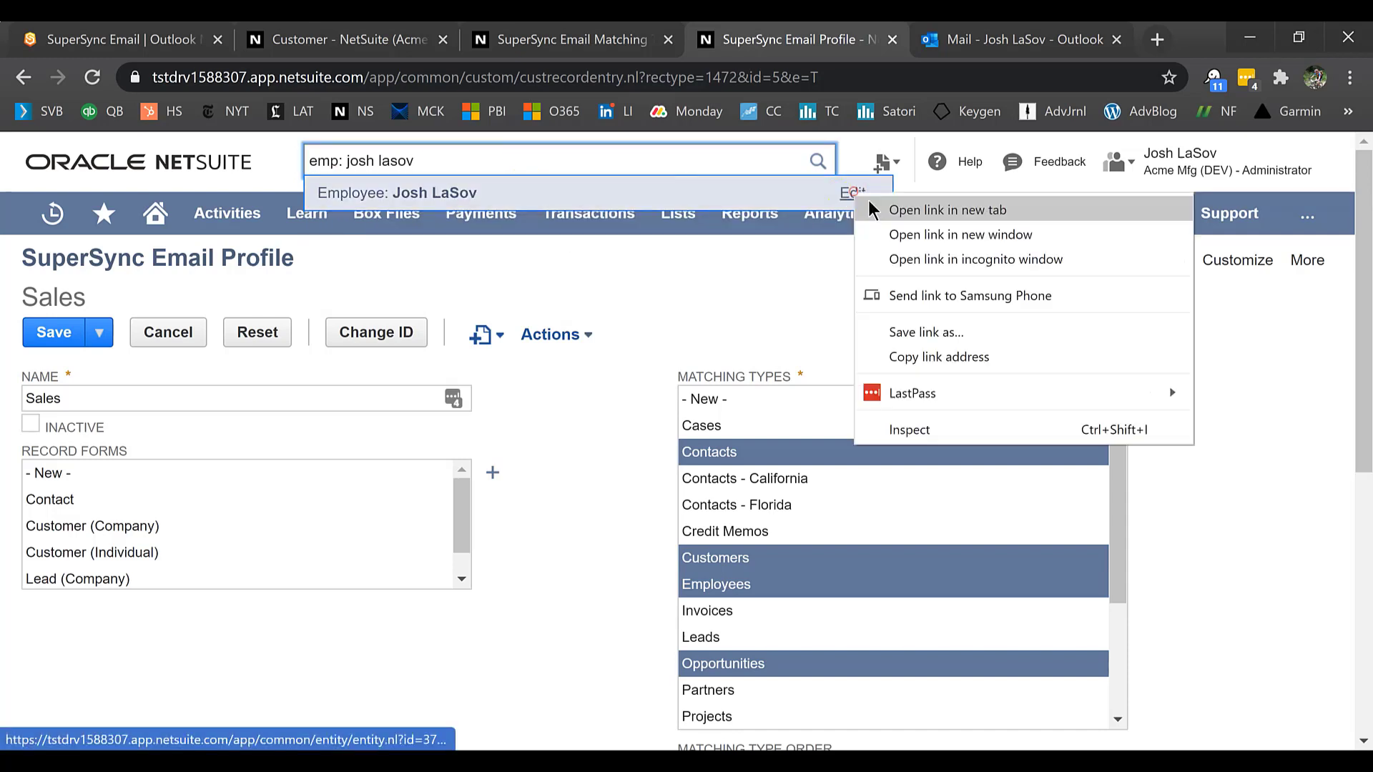
pyautogui.click(947, 209)
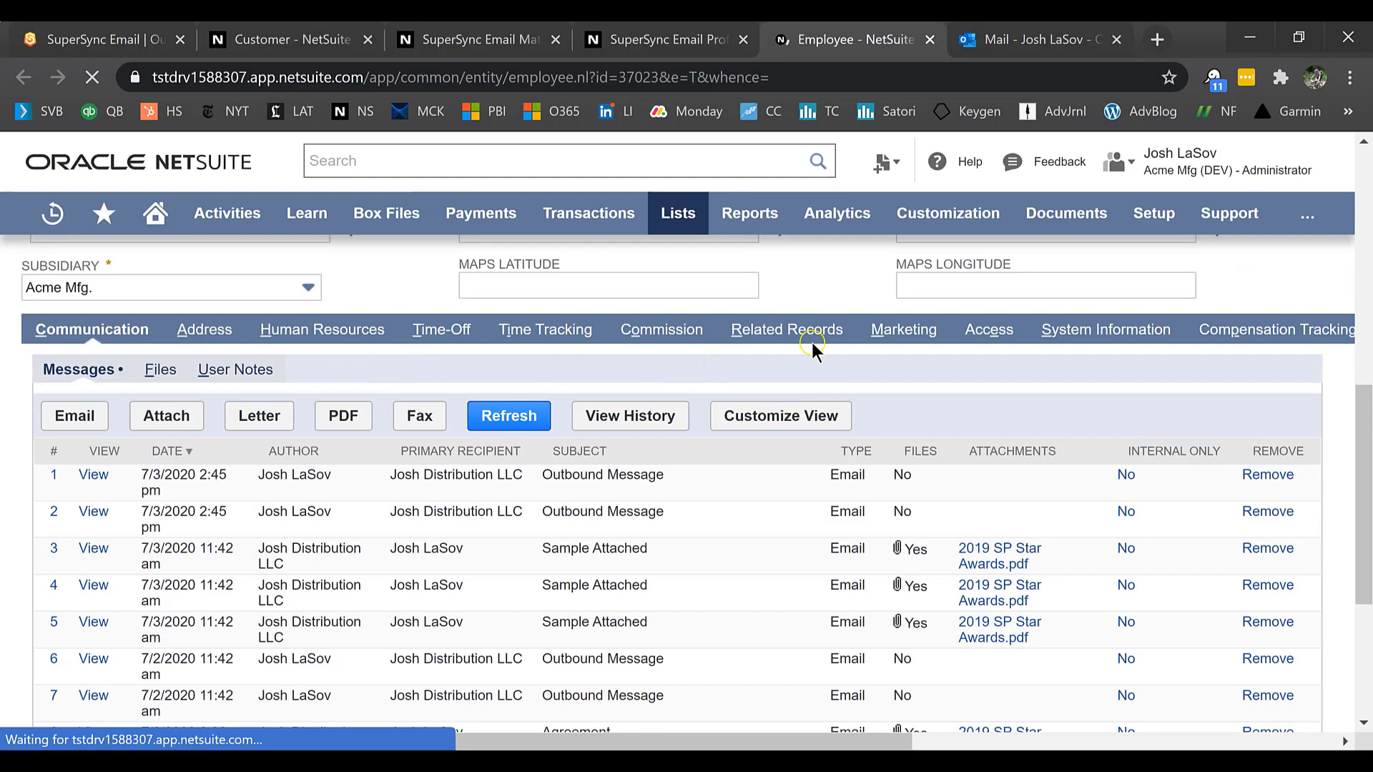
pyautogui.click(988, 329)
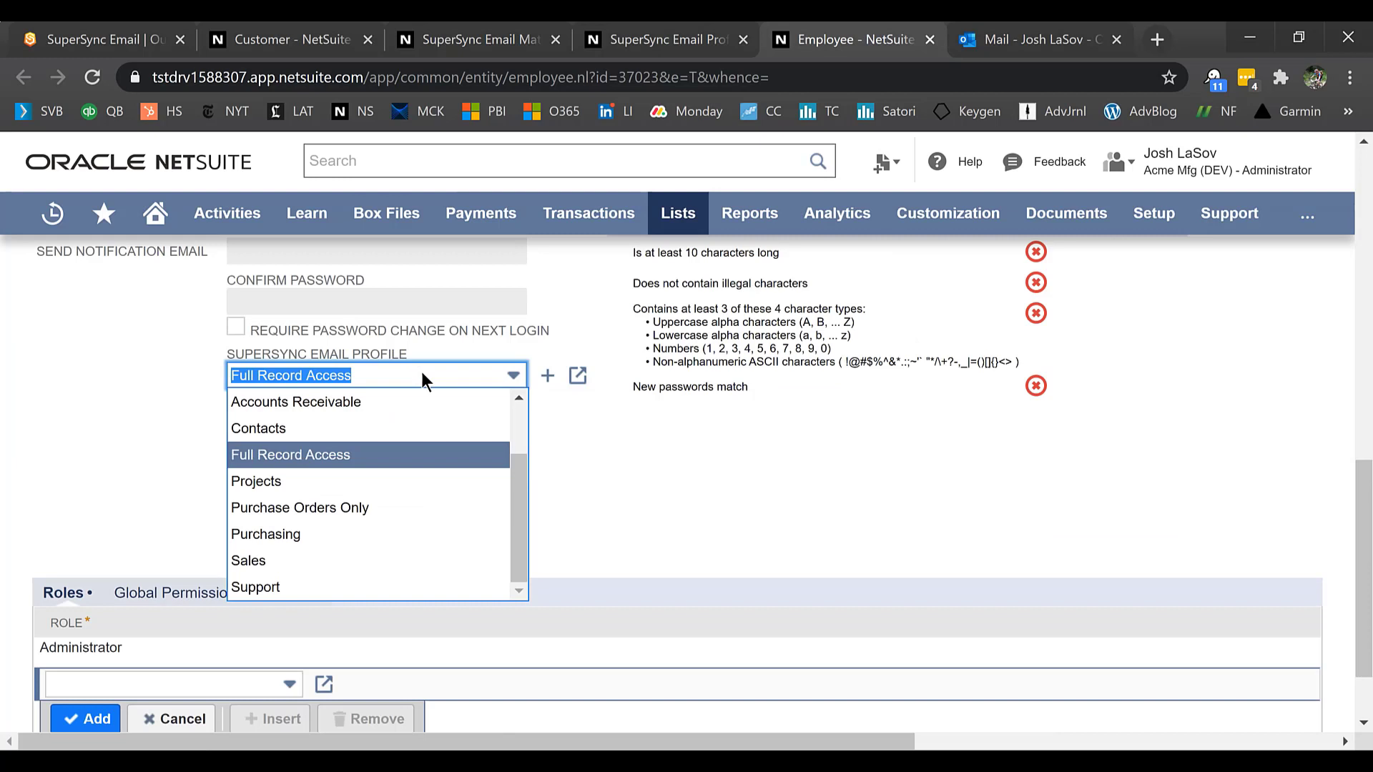
pyautogui.click(291, 455)
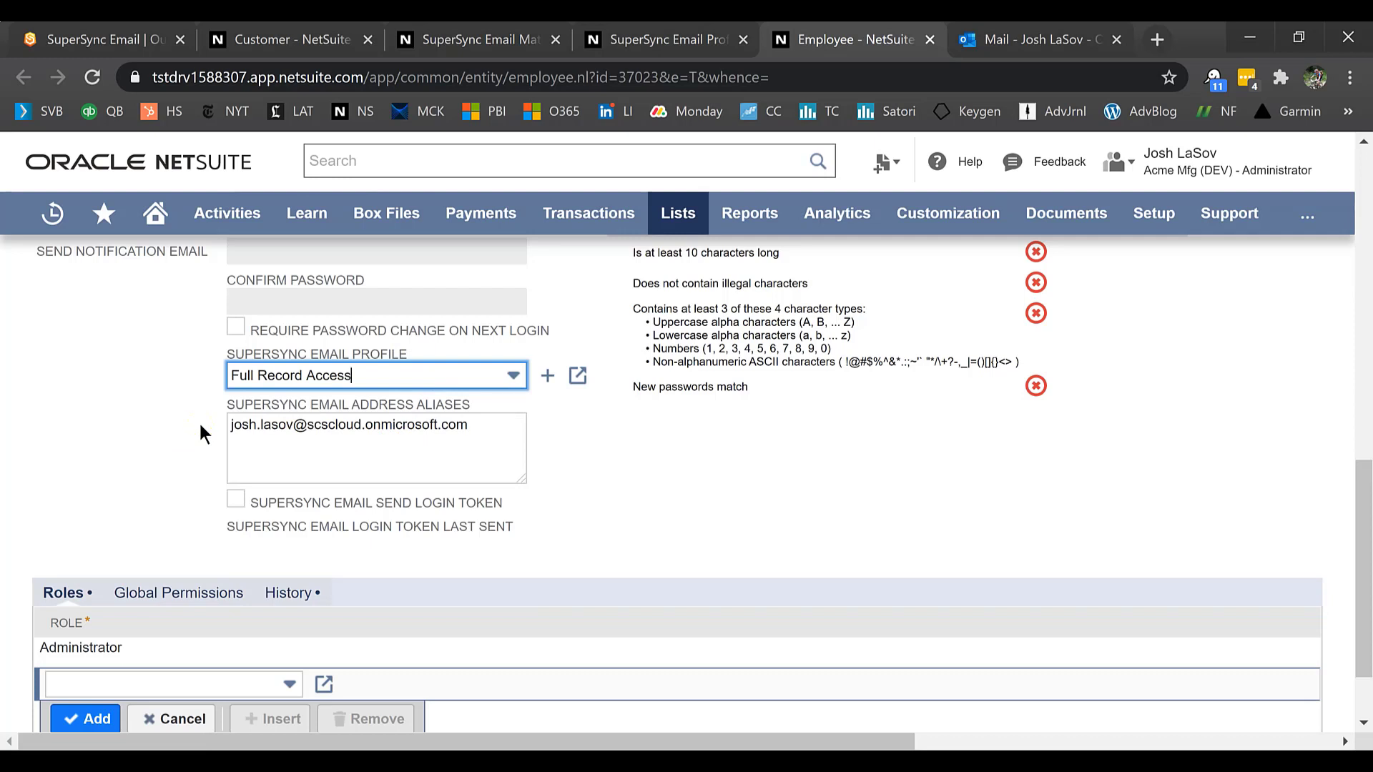
pyautogui.moveTo(1363, 503)
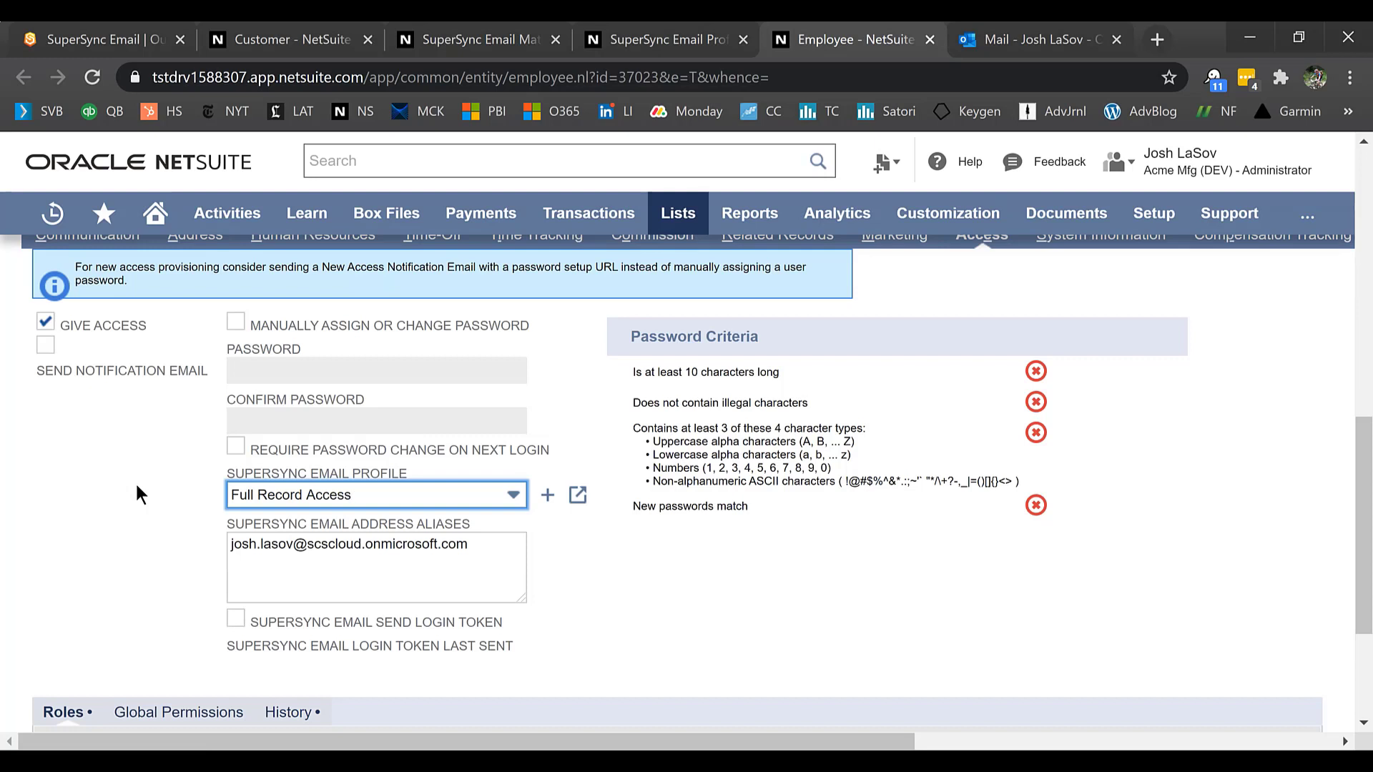
pyautogui.click(46, 325)
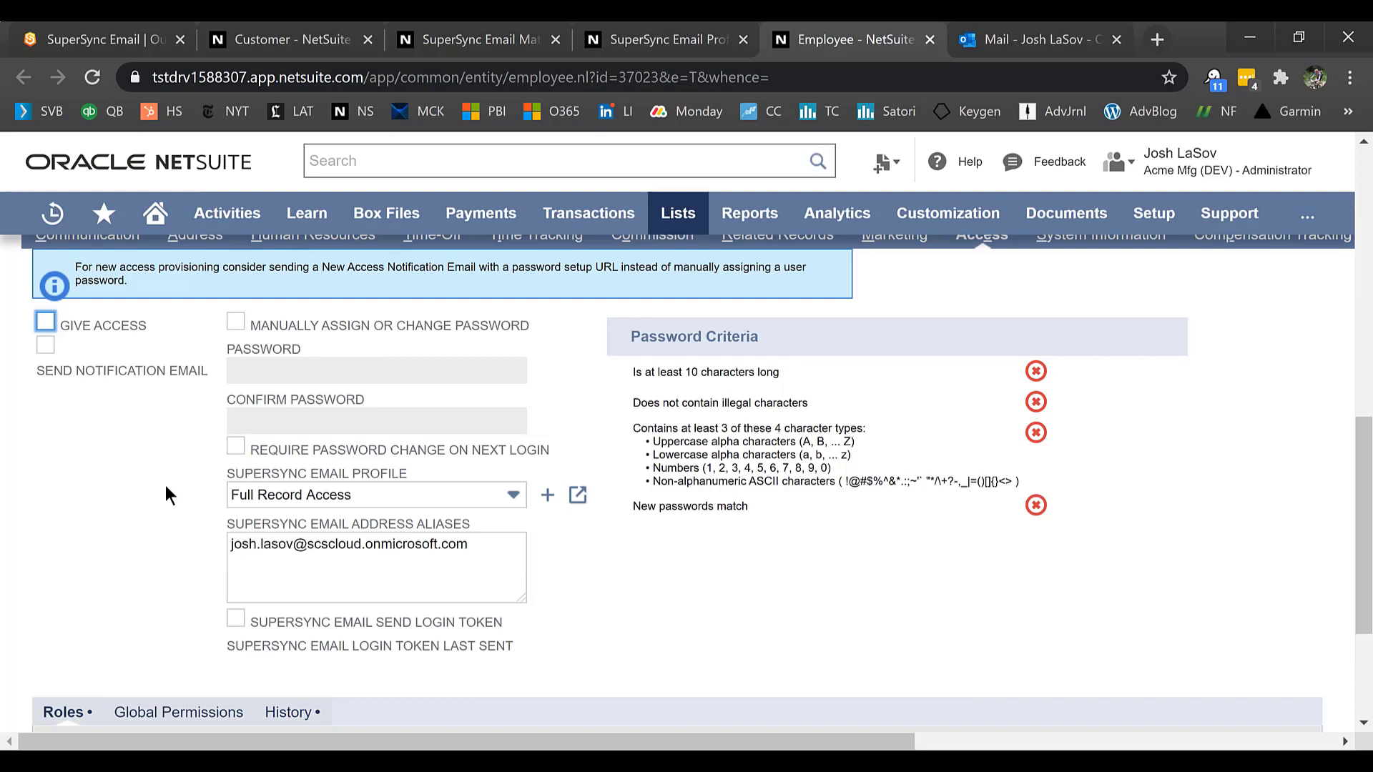
pyautogui.click(44, 322)
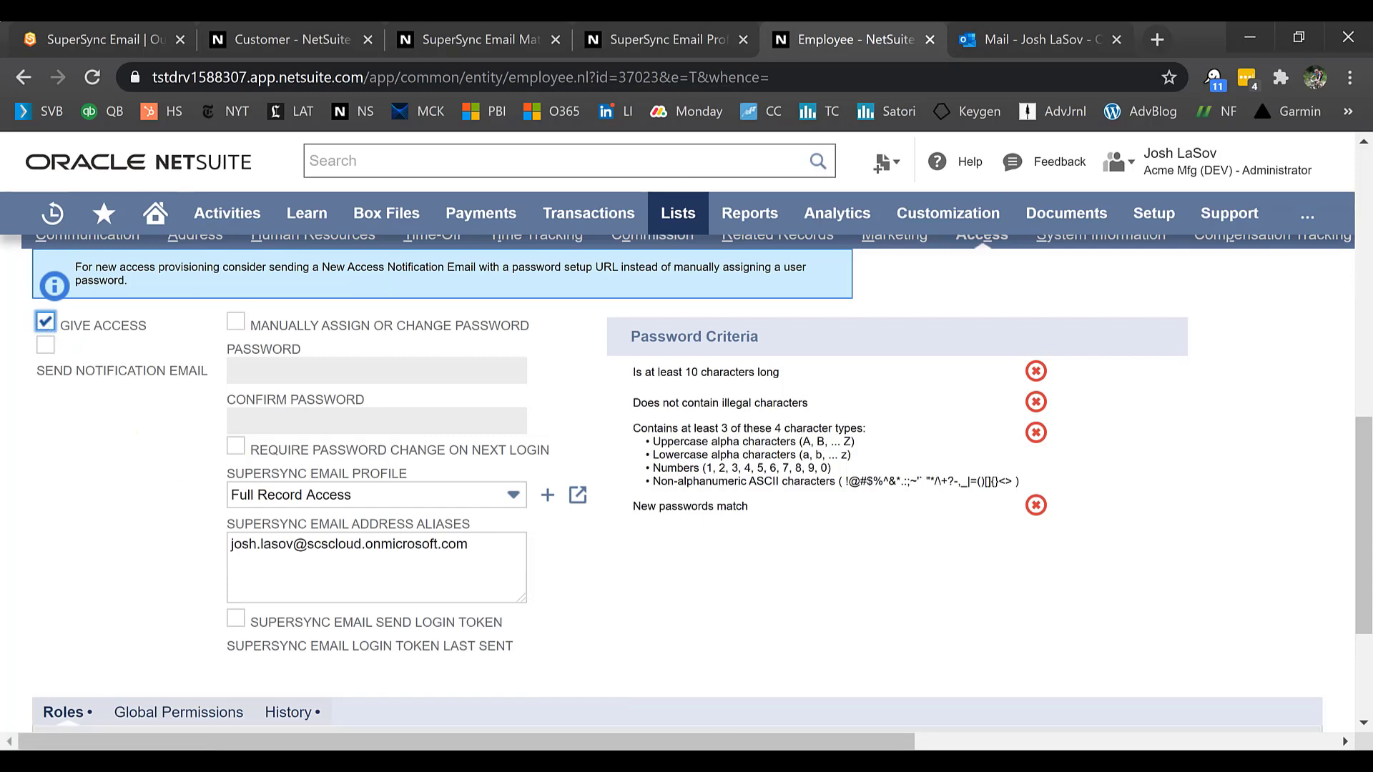
pyautogui.click(96, 39)
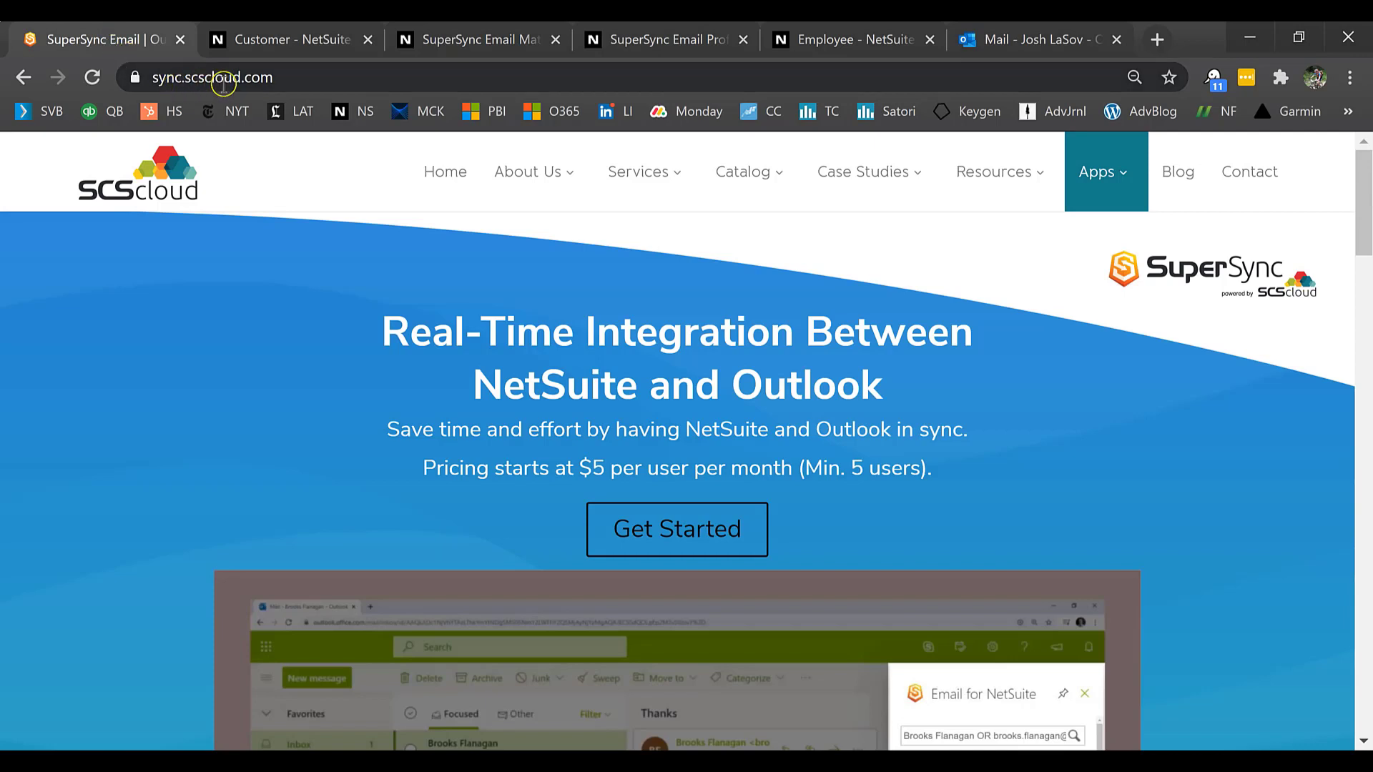
pyautogui.moveTo(213, 292)
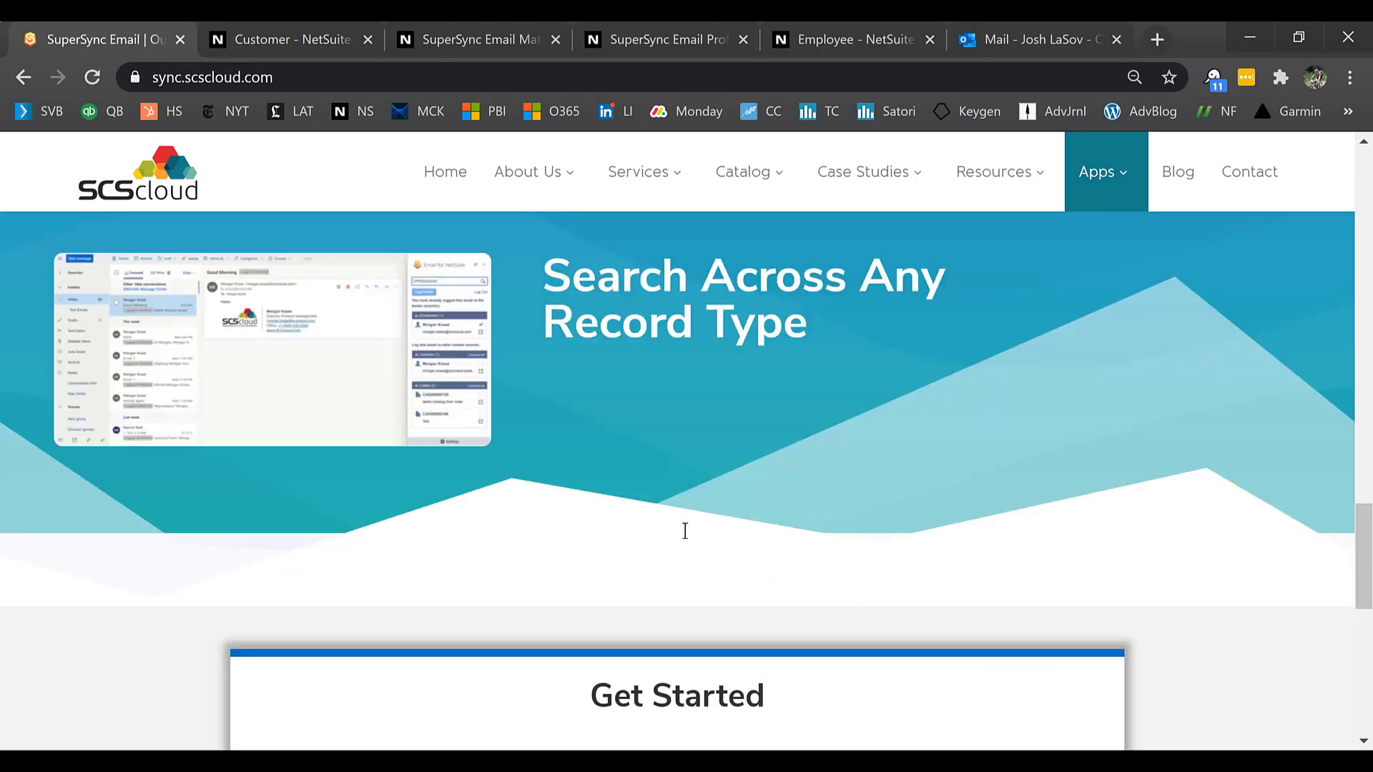
# - Scroll the SuperSync website down to its blank Get Started sign-up form
pyautogui.scroll(-3)
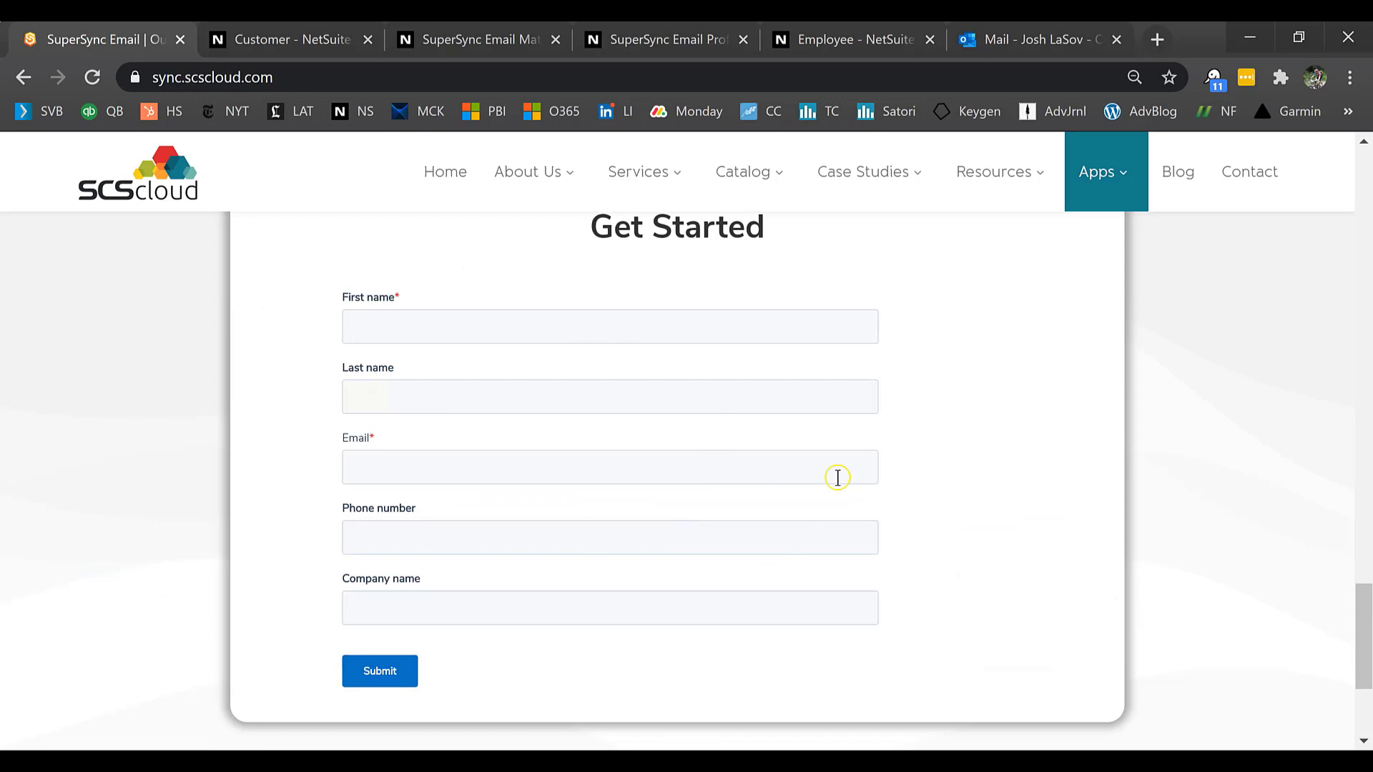